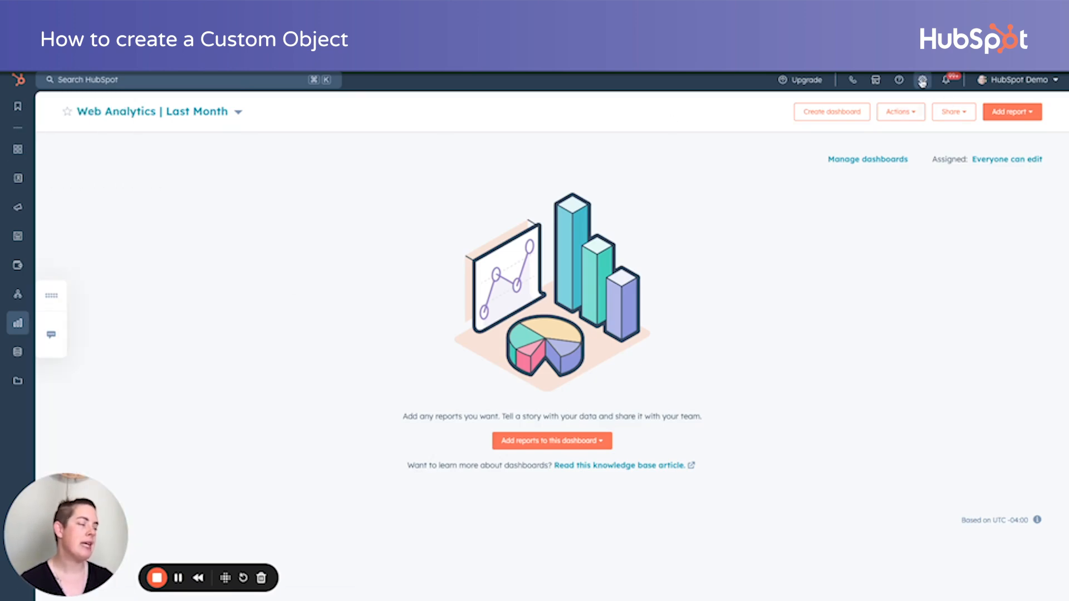
# Go from the dashboard into Settings > Data Management > Objects > Custom Objects.
pyautogui.click(922, 80)
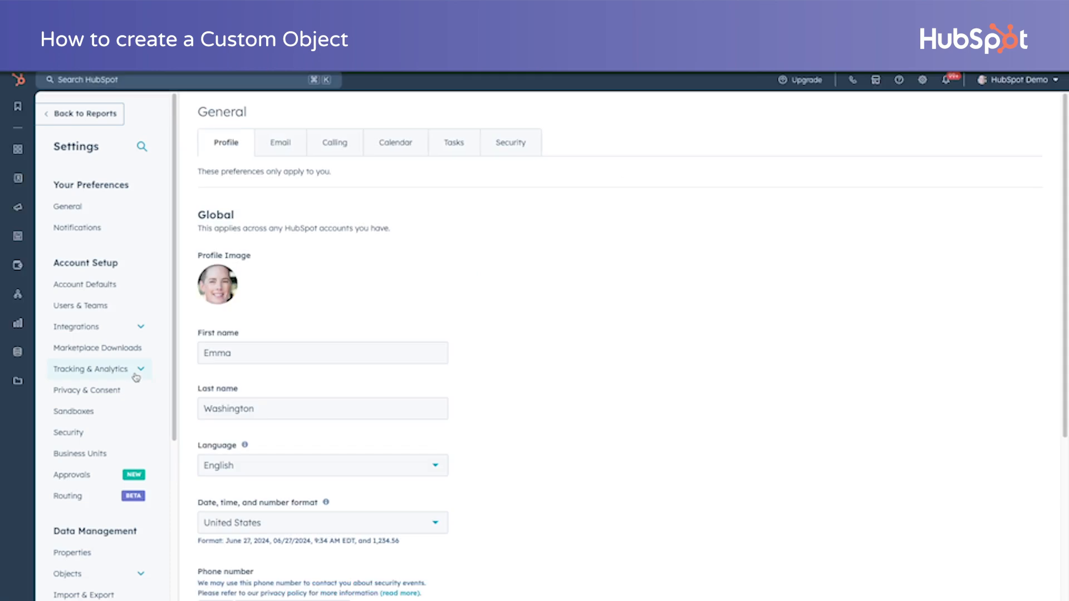
pyautogui.scroll(-3)
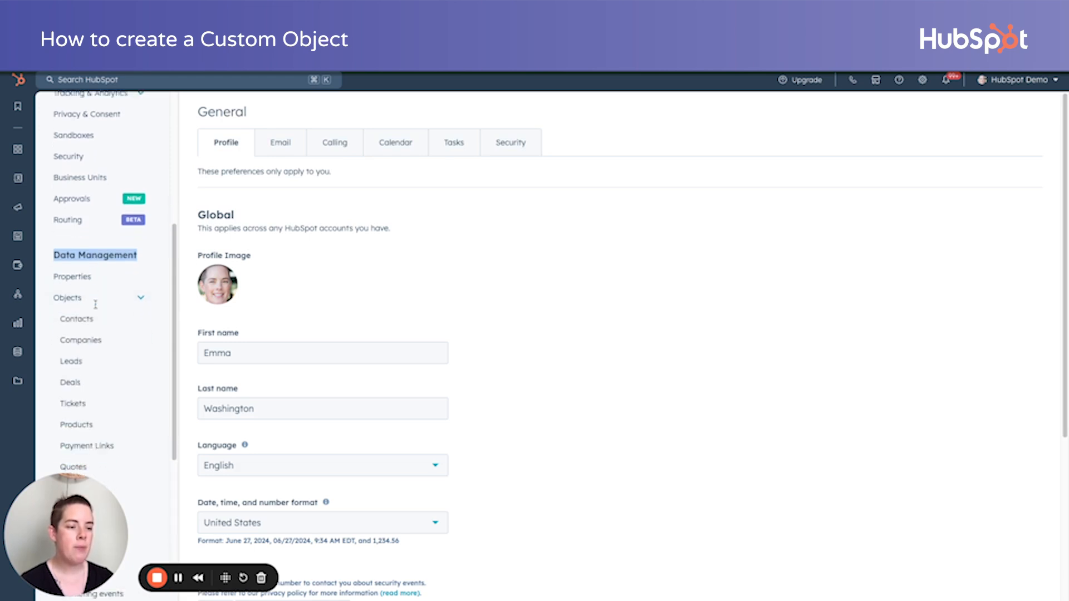
pyautogui.scroll(-3)
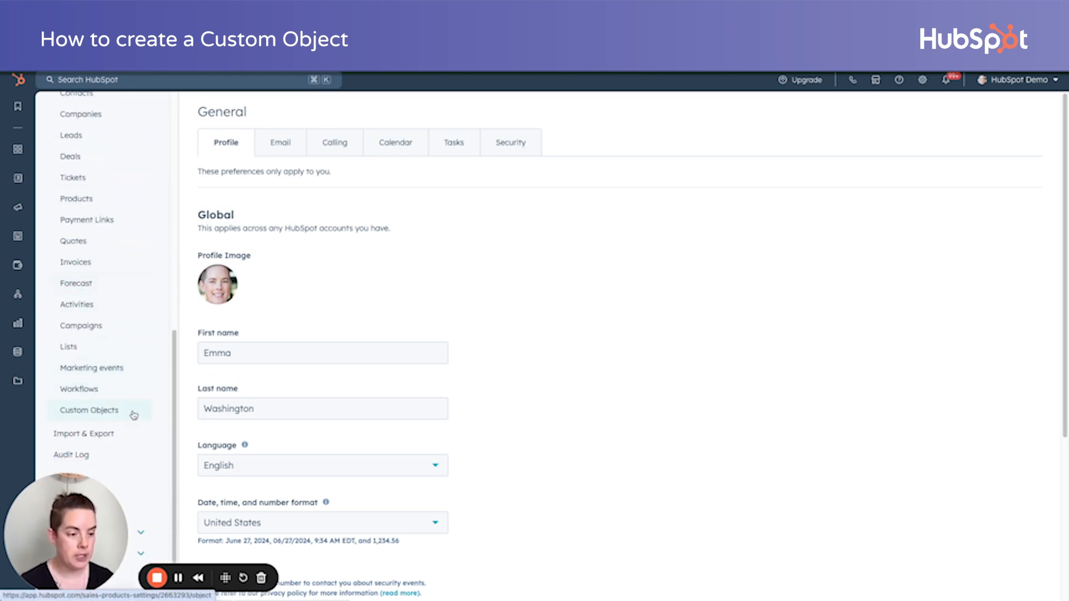
pyautogui.click(89, 410)
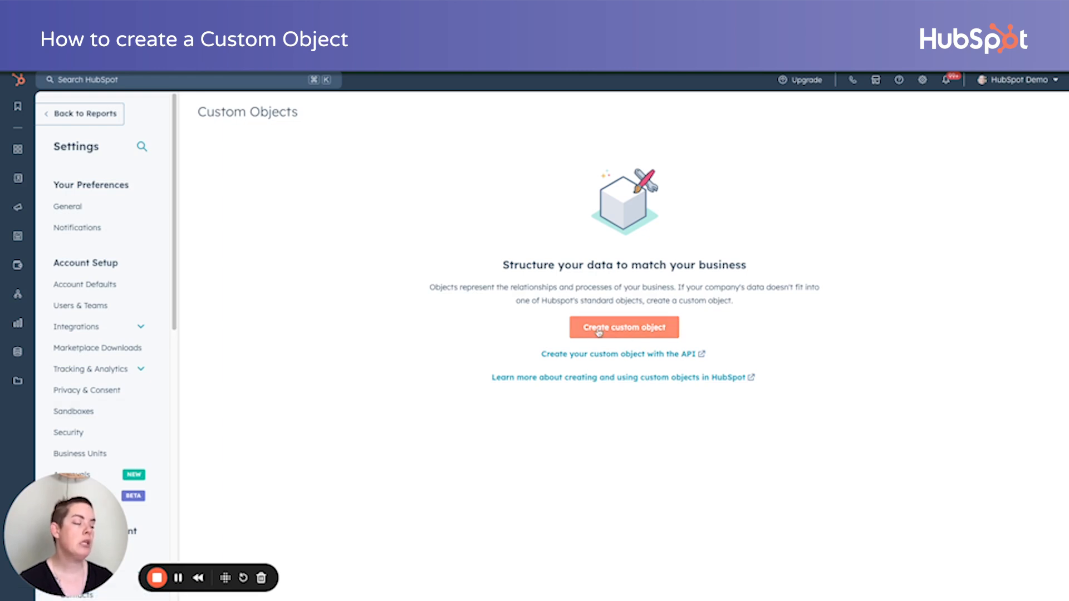
# Begin a new custom object with singular name 'License Key' and plural 'License Keys'.
pyautogui.click(623, 327)
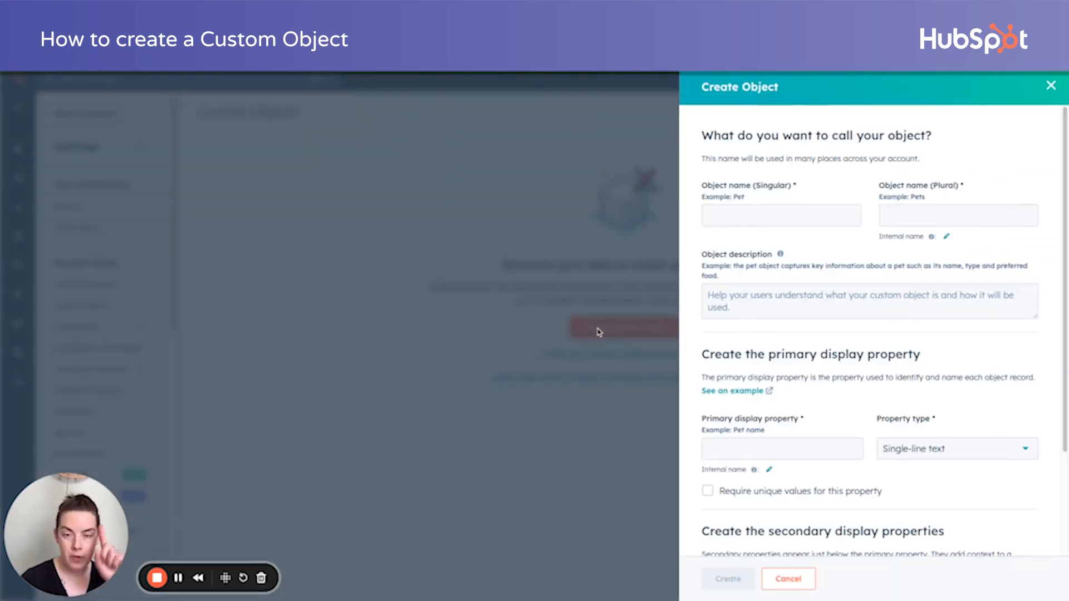
pyautogui.moveTo(472, 344)
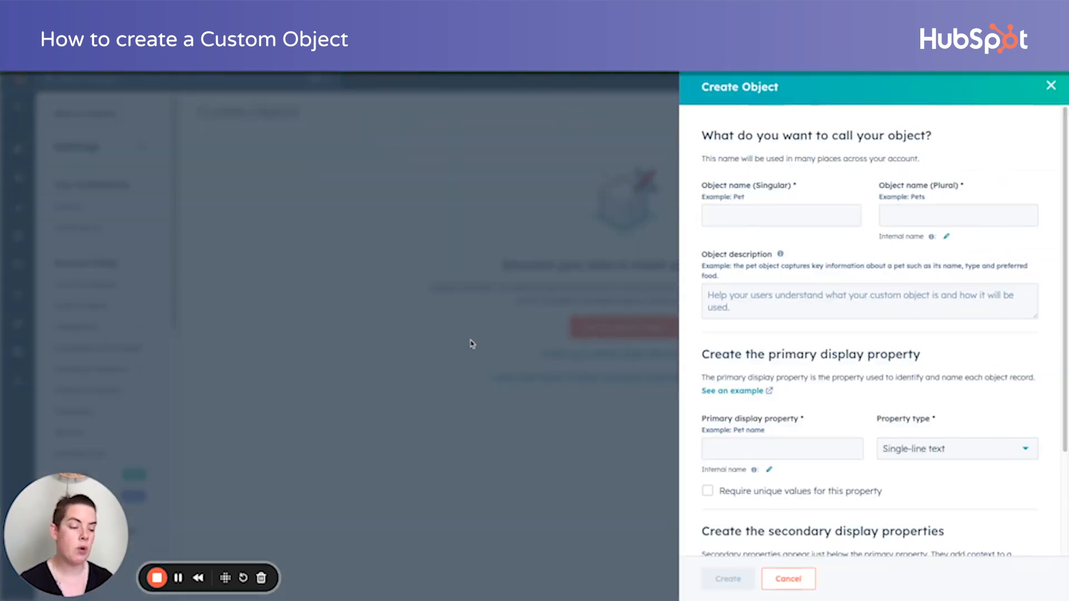
pyautogui.moveTo(177, 578)
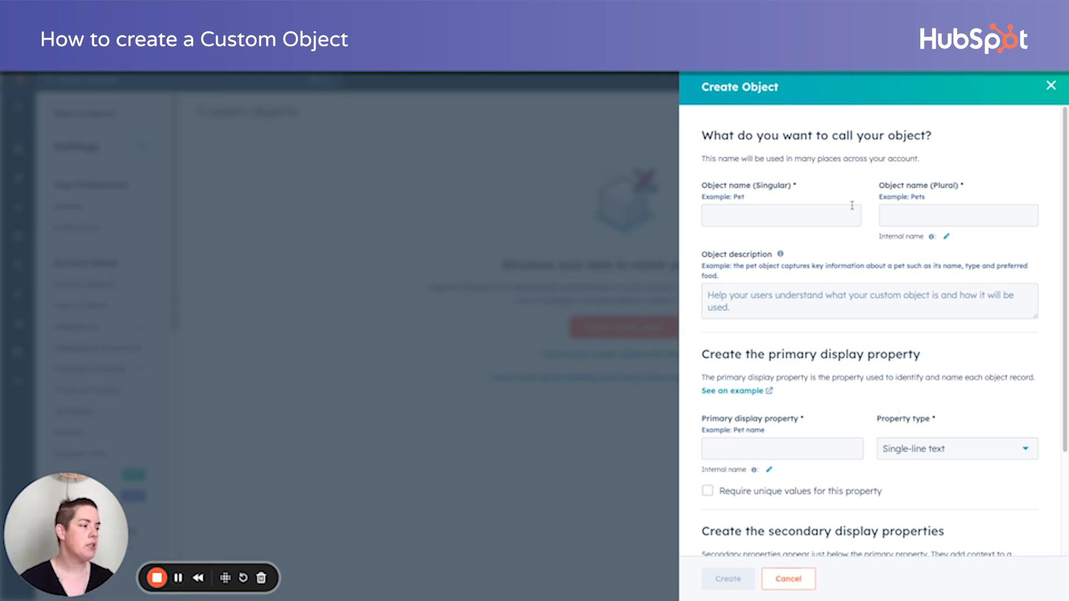
pyautogui.write('L')
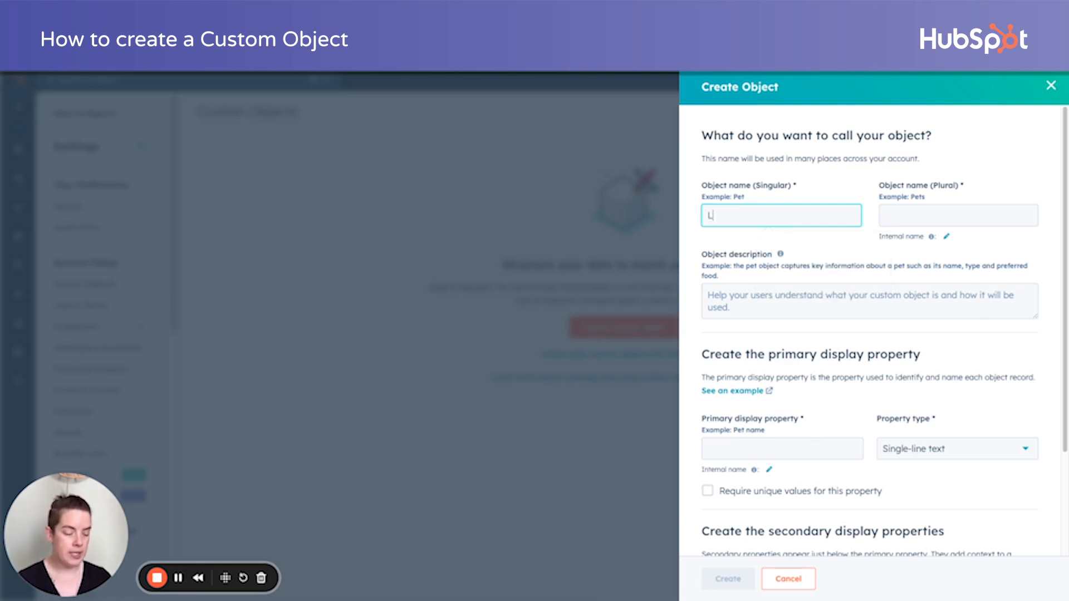
pyautogui.write('License Key')
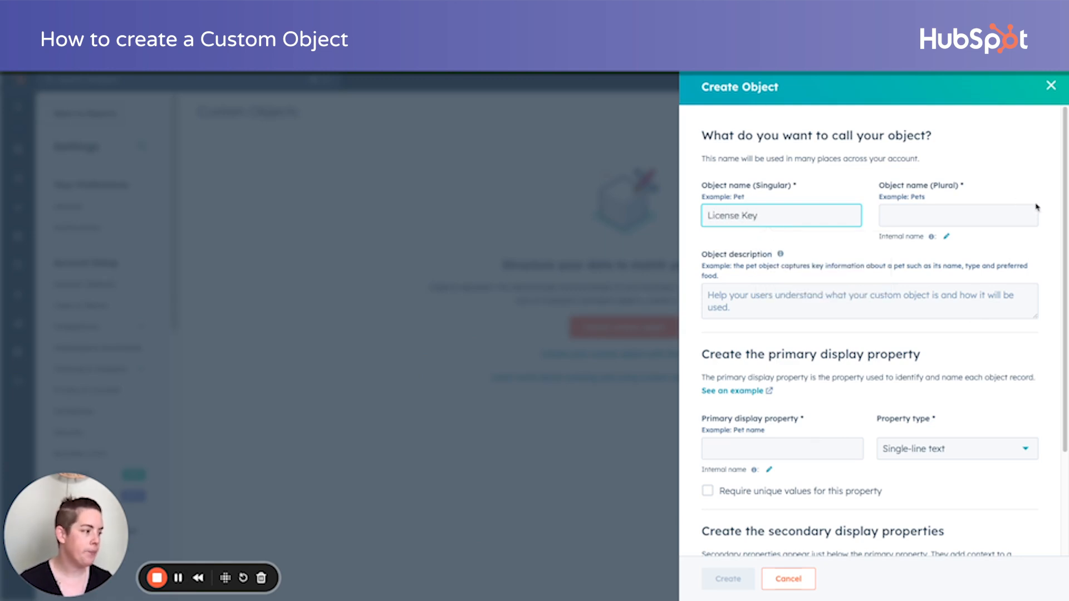
pyautogui.write('Licen')
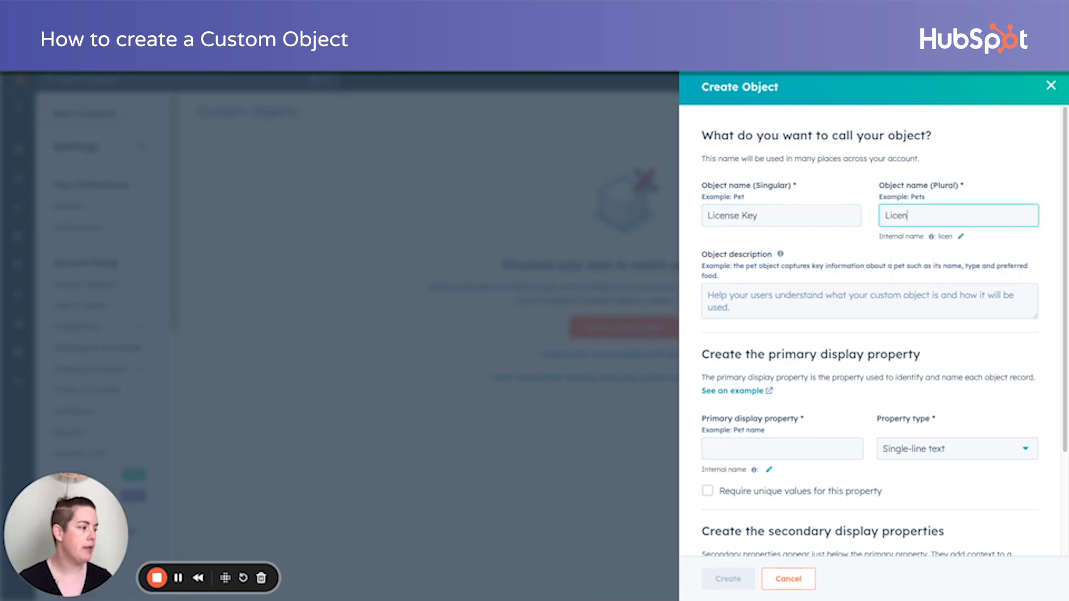
pyautogui.write('se Keys')
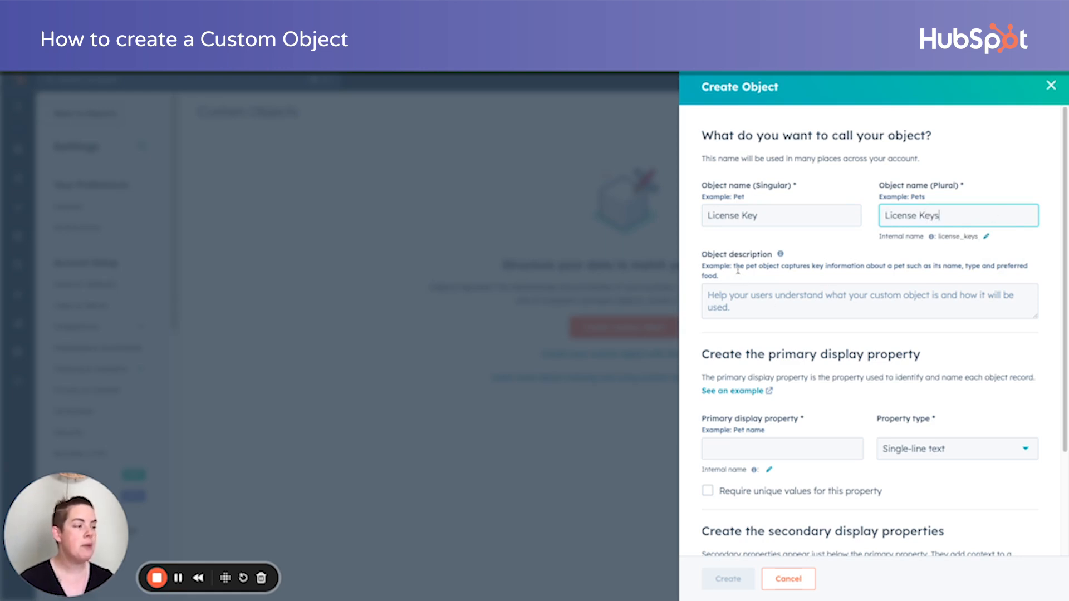
pyautogui.click(868, 301)
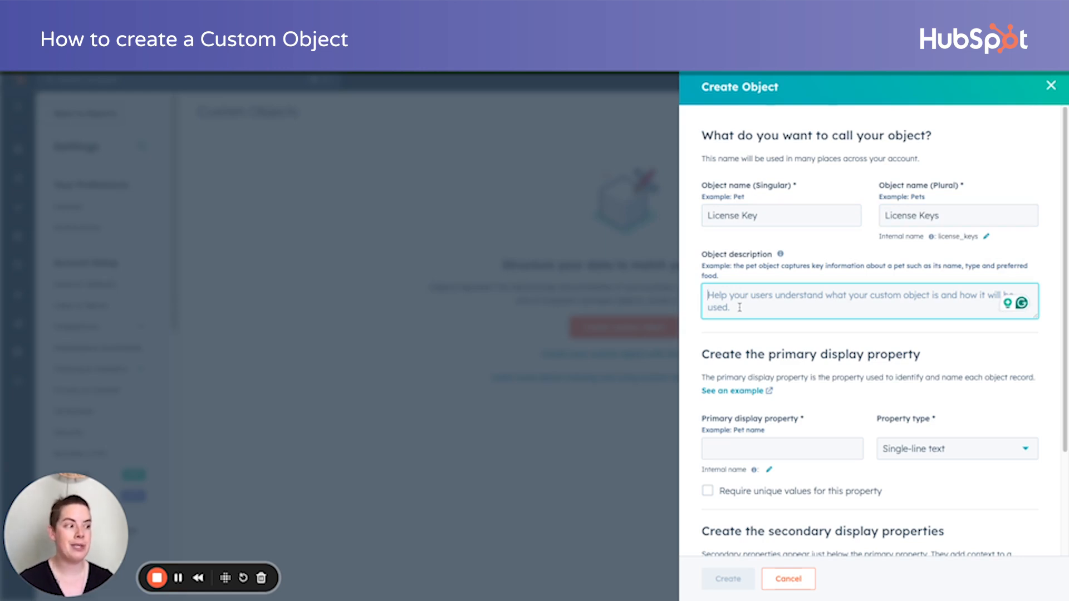
pyautogui.scroll(-3)
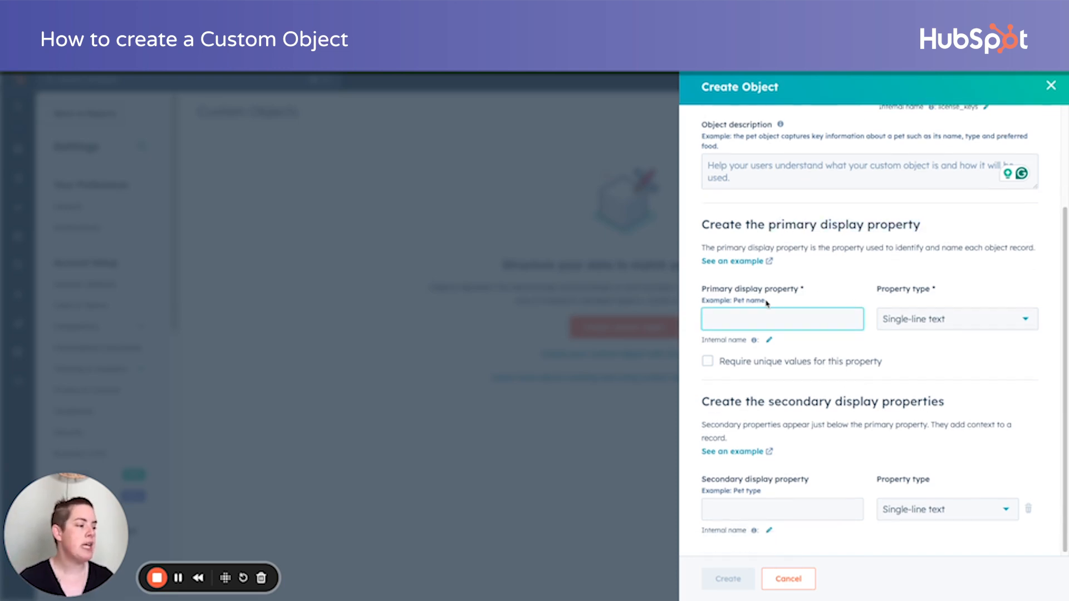
# Make 'License Key' the unique single-line text primary display property and create the object.
pyautogui.scroll(3)
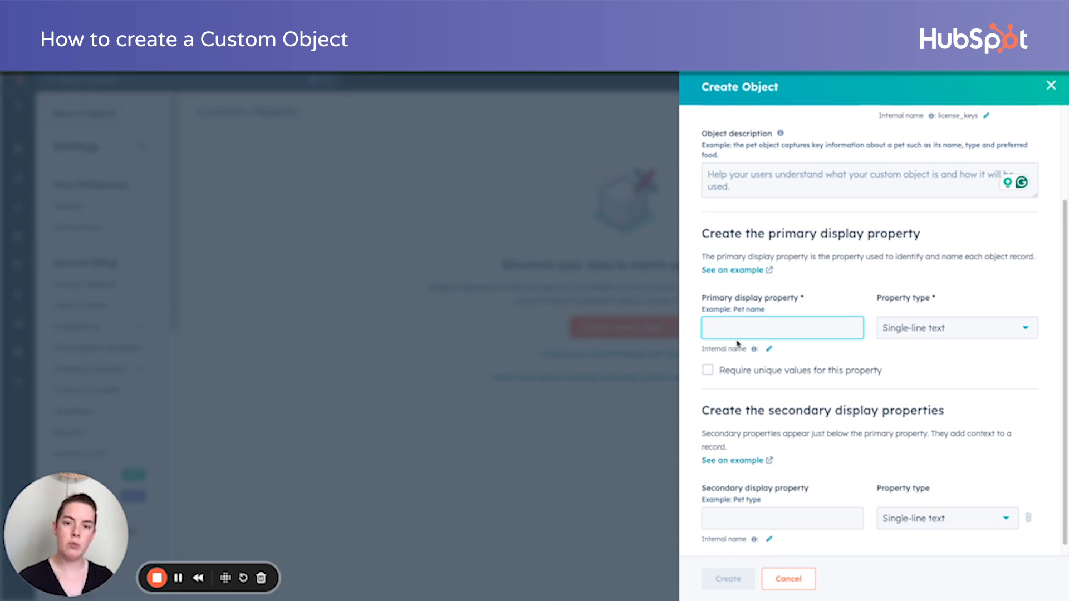
pyautogui.moveTo(742, 331)
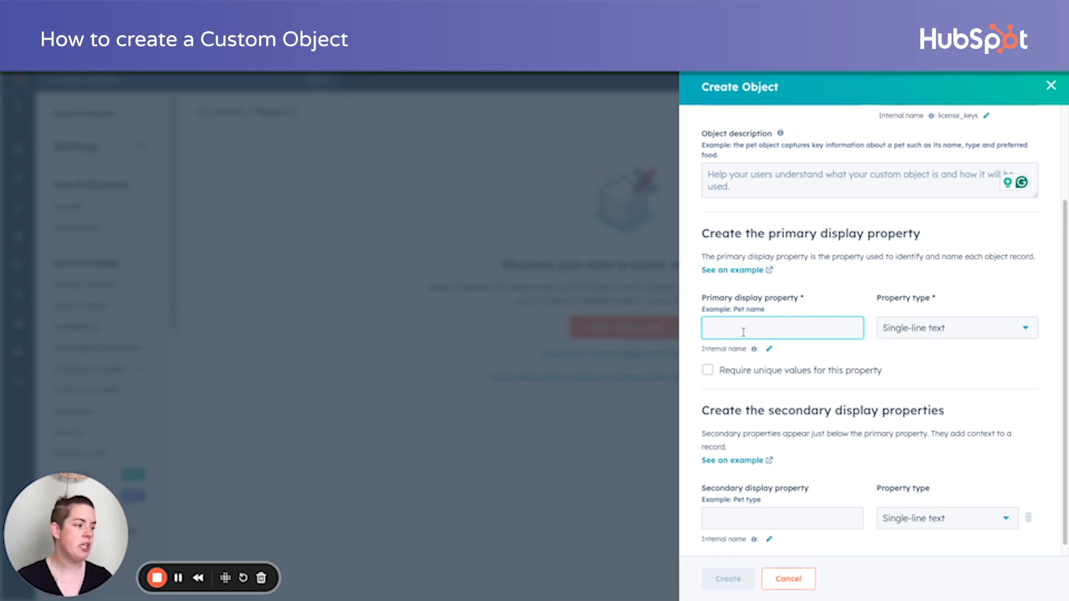
pyautogui.write('License Key')
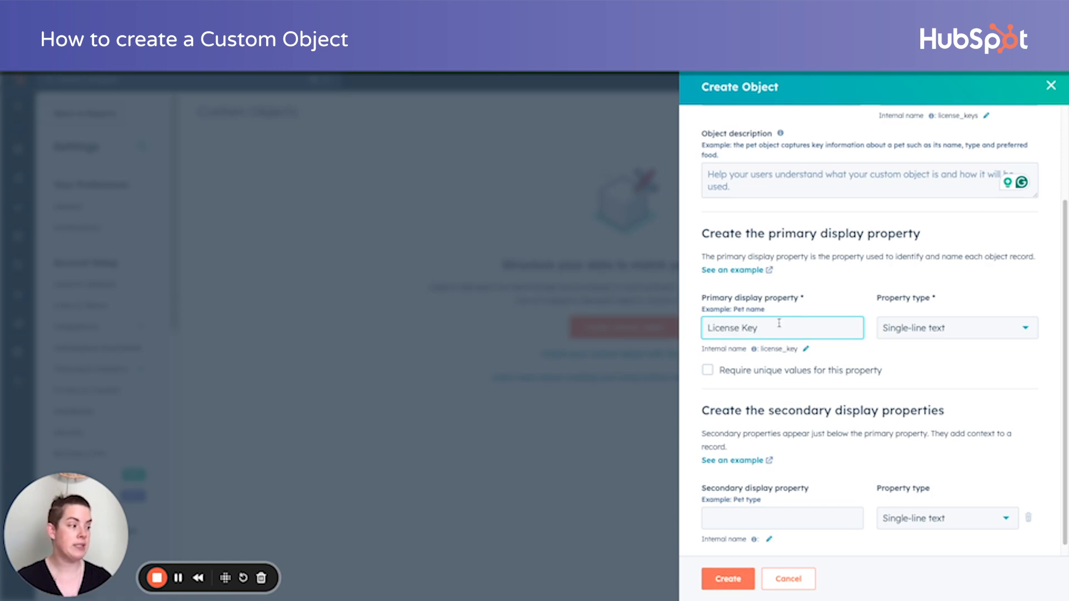
pyautogui.click(954, 327)
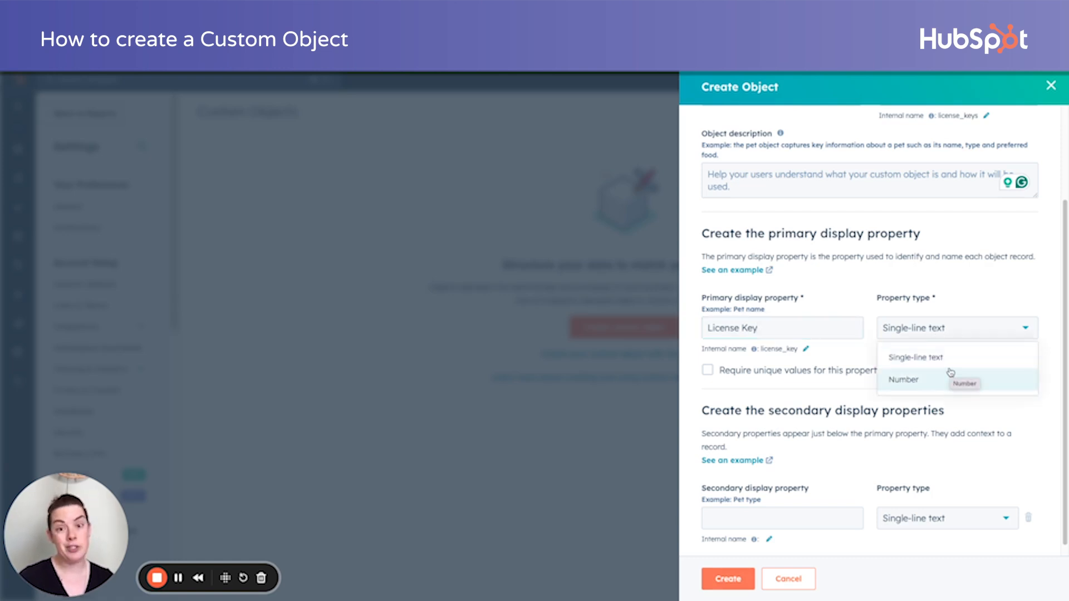
pyautogui.moveTo(916, 356)
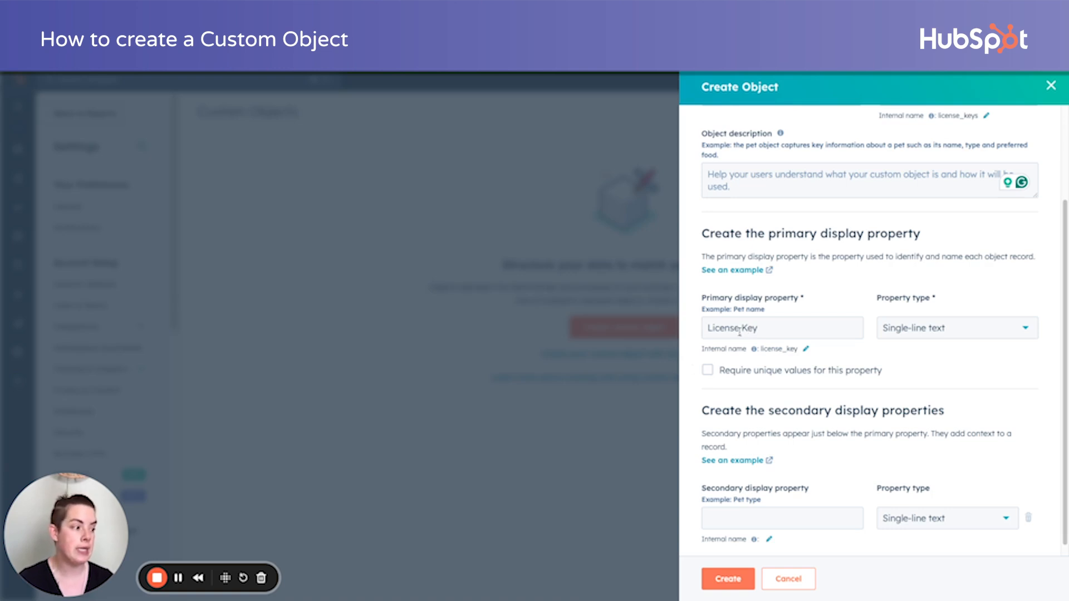
pyautogui.click(707, 370)
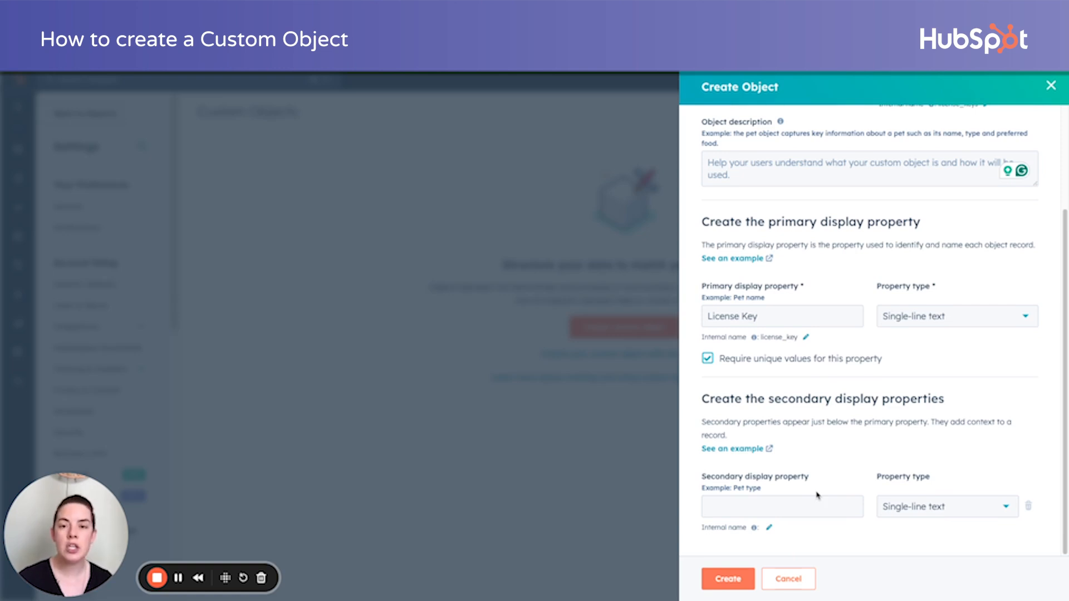
pyautogui.moveTo(788, 477)
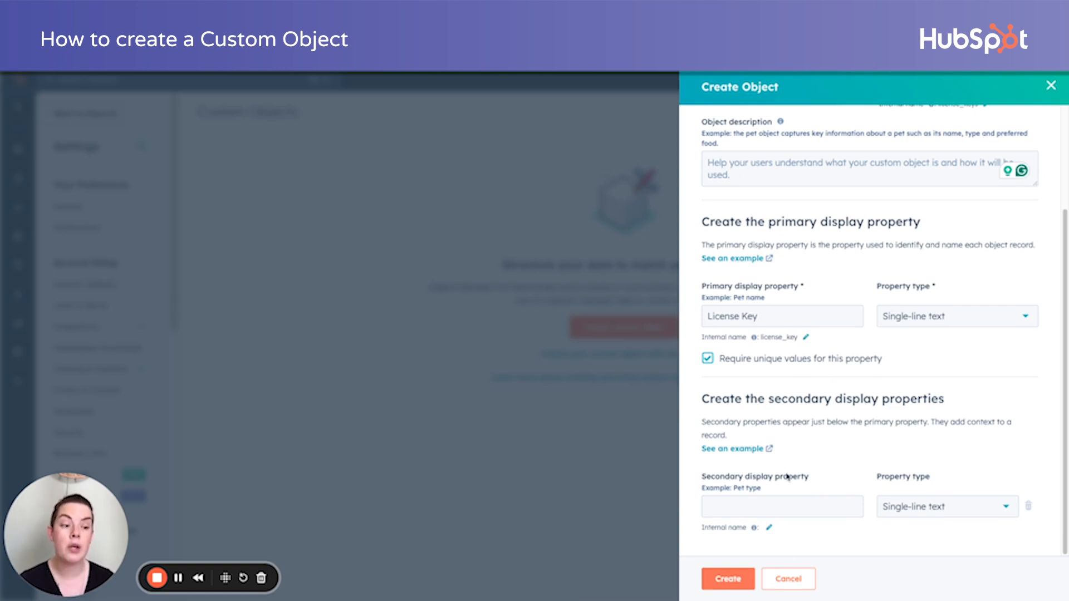
pyautogui.click(727, 579)
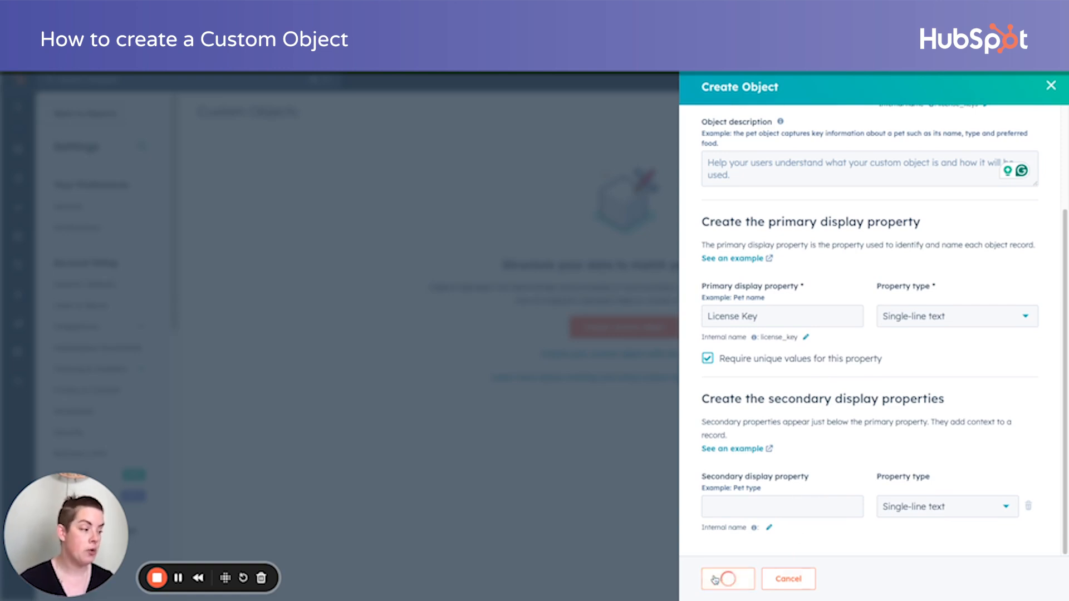
pyautogui.scroll(3)
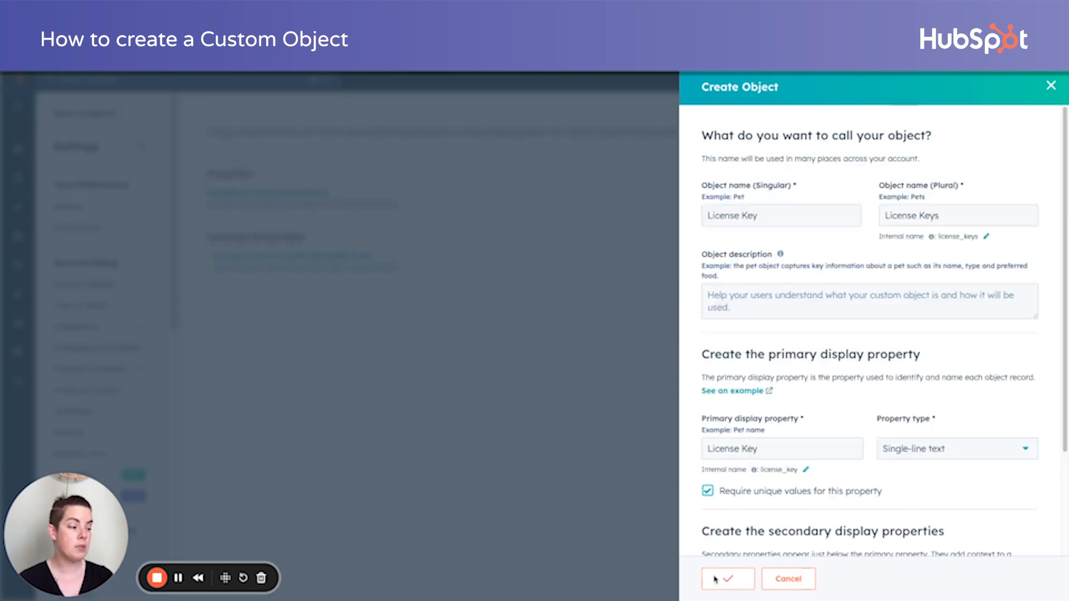
pyautogui.click(721, 579)
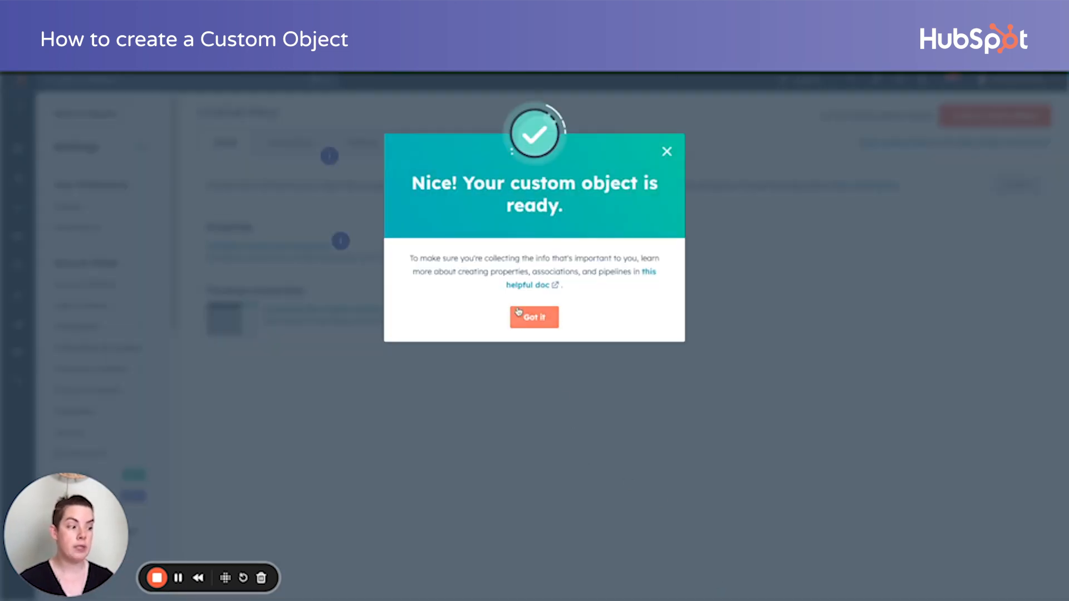
pyautogui.click(534, 317)
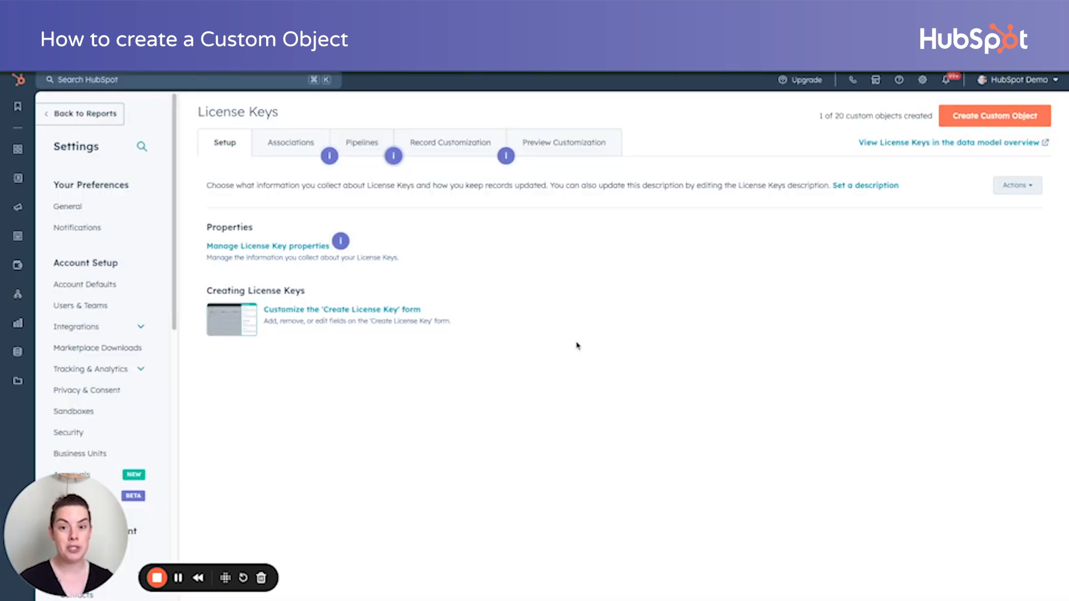
pyautogui.moveTo(412, 268)
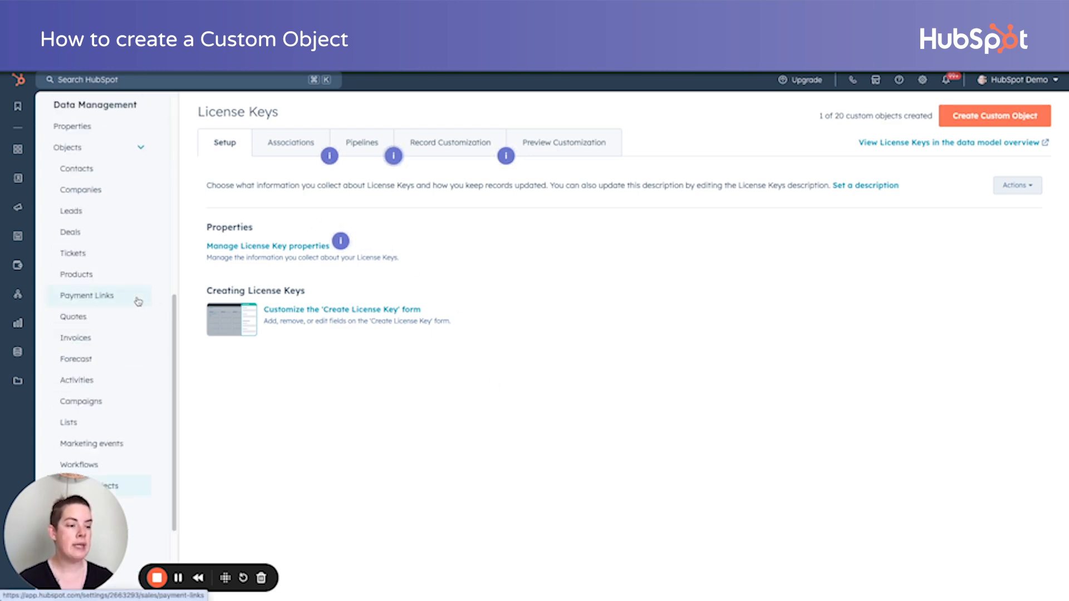
pyautogui.scroll(-3)
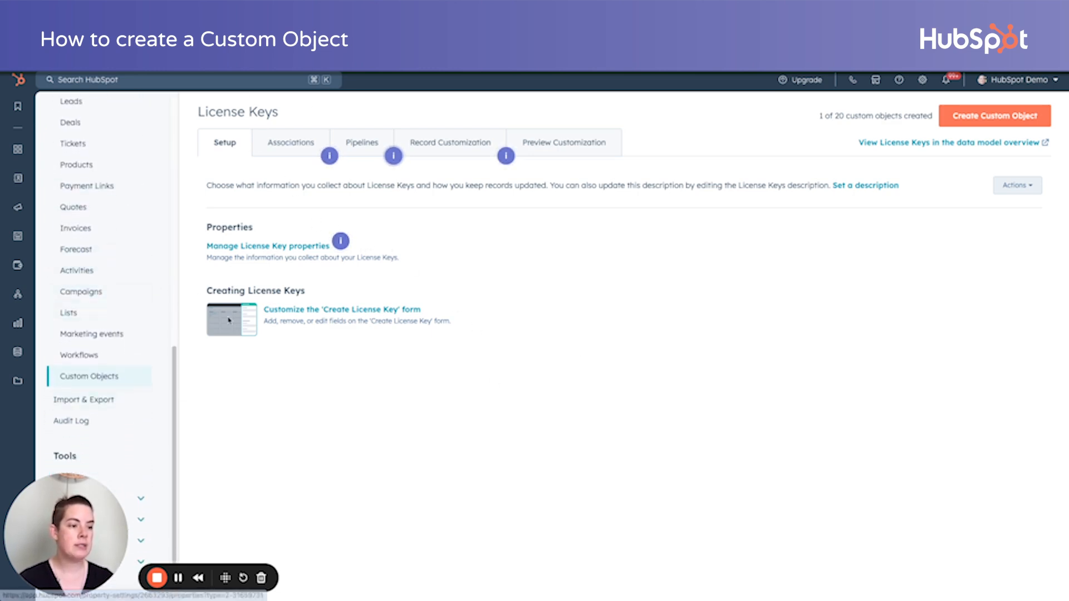
pyautogui.moveTo(328, 201)
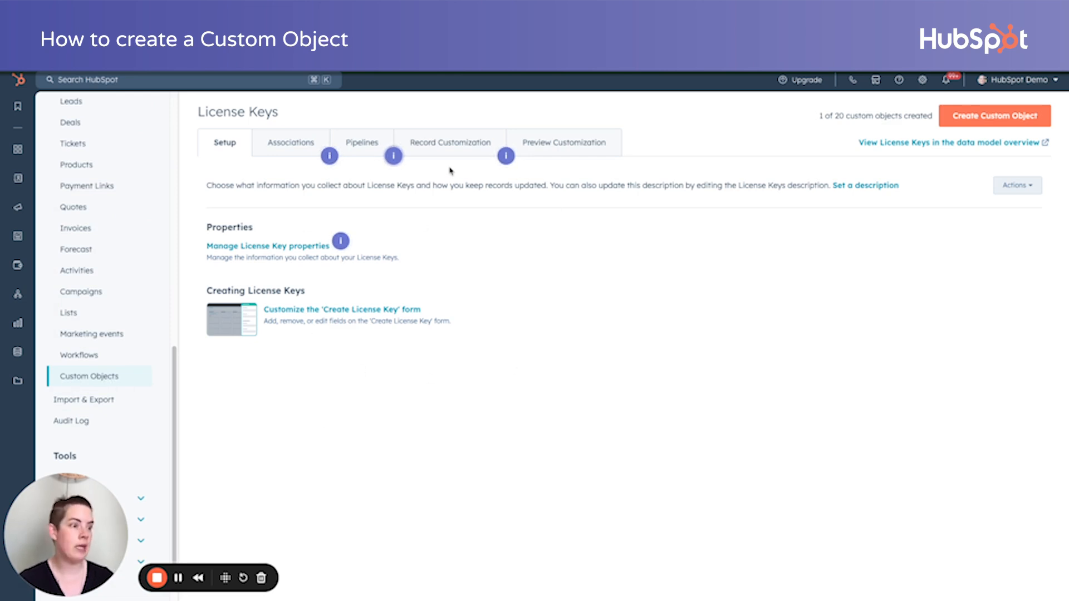
pyautogui.moveTo(402, 256)
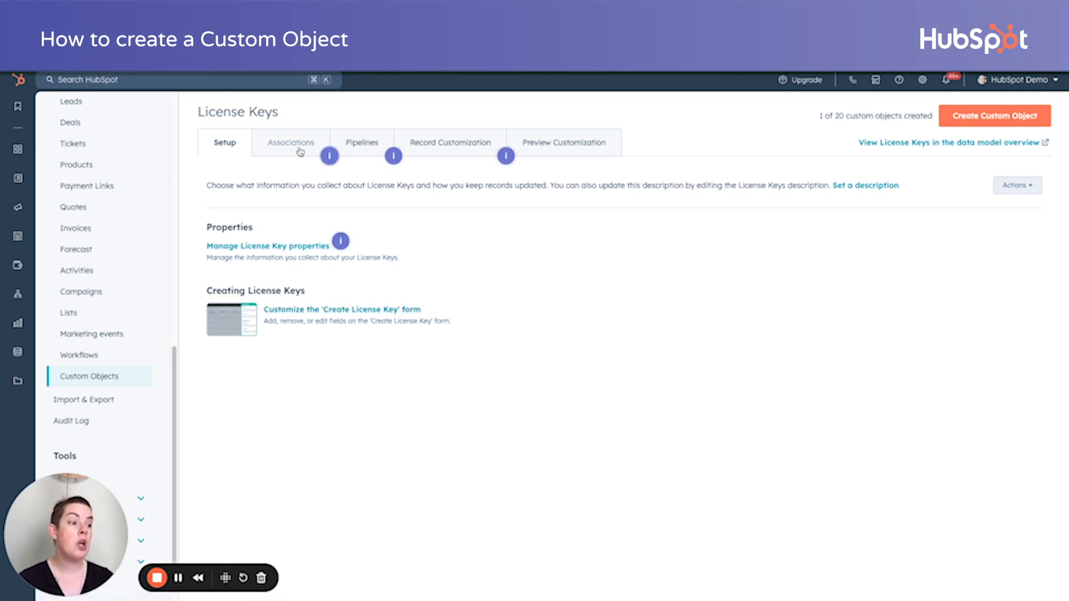
pyautogui.click(289, 142)
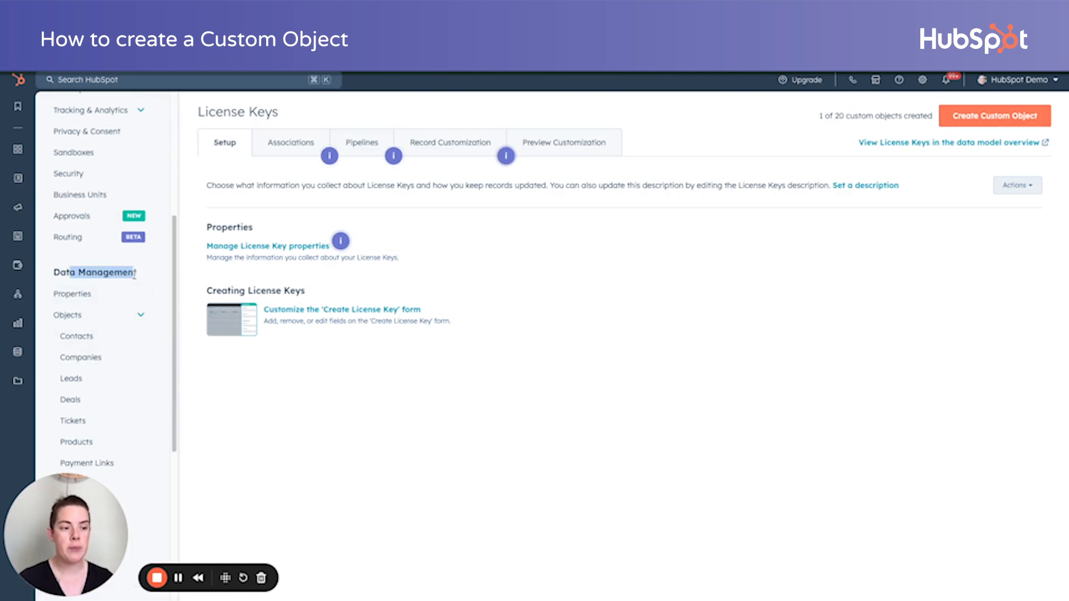
# Show the License Key object's property list in the Properties settings.
pyautogui.click(72, 292)
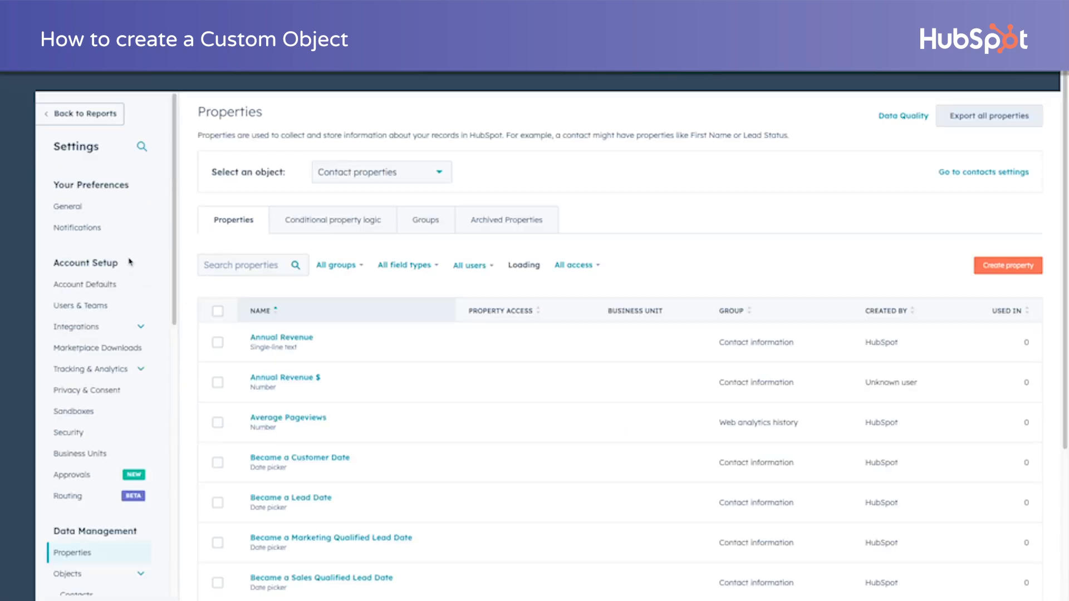
pyautogui.click(380, 172)
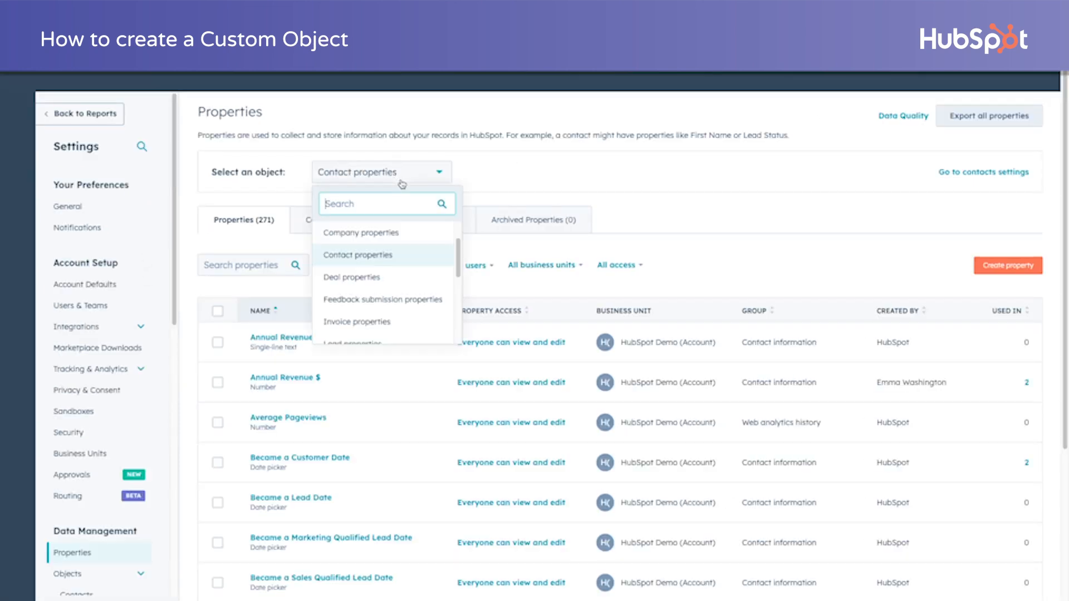
pyautogui.scroll(-3)
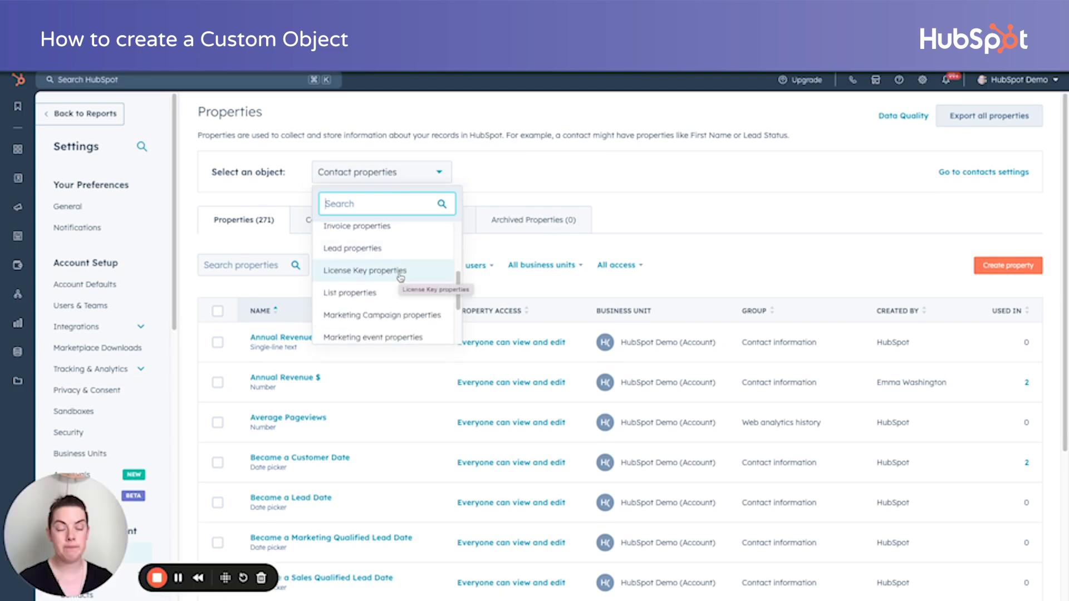
pyautogui.click(365, 271)
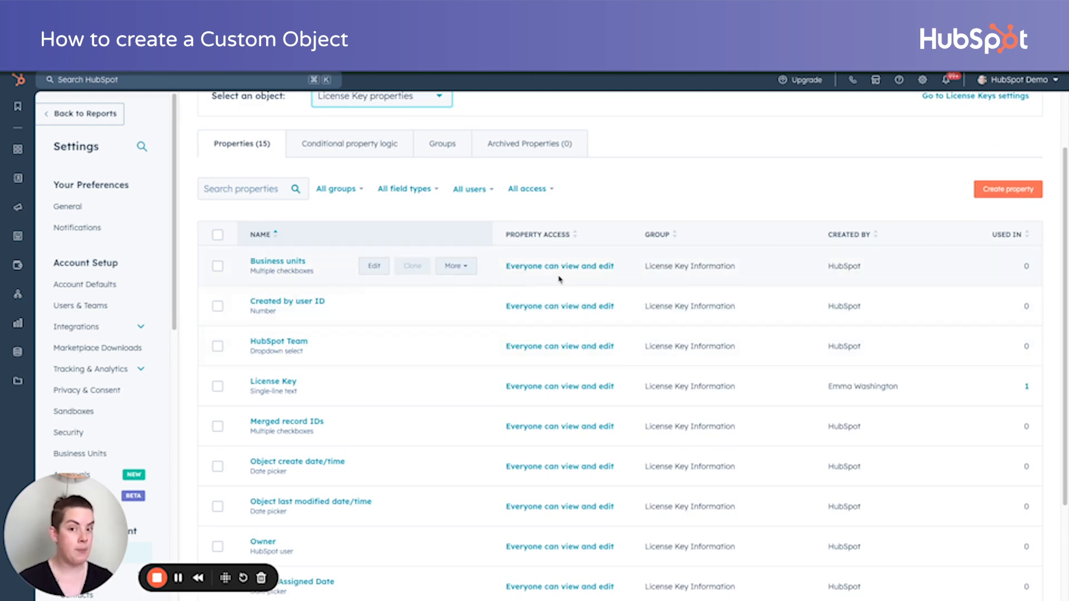
pyautogui.moveTo(864, 265)
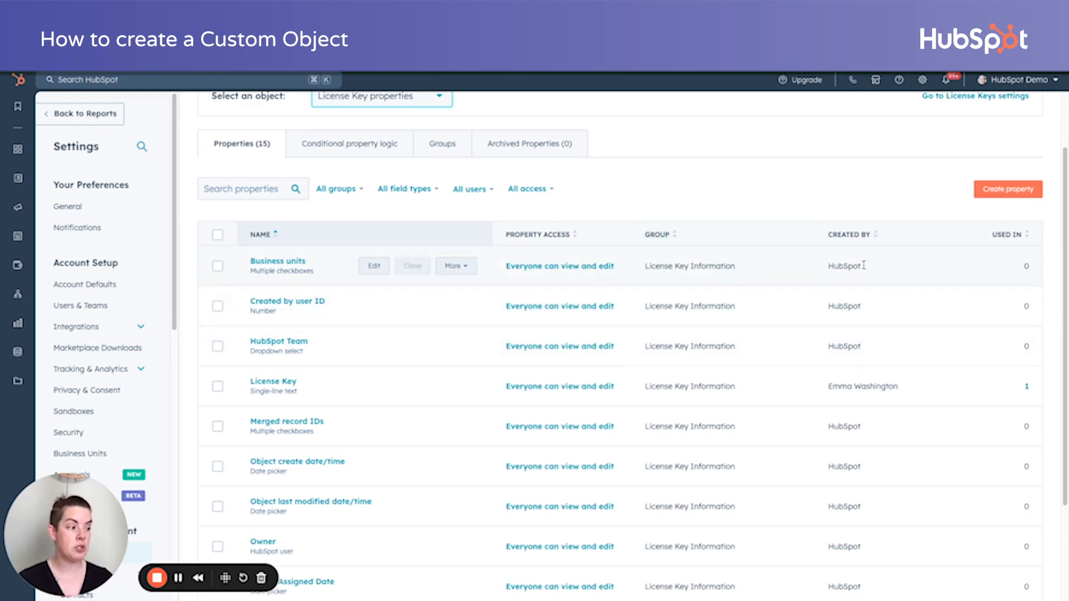
pyautogui.moveTo(287, 302)
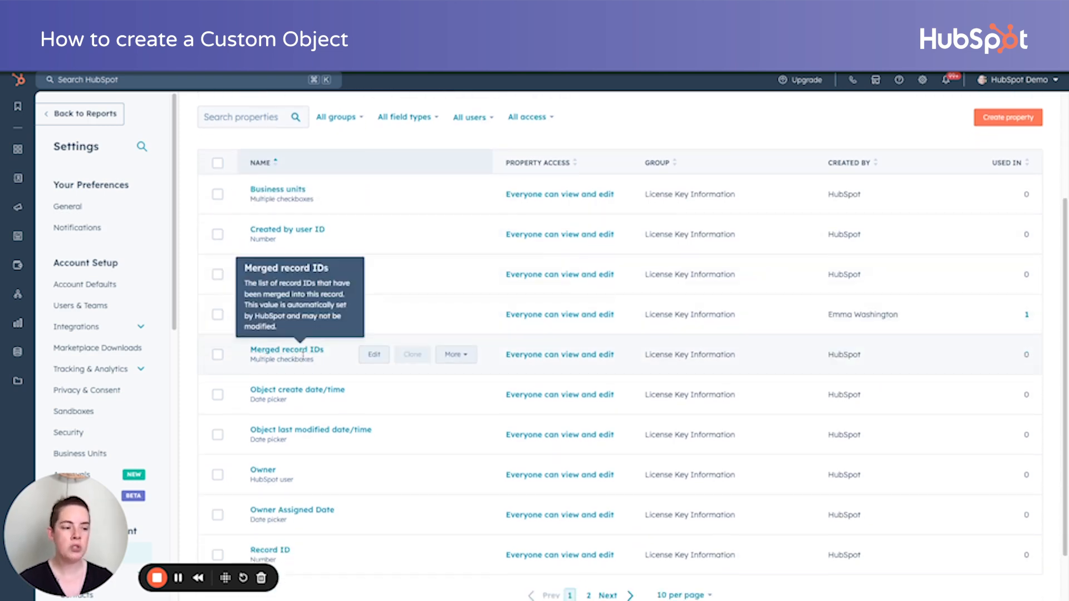
pyautogui.moveTo(277, 189)
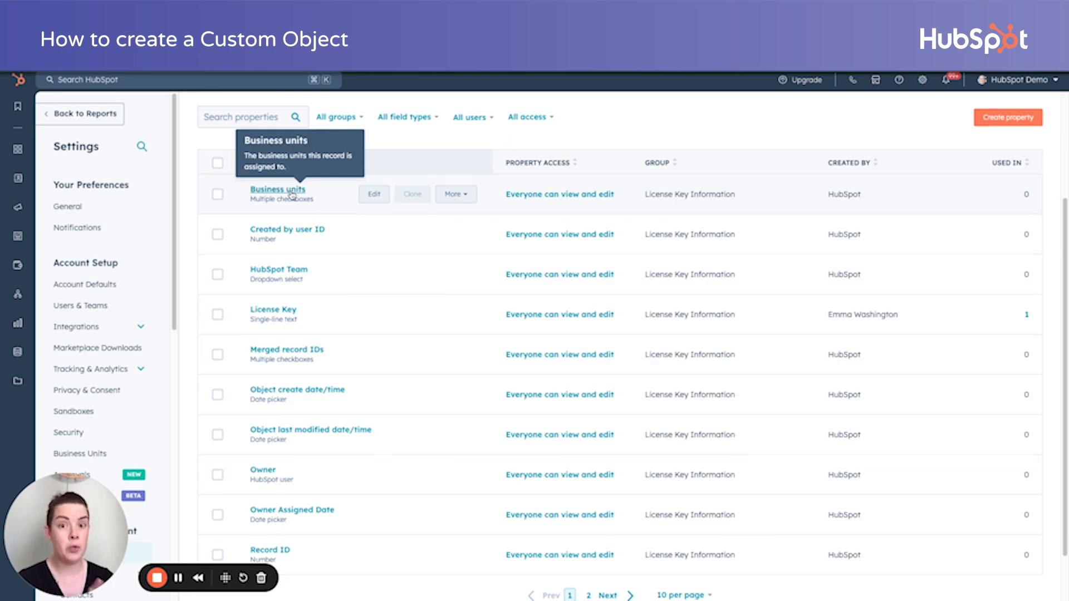
pyautogui.moveTo(935, 326)
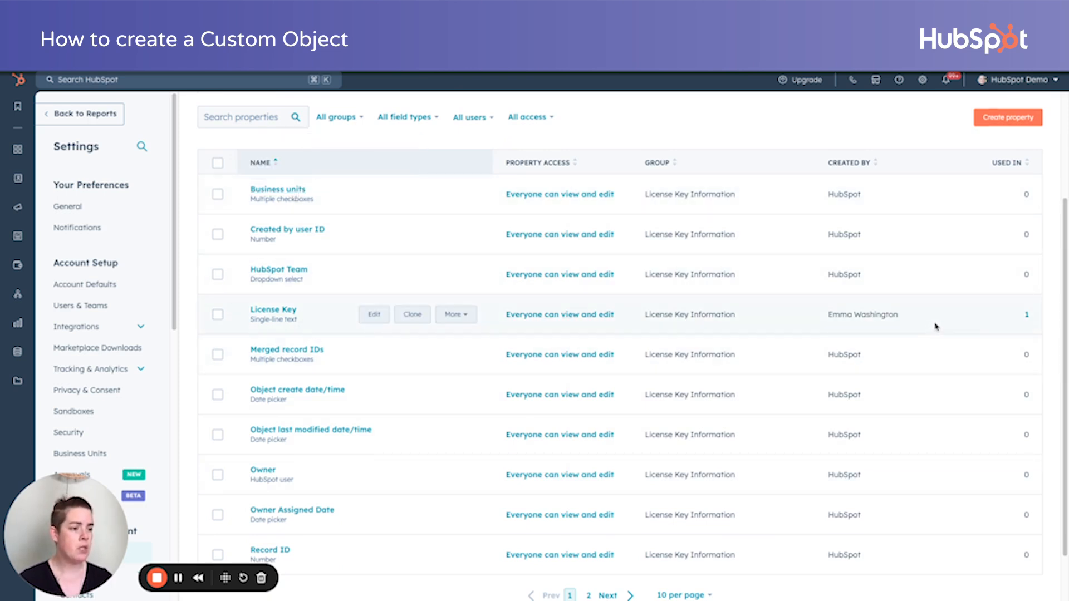
pyautogui.moveTo(273, 310)
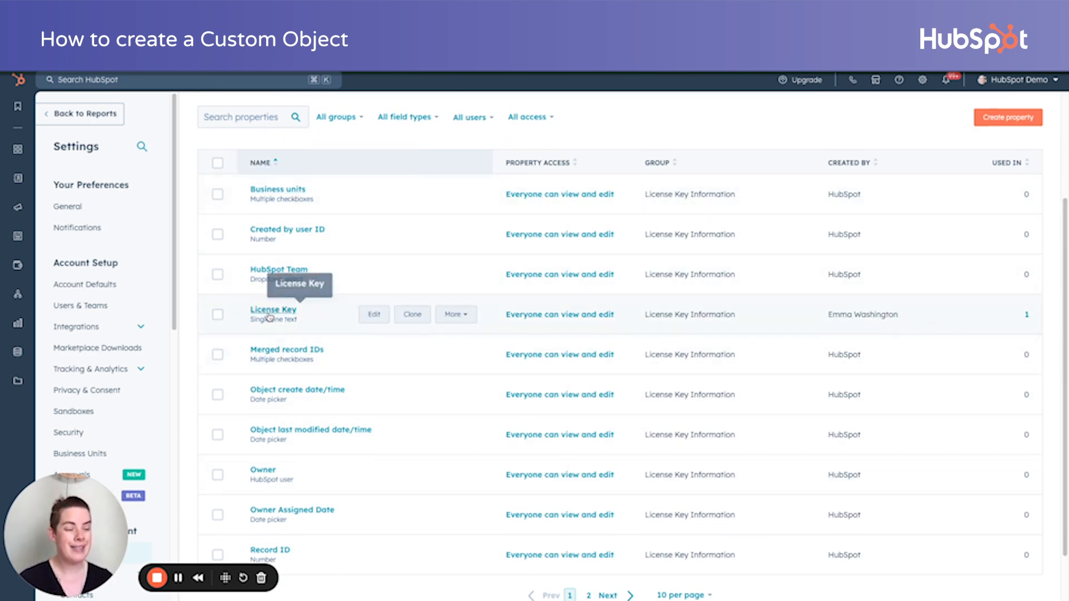
pyautogui.scroll(3)
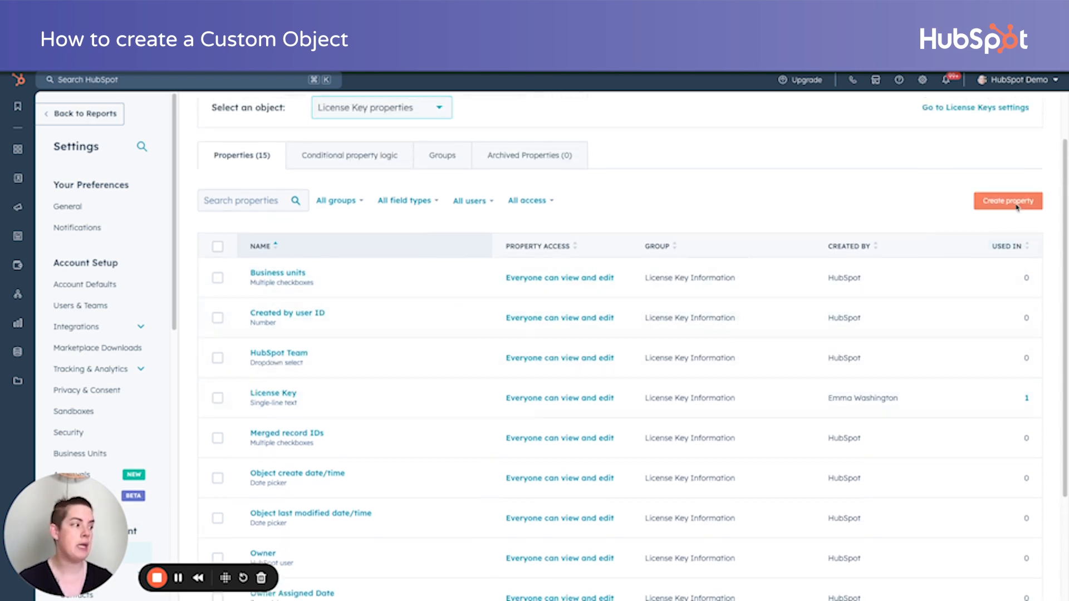
# Create an 'Expiration Date' date-picker property on License Key.
pyautogui.click(1008, 200)
pyautogui.write('Expira')
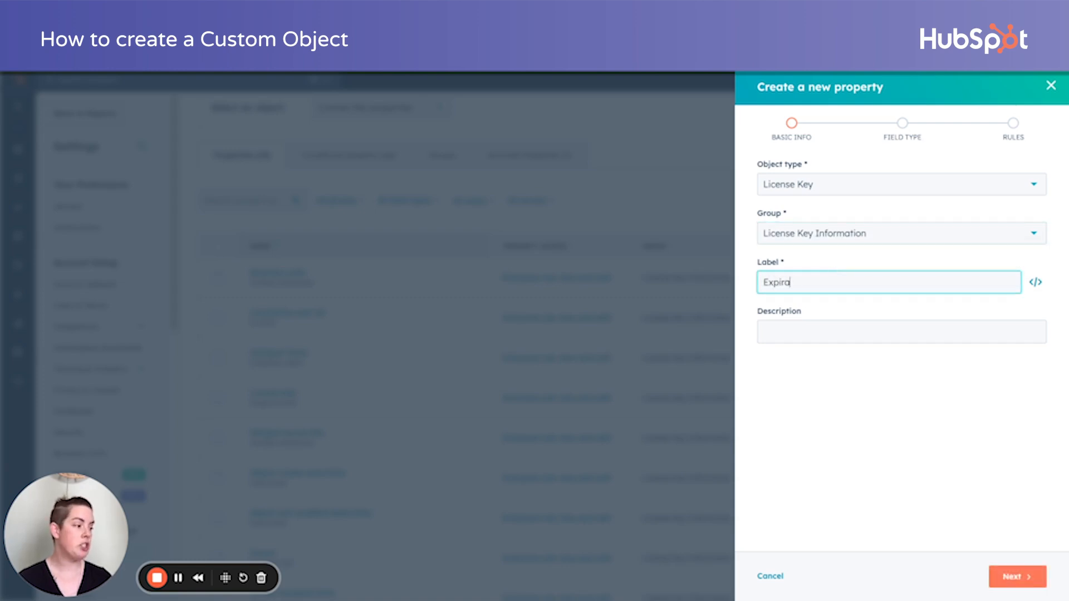
pyautogui.write('tion Date')
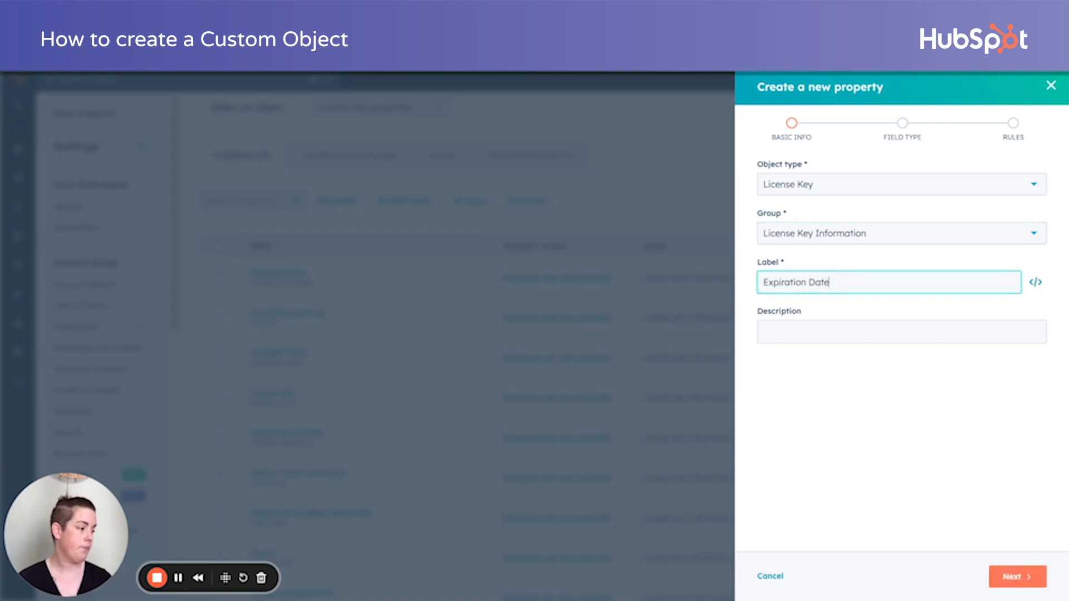
pyautogui.click(1016, 576)
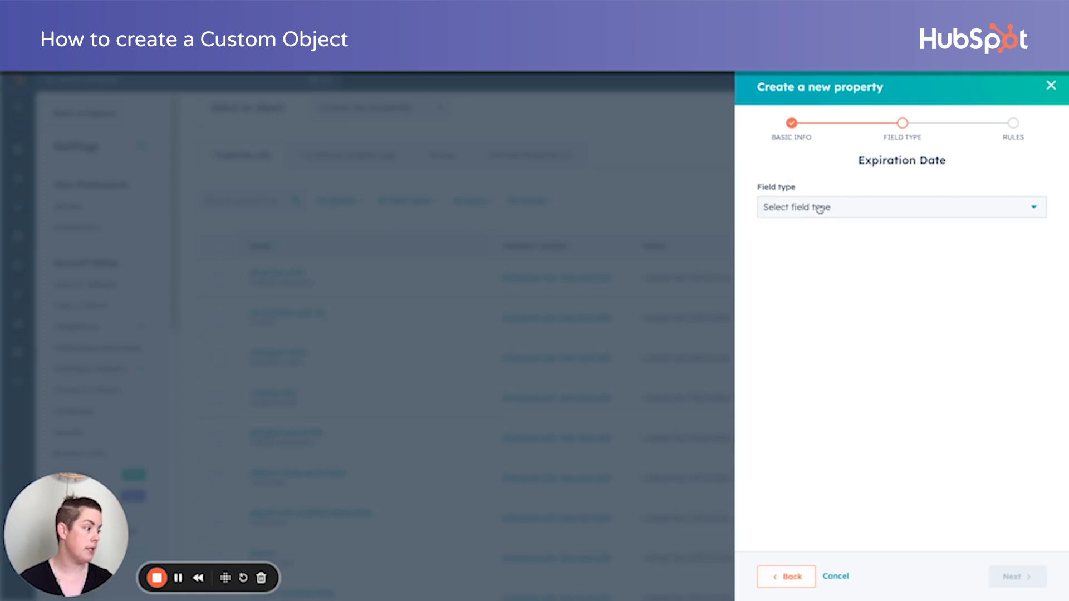
pyautogui.click(900, 207)
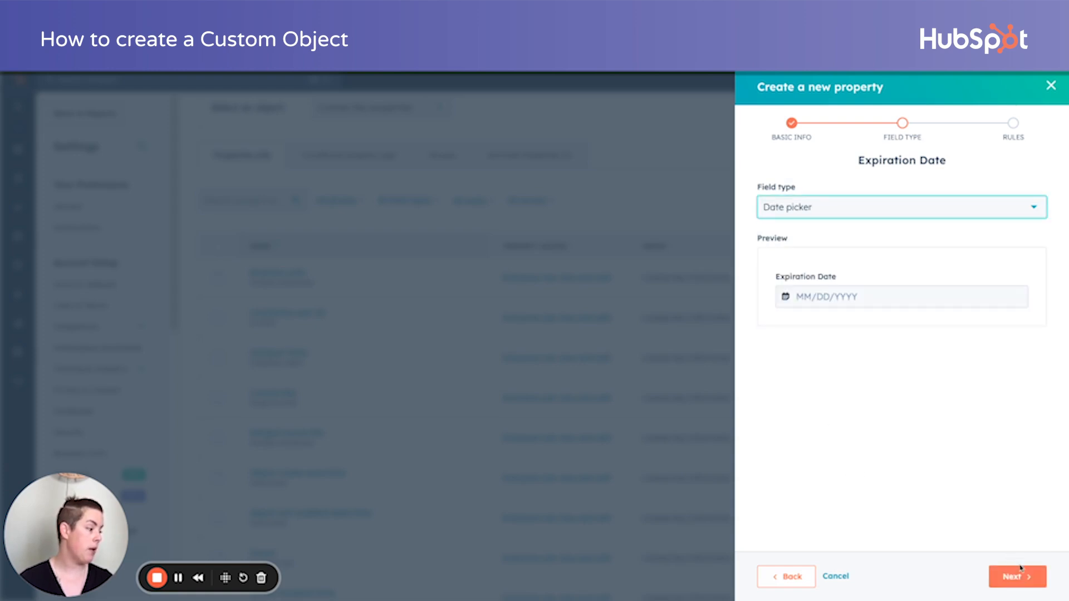
pyautogui.click(1016, 576)
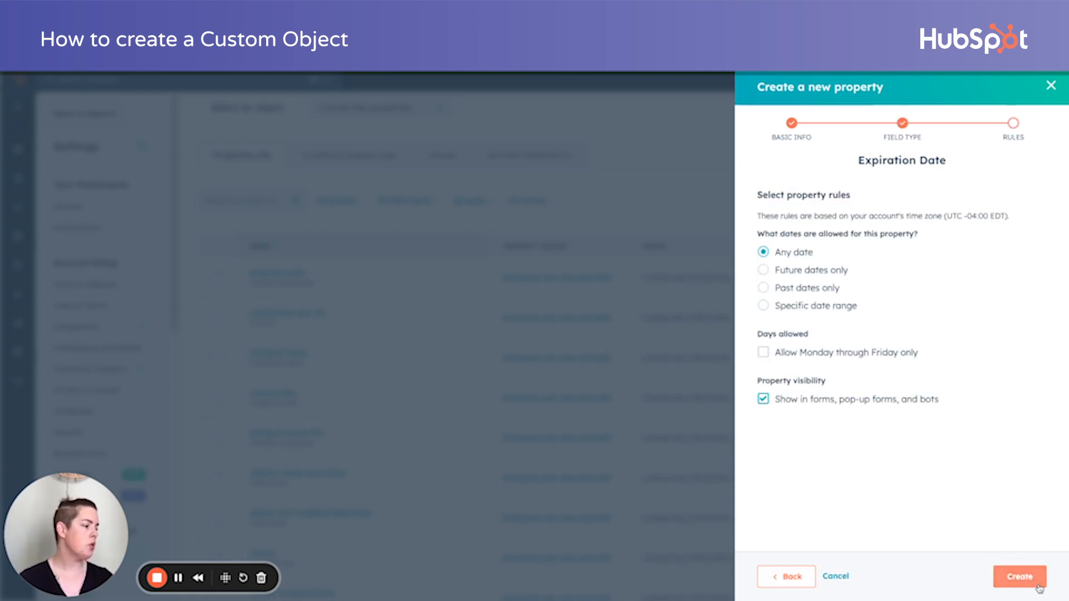
pyautogui.click(1019, 577)
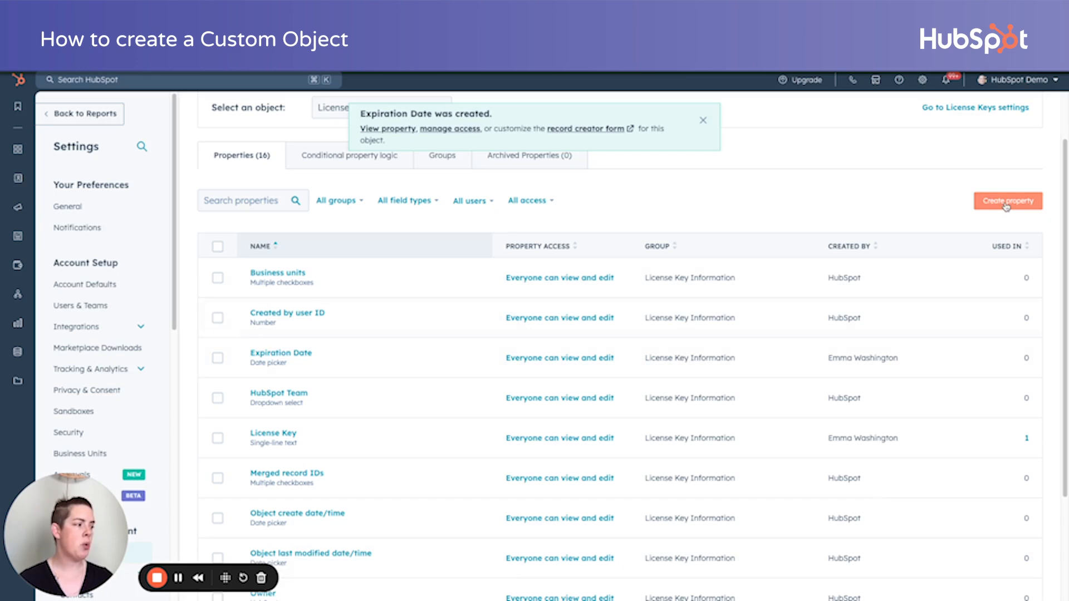
# Start a 'Software Type' dropdown-select property in the License Key Information group.
pyautogui.click(1007, 200)
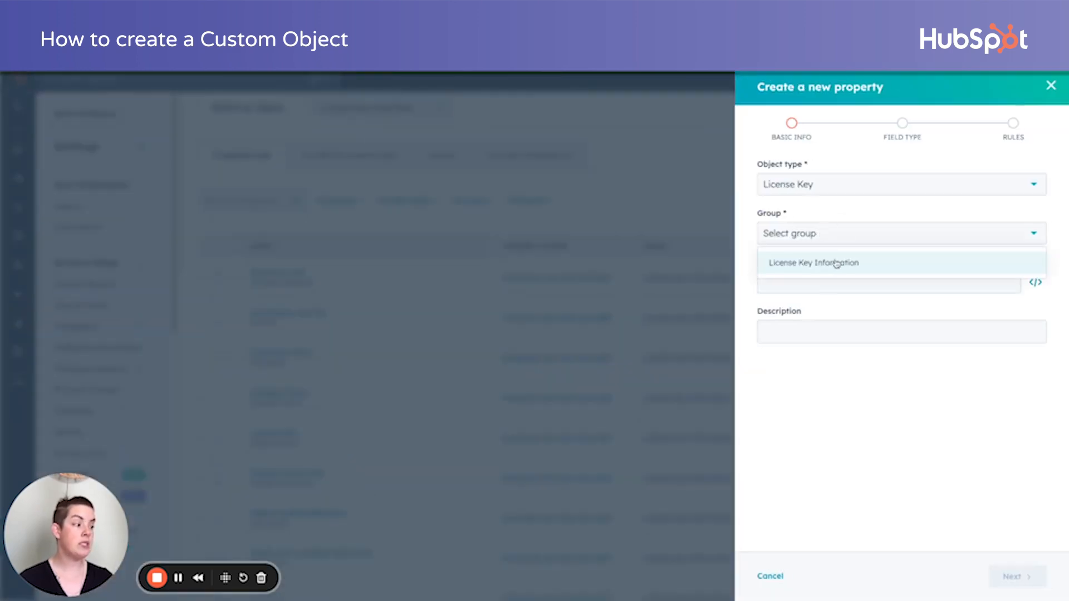
pyautogui.click(812, 263)
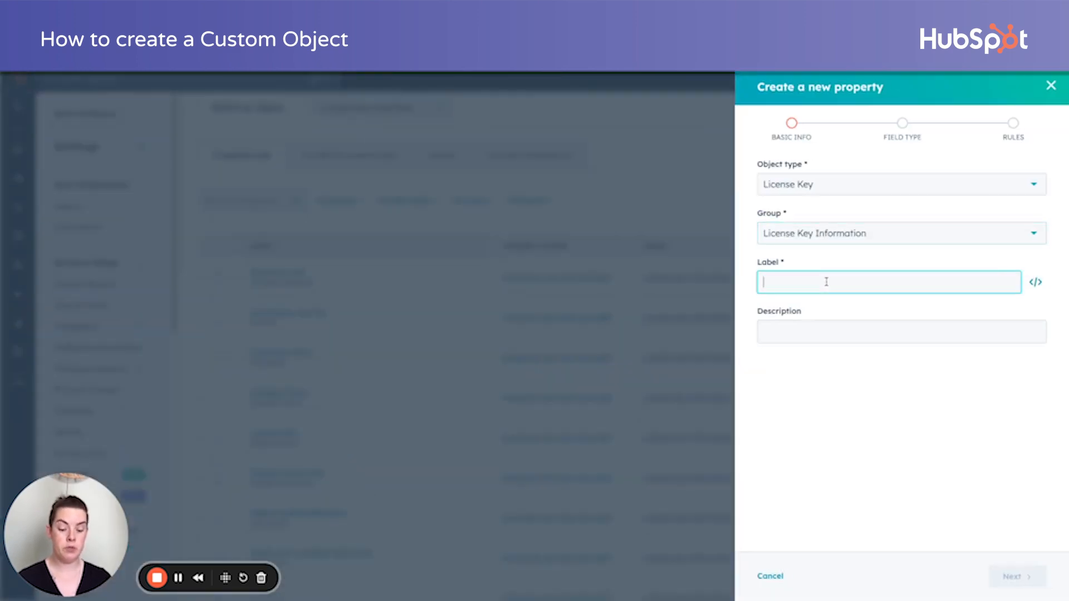
pyautogui.write('Software Type')
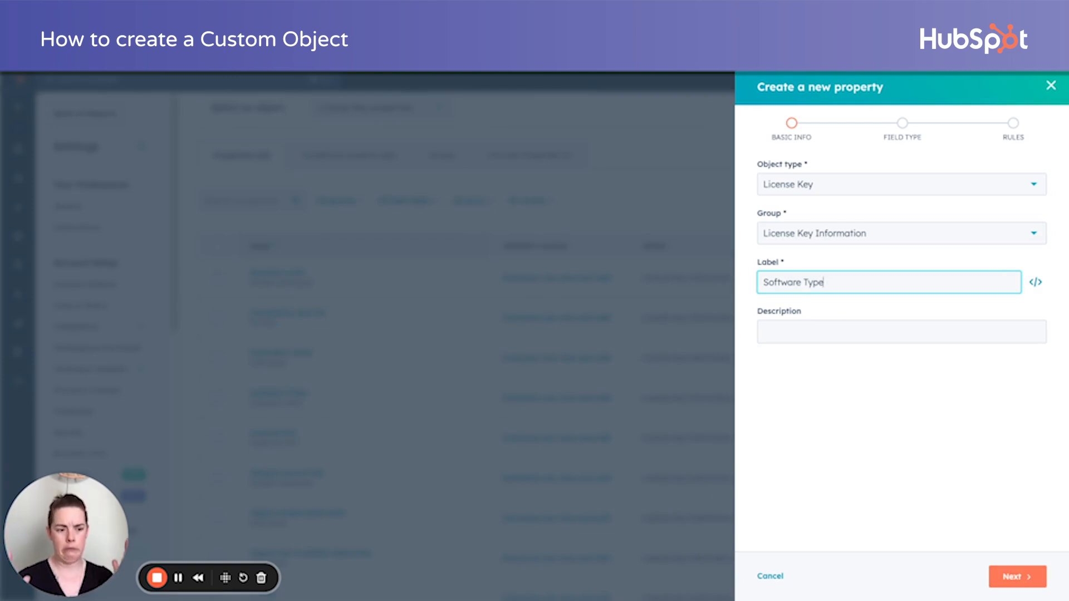
pyautogui.click(1016, 576)
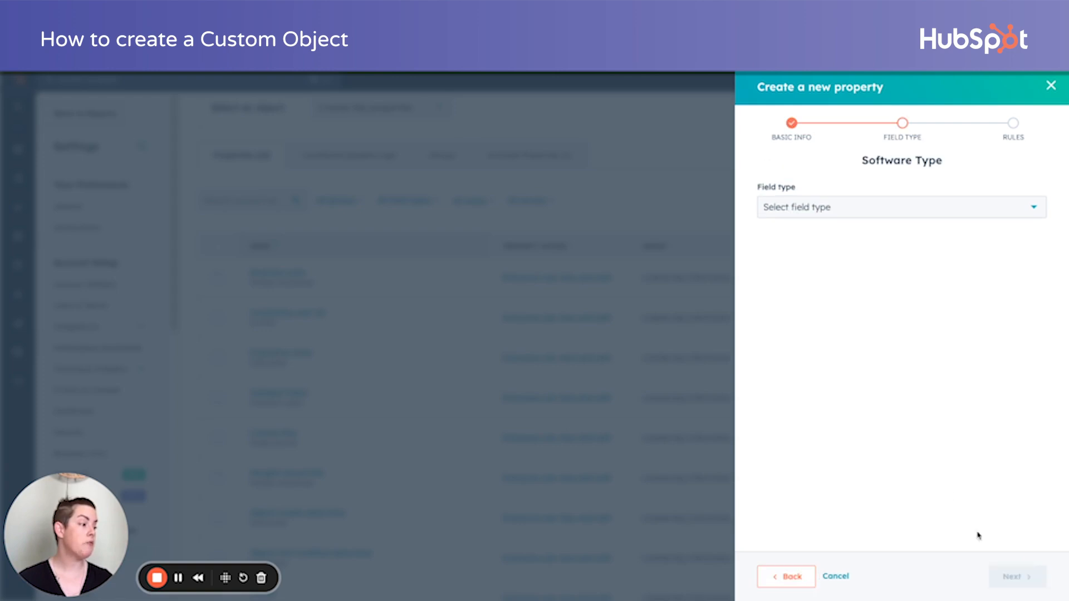
pyautogui.click(899, 207)
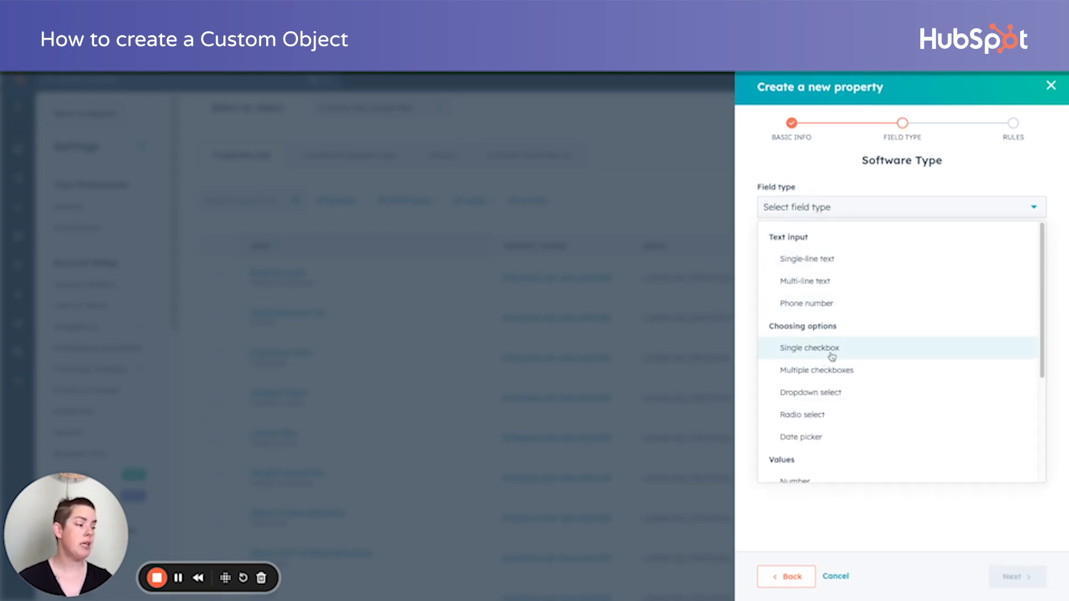
pyautogui.click(811, 392)
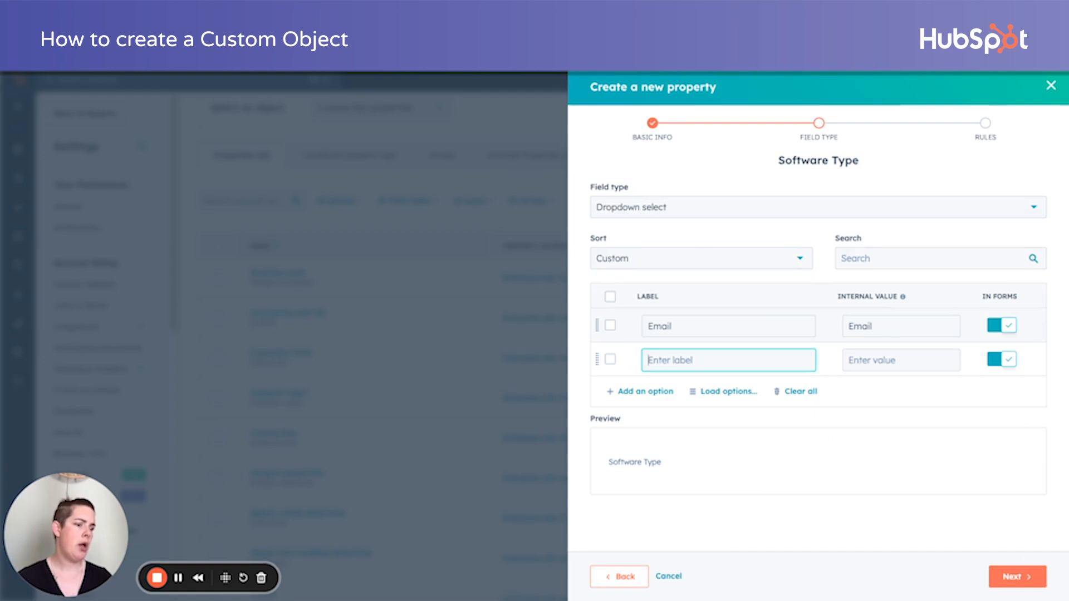
# Add options Email, Secure Email Gateway and Hardware, and create the property shown in forms and bots.
pyautogui.write('Secure Email Gateway')
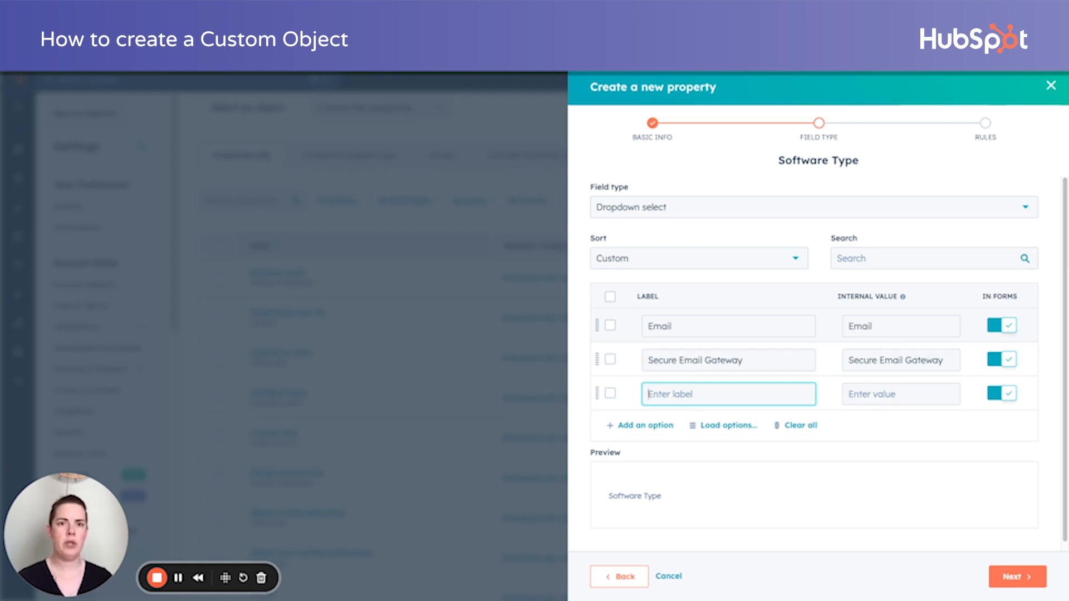
pyautogui.write('Har')
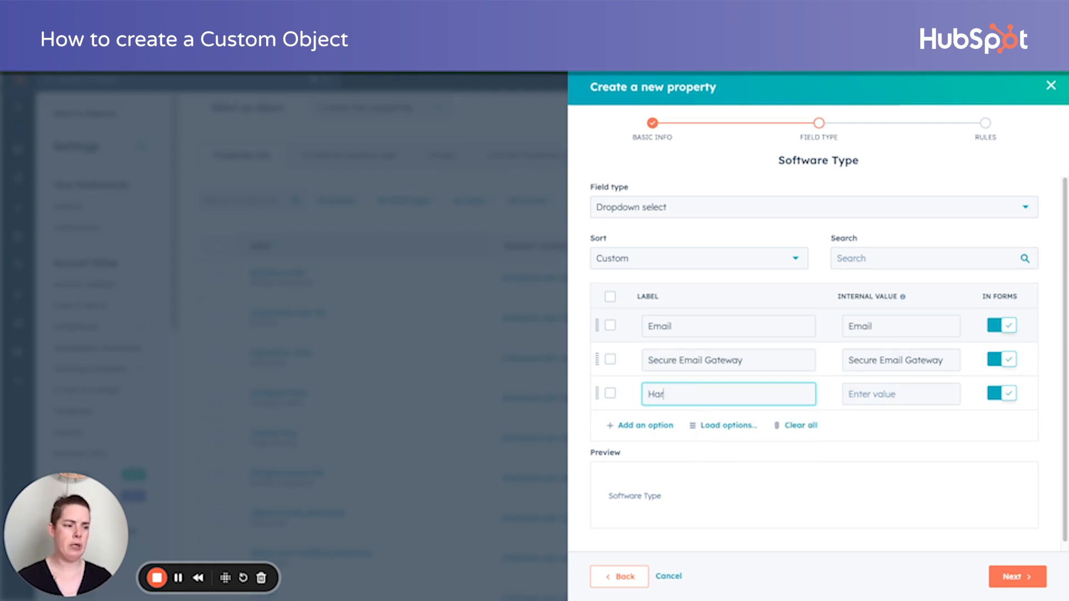
pyautogui.write('dware')
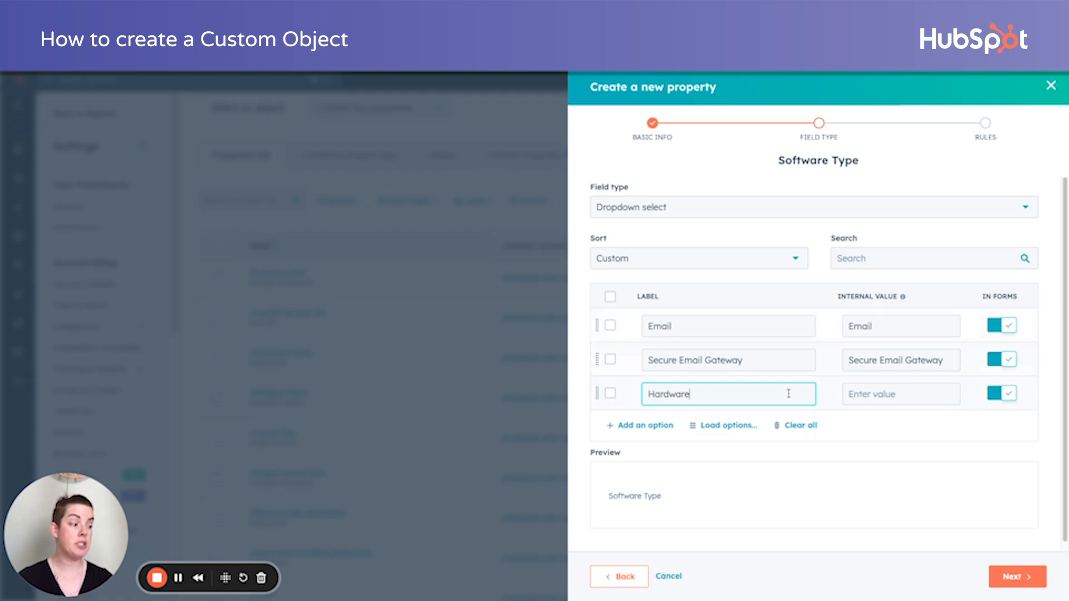
pyautogui.moveTo(758, 404)
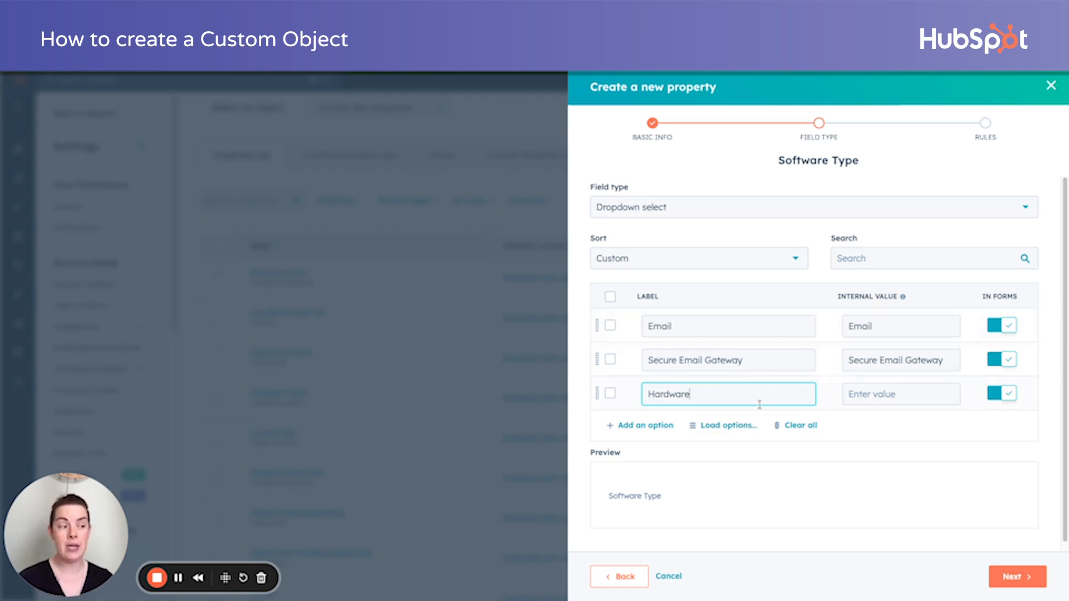
pyautogui.click(1016, 575)
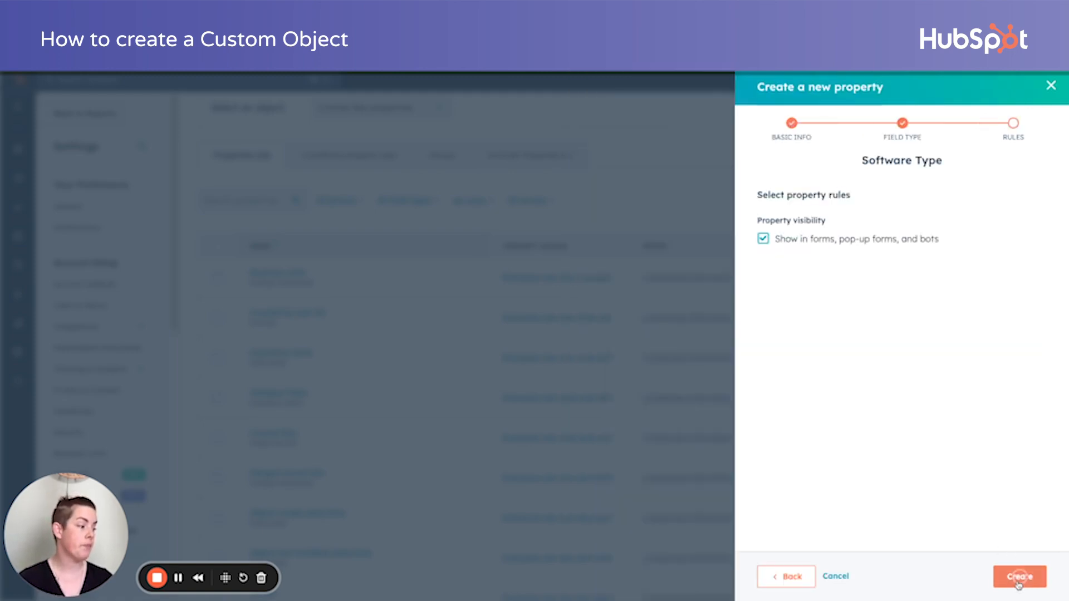
pyautogui.click(1019, 576)
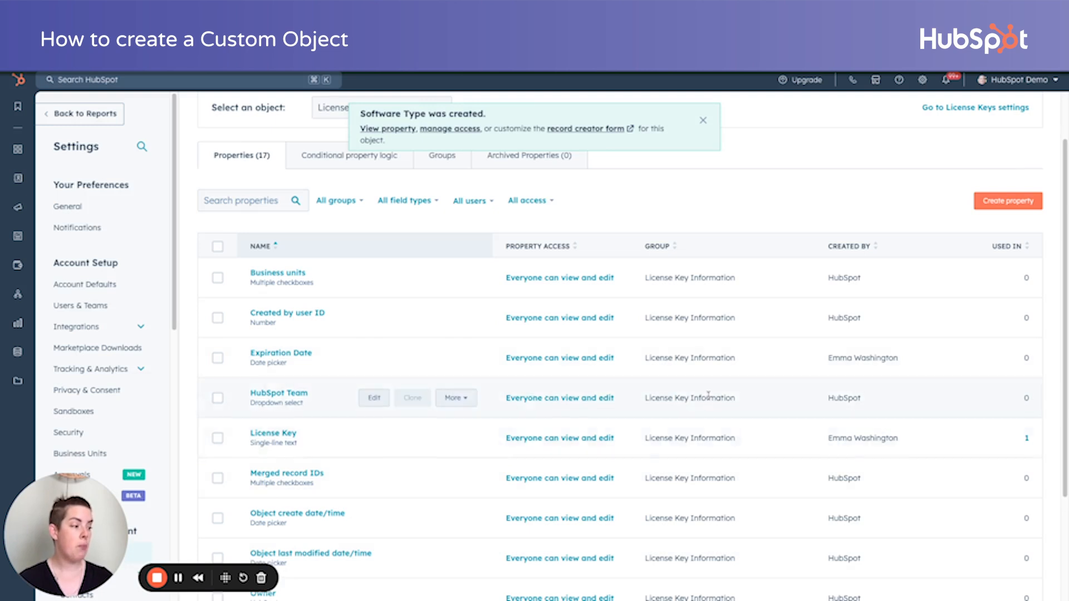
# Return to the License Keys custom object setup page via Data Management > Objects.
pyautogui.scroll(-3)
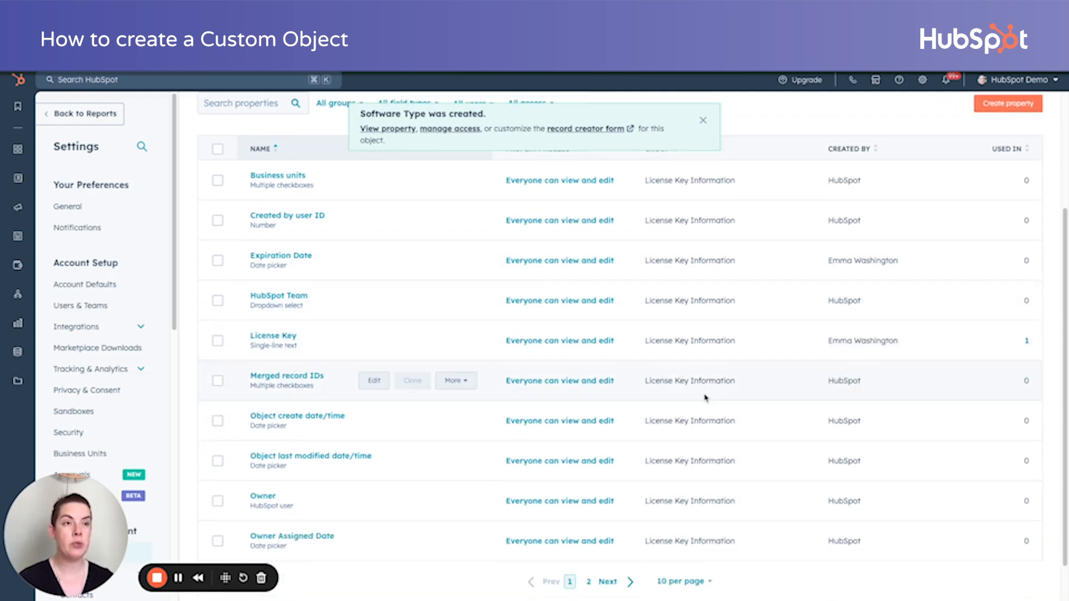
pyautogui.moveTo(841, 214)
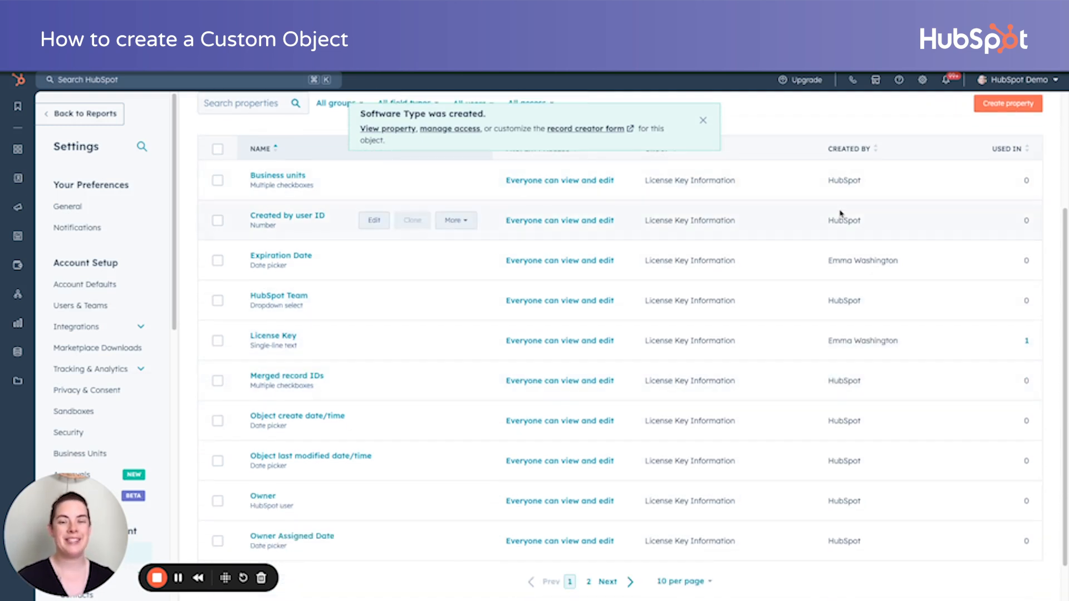
pyautogui.moveTo(98, 347)
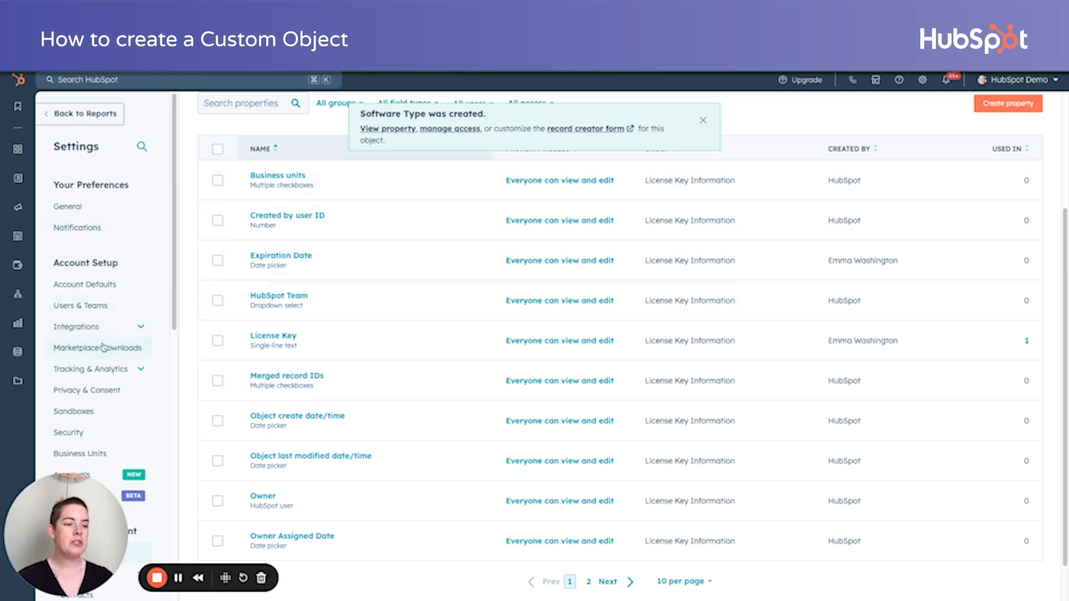
pyautogui.scroll(-3)
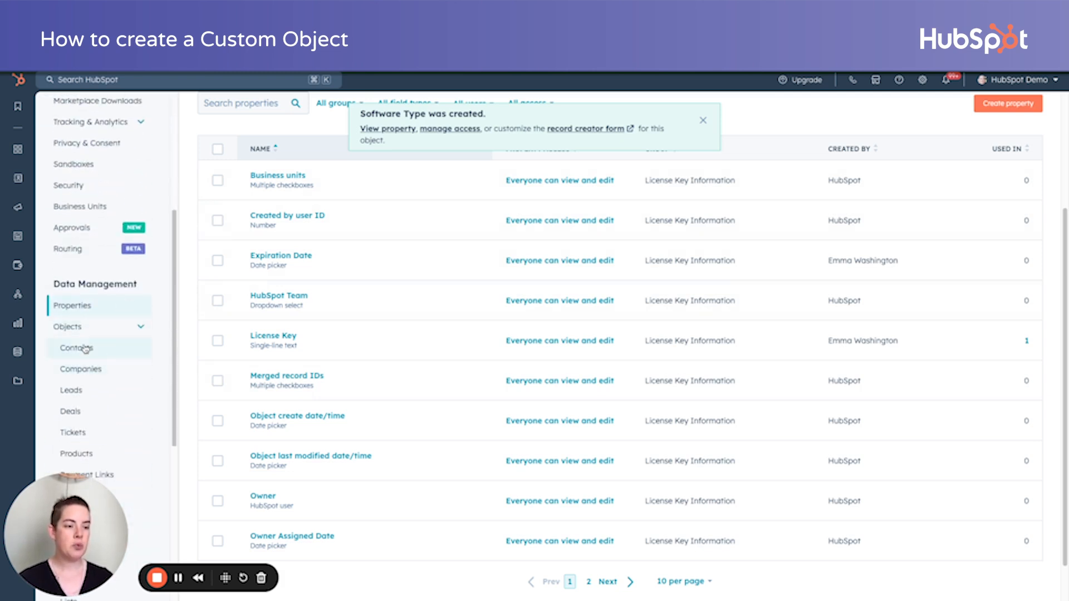
pyautogui.scroll(-3)
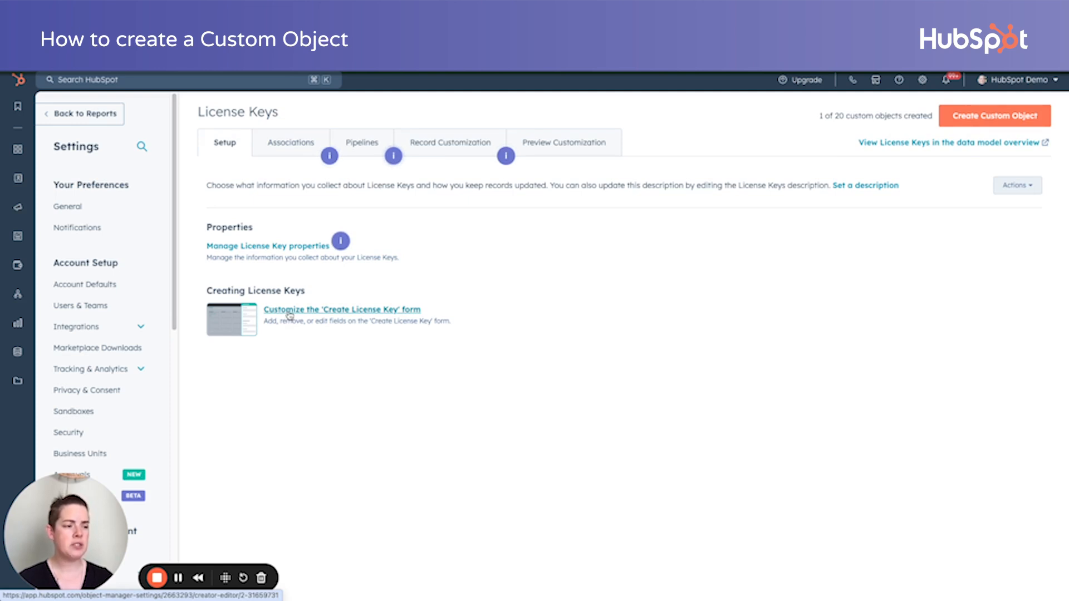
# Add Software Type and Expiration Date as required fields to the Create License Key form and save.
pyautogui.click(341, 310)
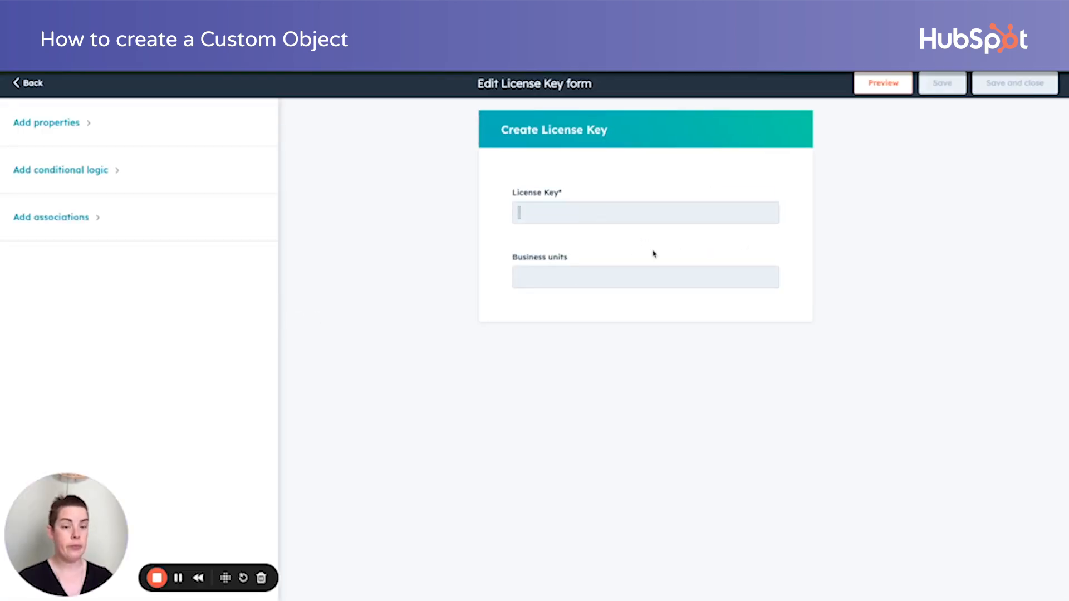
pyautogui.moveTo(769, 238)
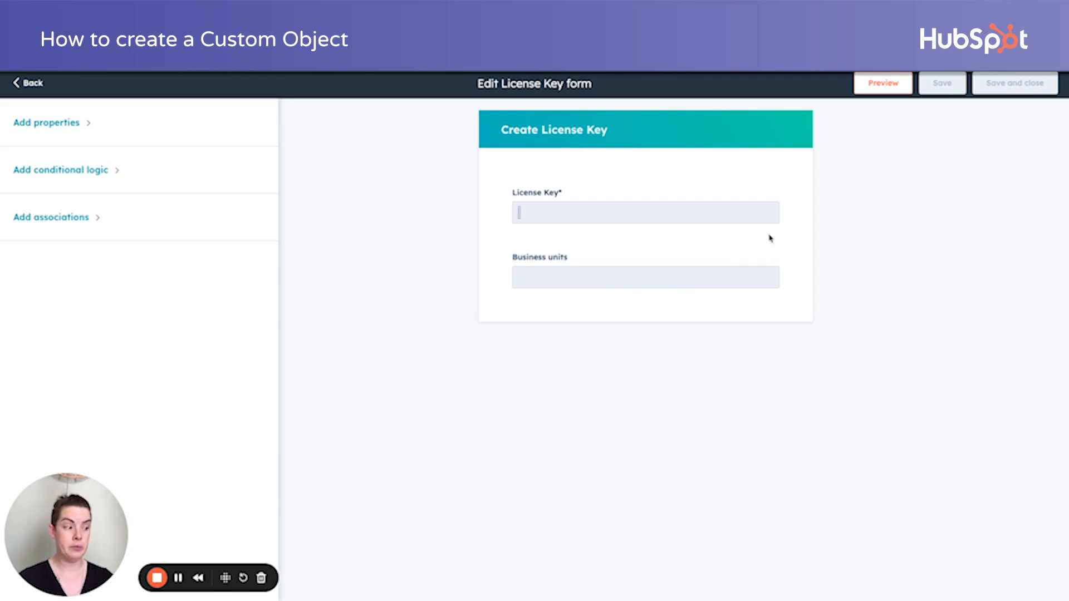
pyautogui.moveTo(766, 262)
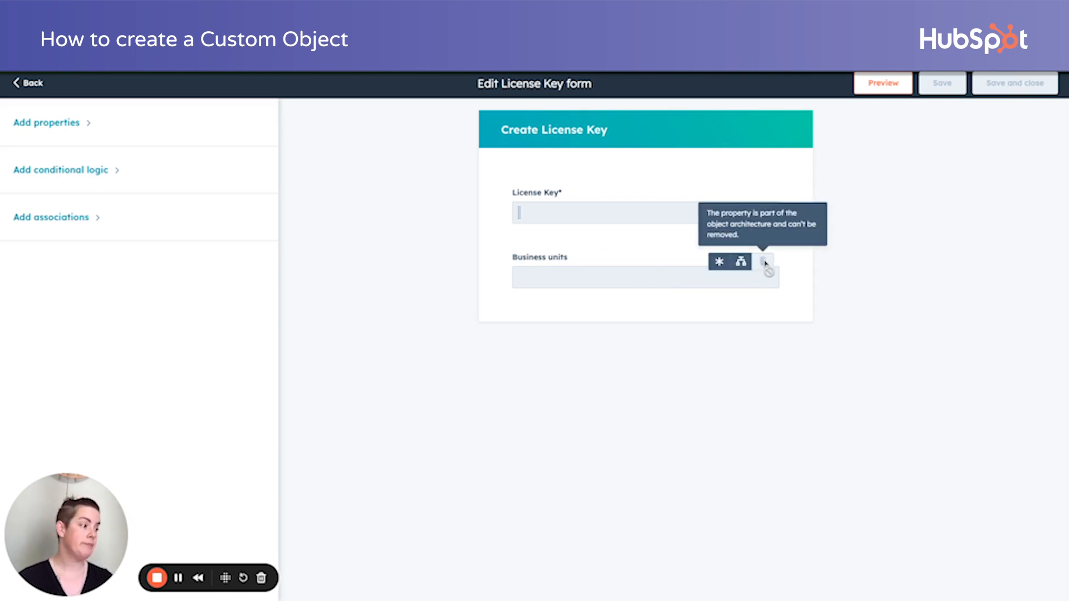
pyautogui.click(46, 122)
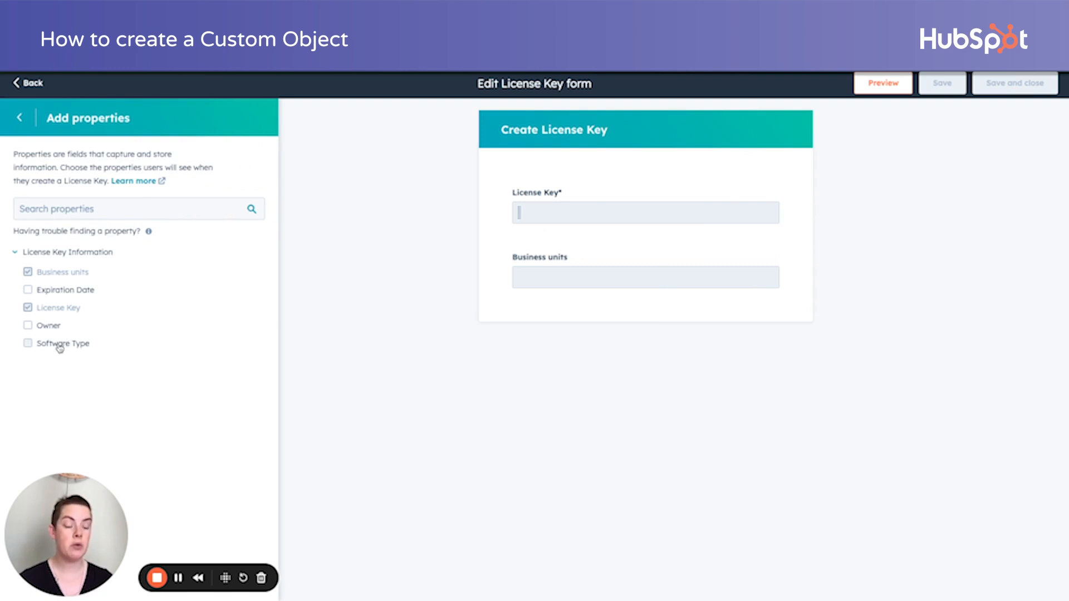
pyautogui.click(28, 343)
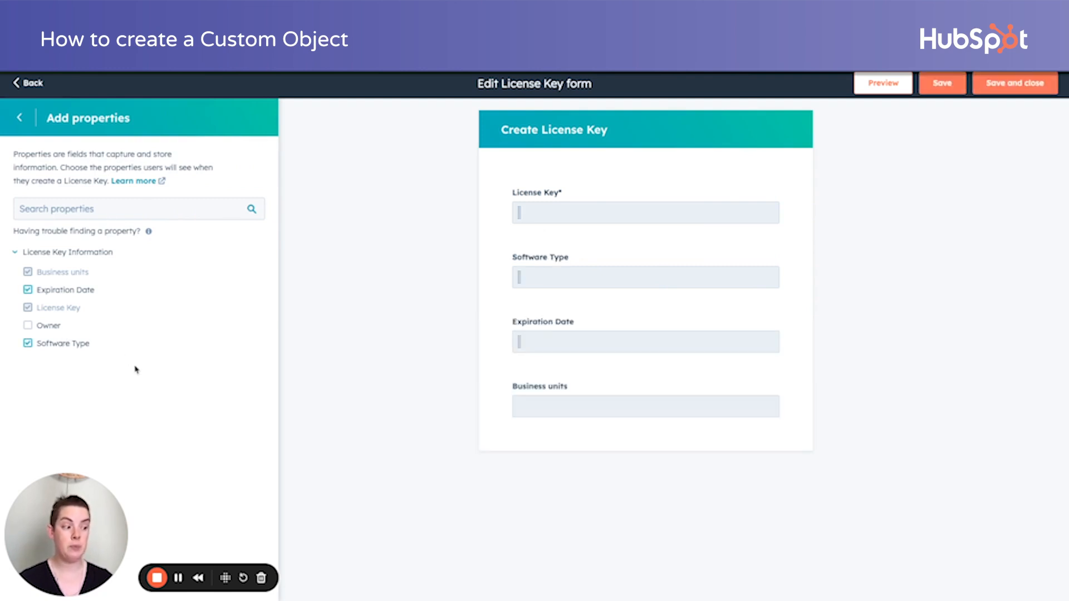
pyautogui.moveTo(716, 344)
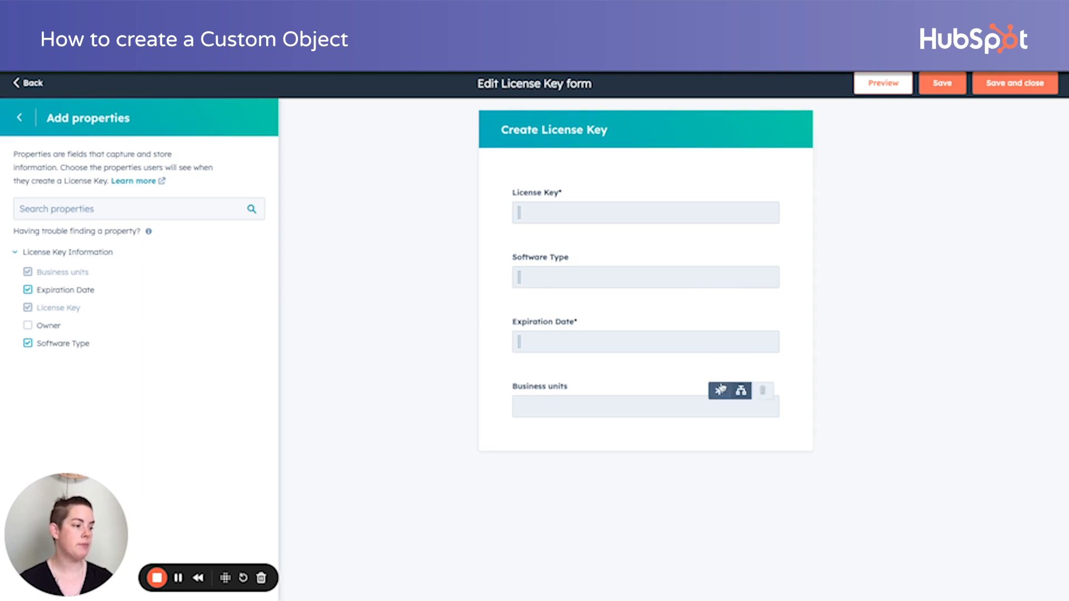
pyautogui.moveTo(1010, 74)
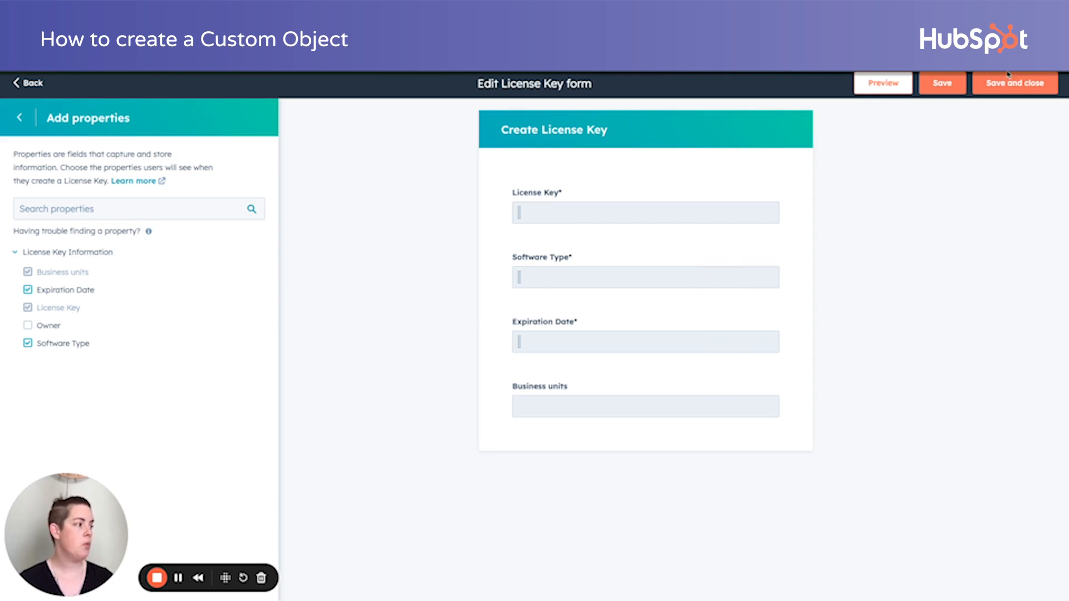
pyautogui.click(1014, 83)
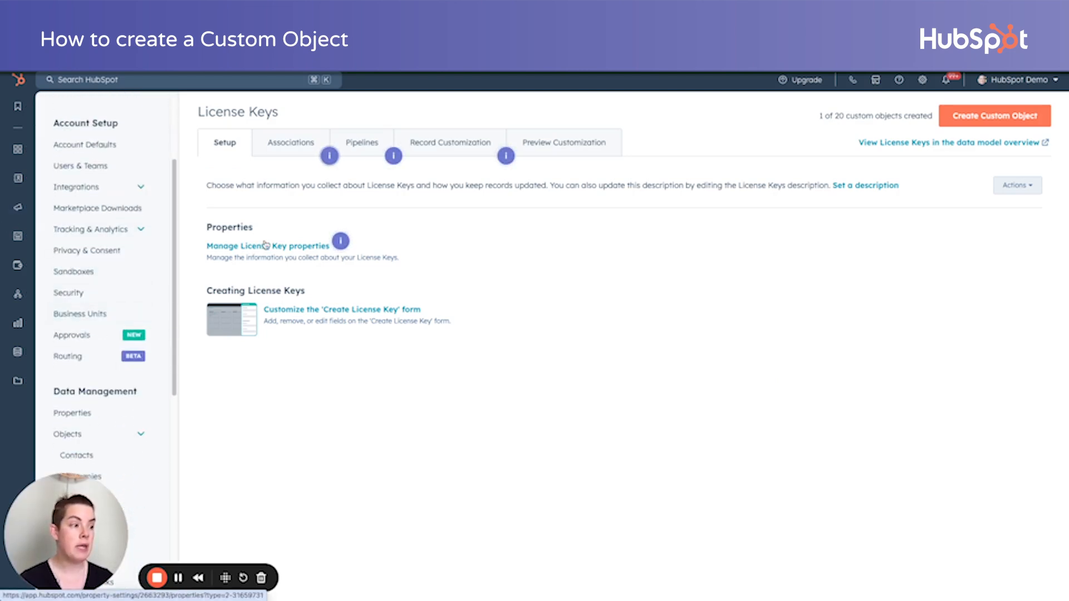
pyautogui.moveTo(442, 145)
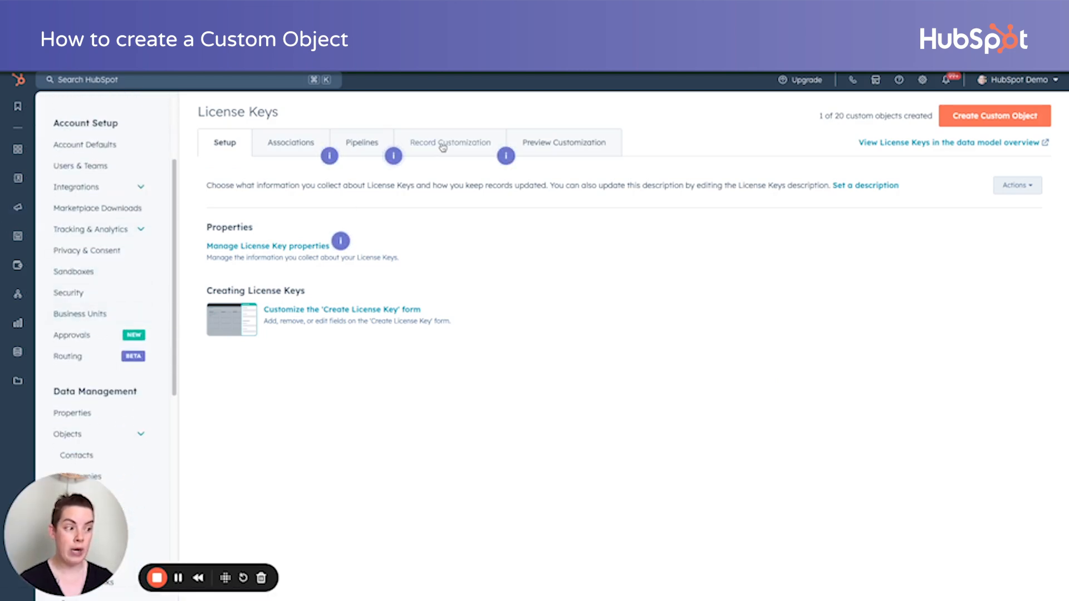
# From Record Customization, edit the default left-sidebar view for License Key records.
pyautogui.click(451, 142)
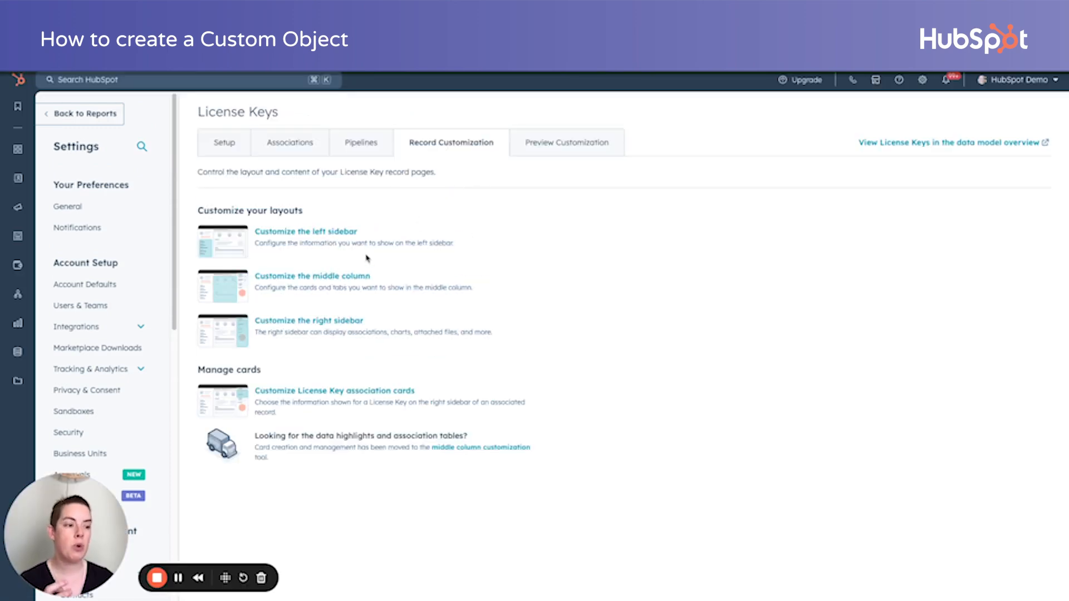
pyautogui.click(305, 232)
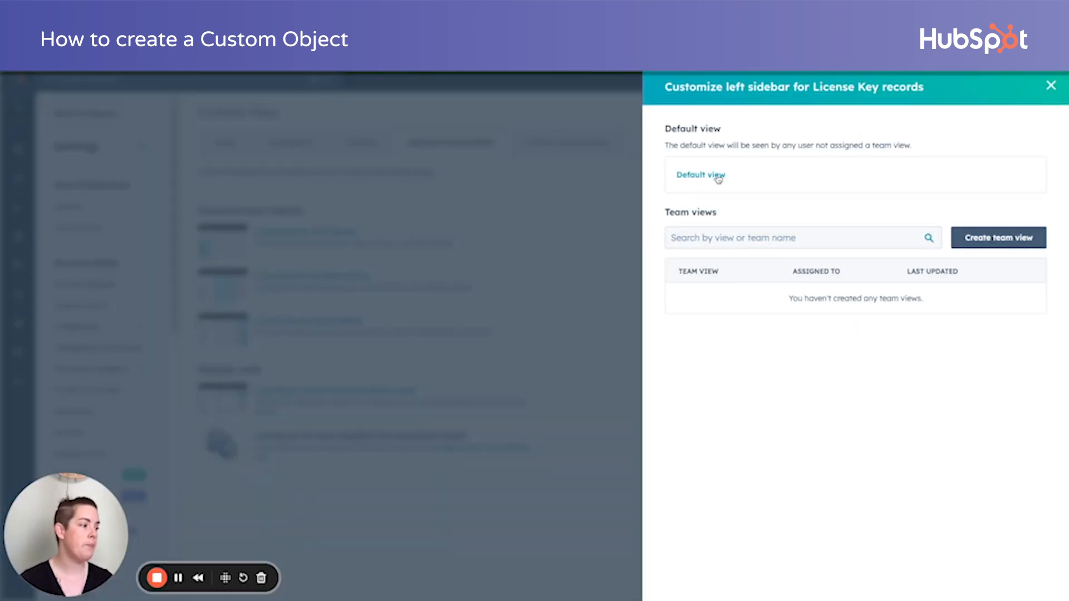
pyautogui.click(699, 175)
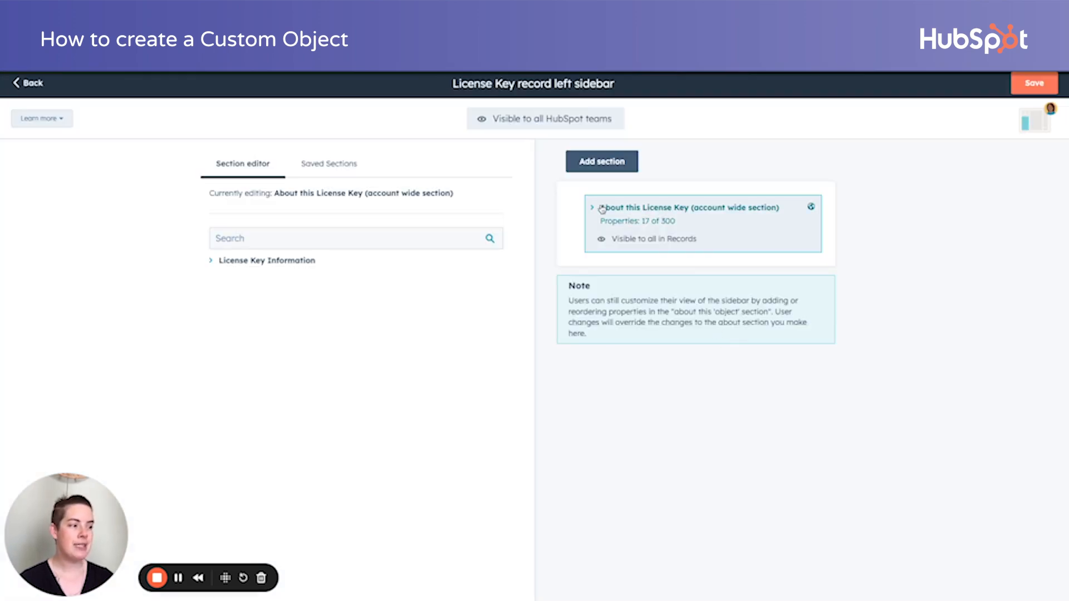
# Trim the About section to License Key, Expiration Date and Software Type, then save and close.
pyautogui.click(592, 207)
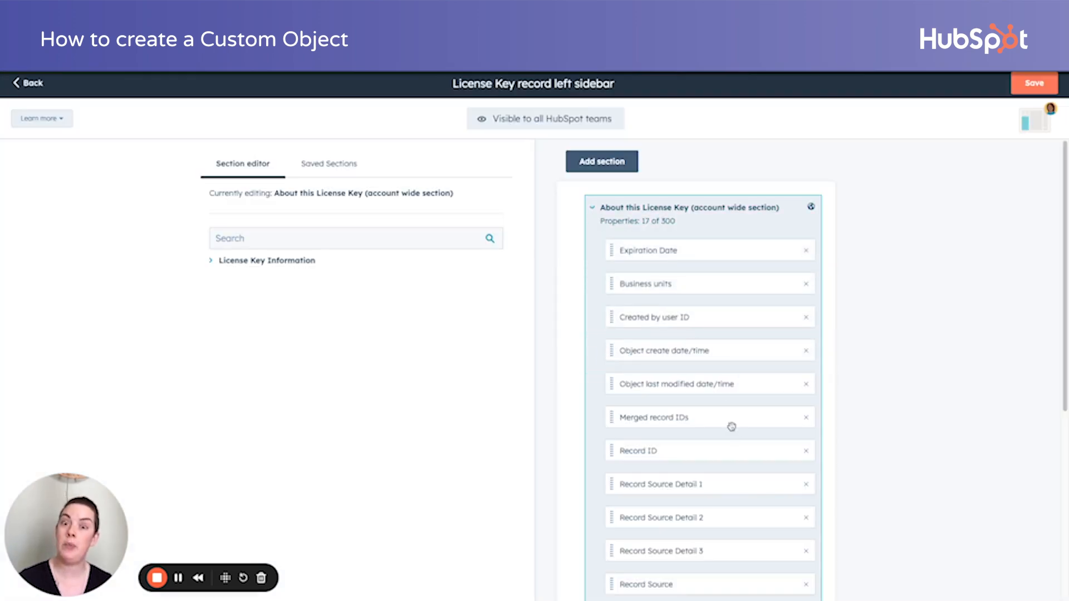
pyautogui.moveTo(778, 299)
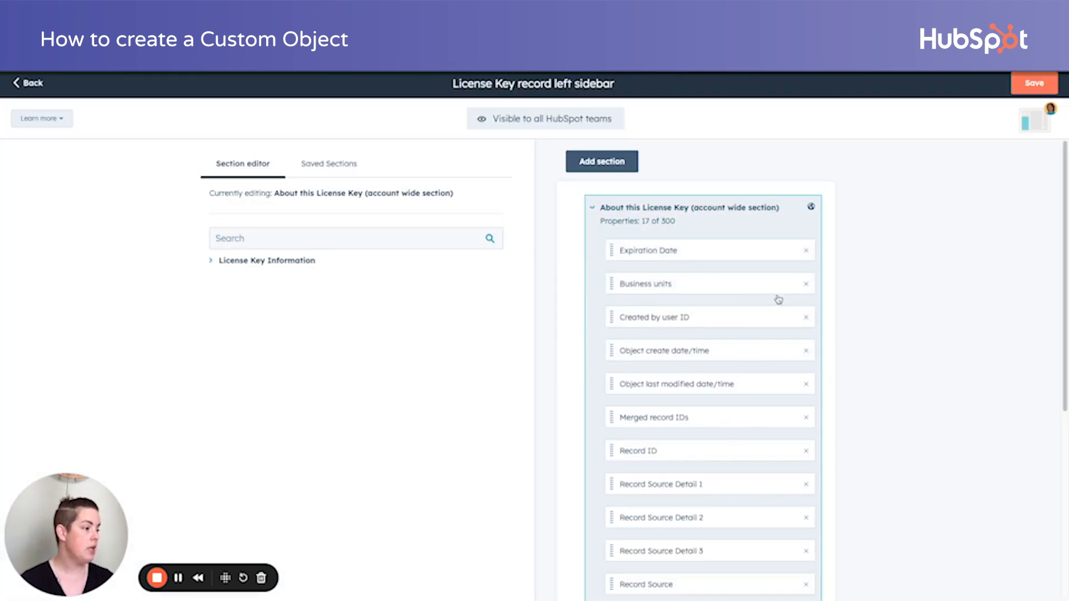
pyautogui.click(804, 284)
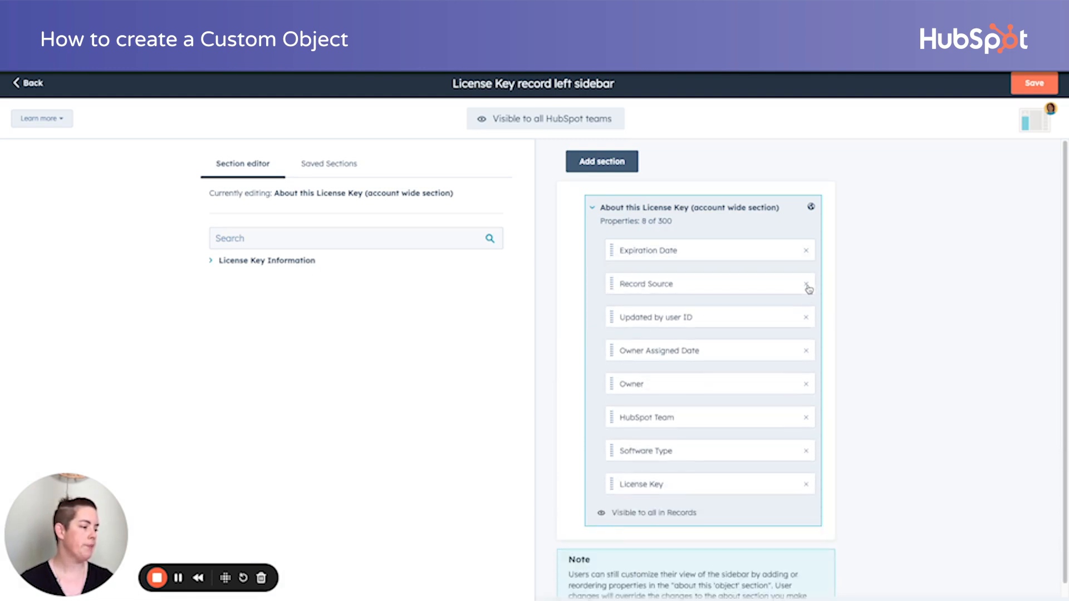
pyautogui.click(805, 284)
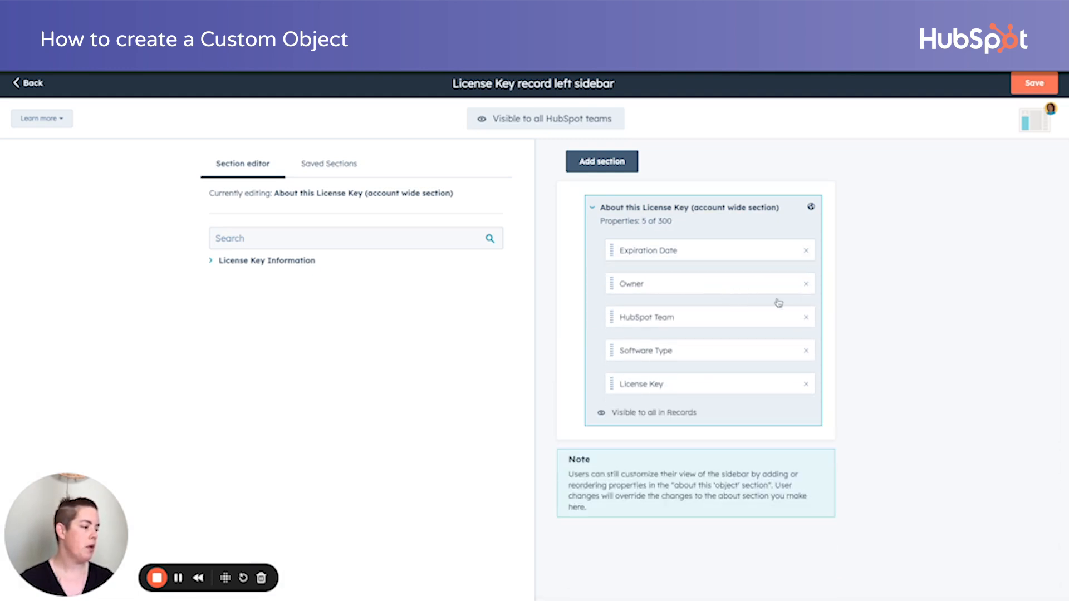
pyautogui.click(805, 284)
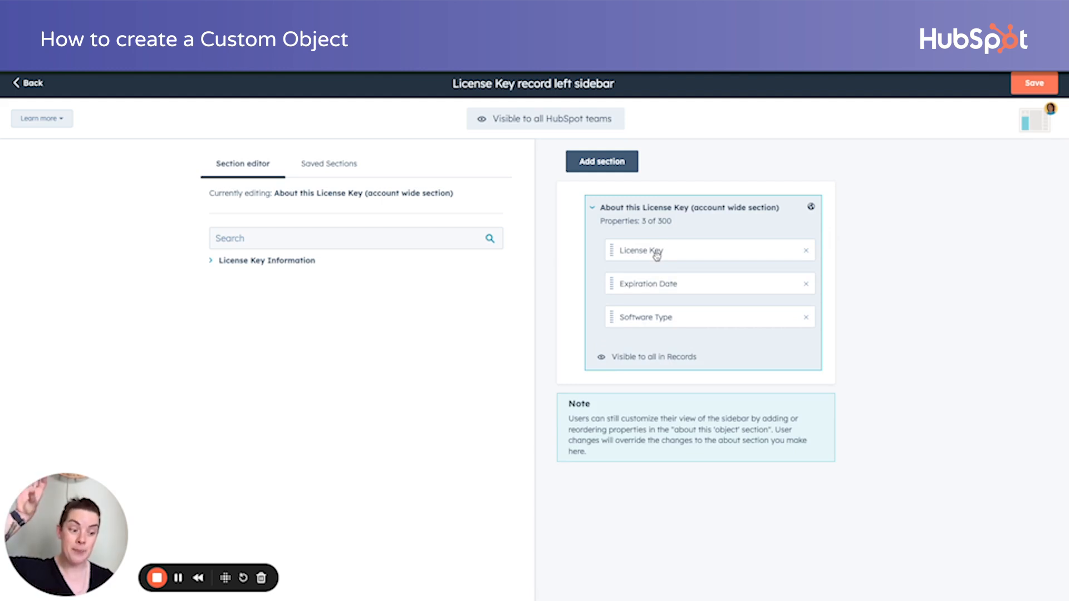
pyautogui.moveTo(652, 306)
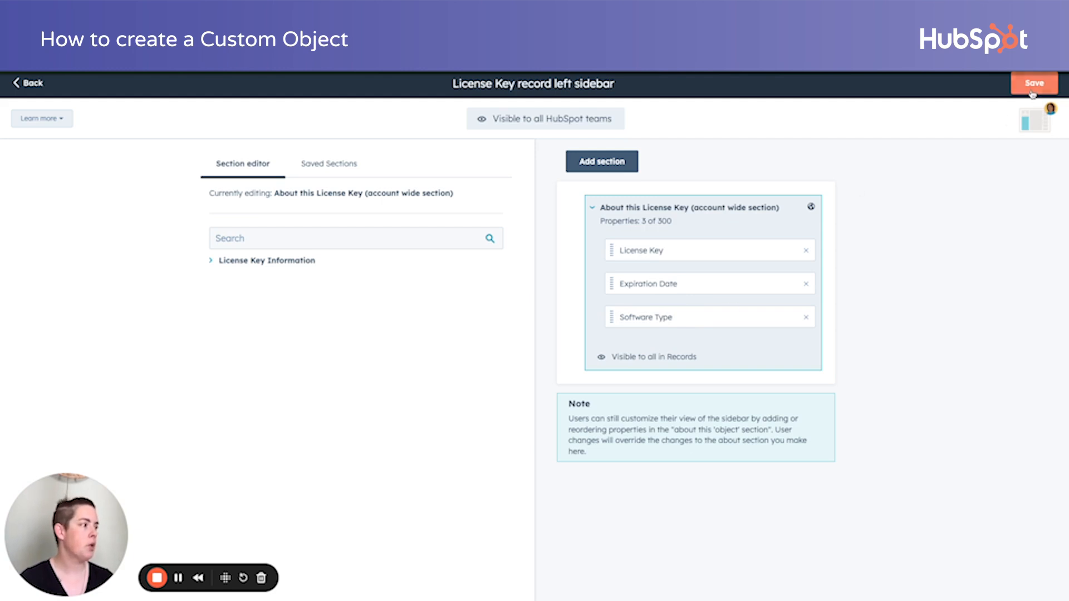
pyautogui.click(1033, 82)
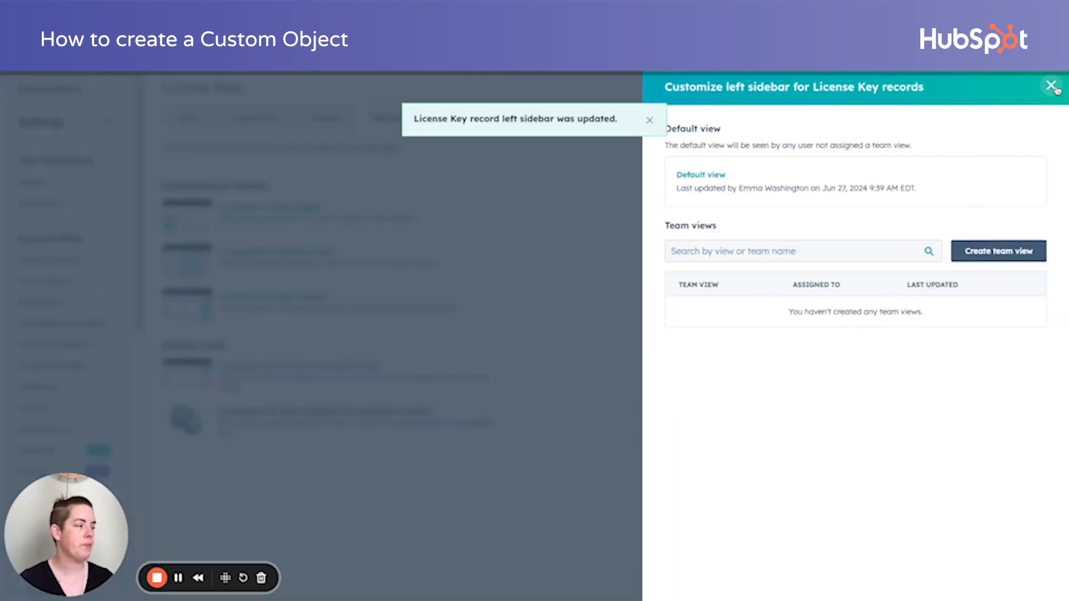
pyautogui.click(1053, 86)
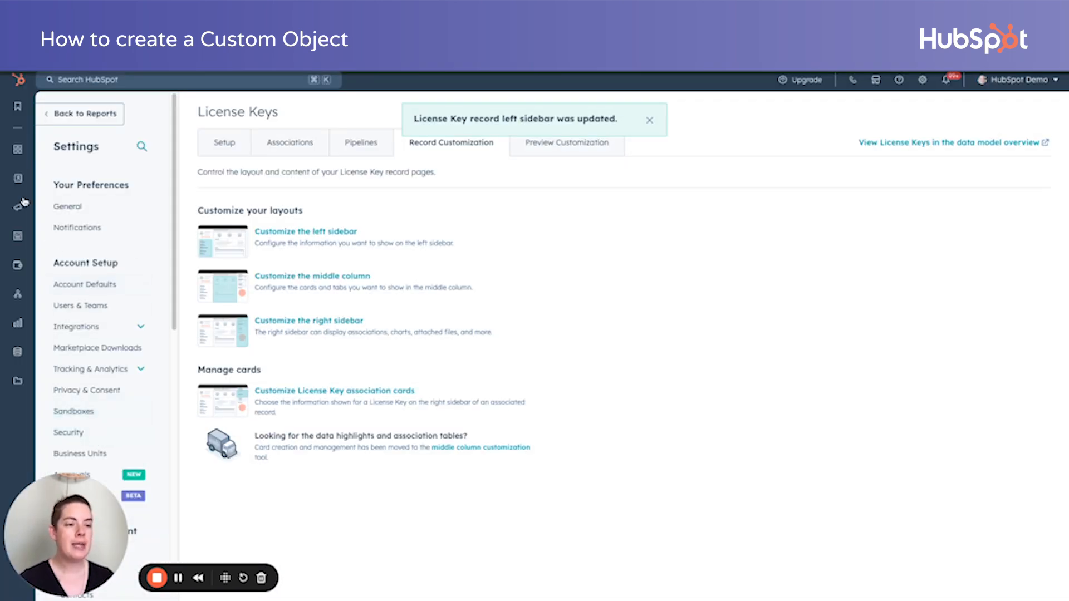
pyautogui.click(19, 178)
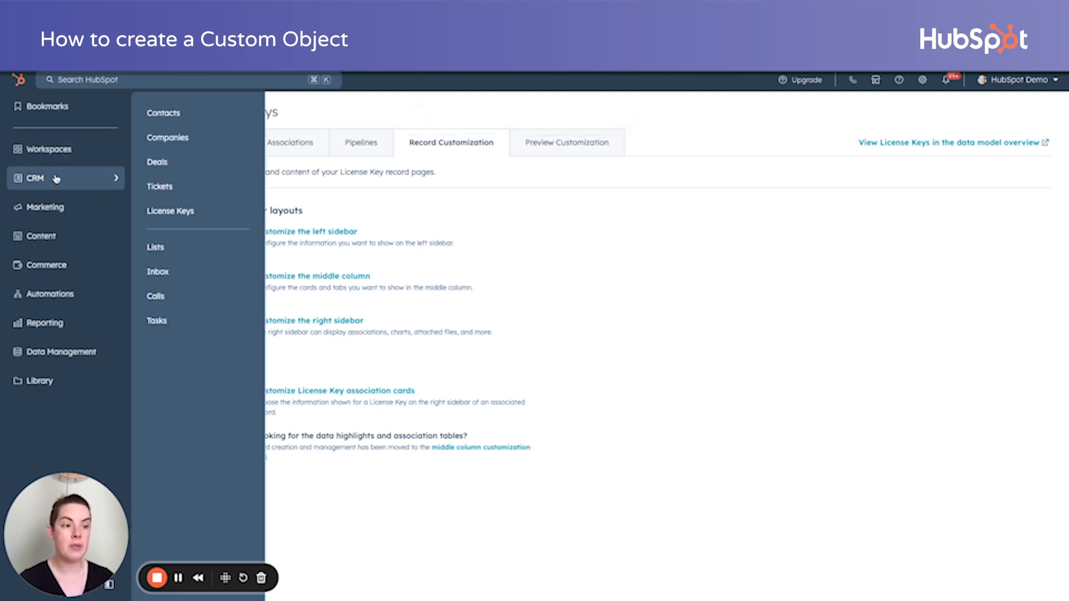
pyautogui.moveTo(187, 214)
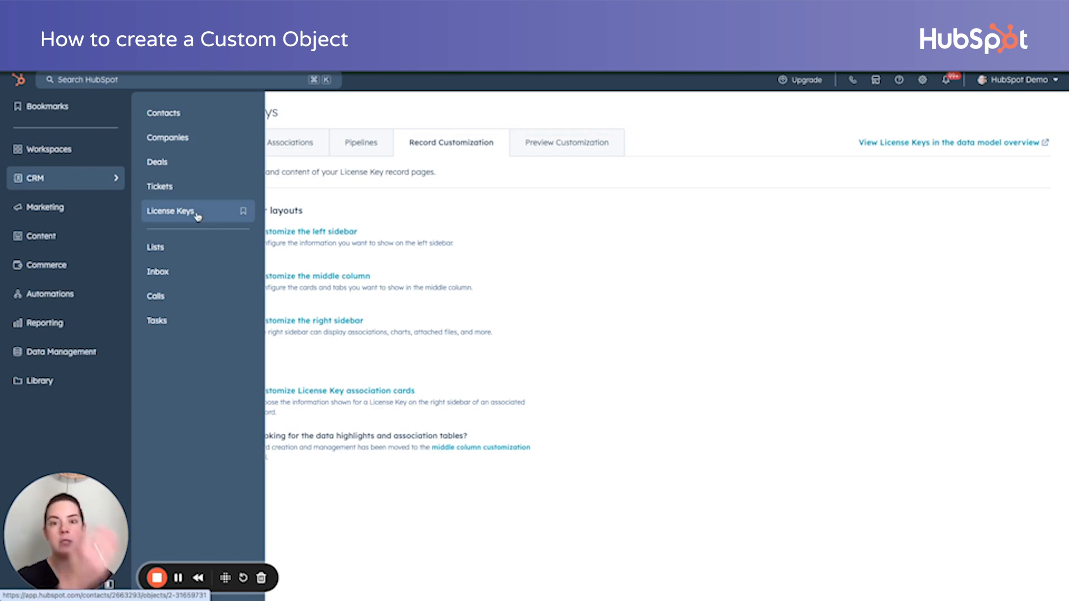
# Start a new license key record named lkjsdfalkksd with software type Email.
pyautogui.click(170, 210)
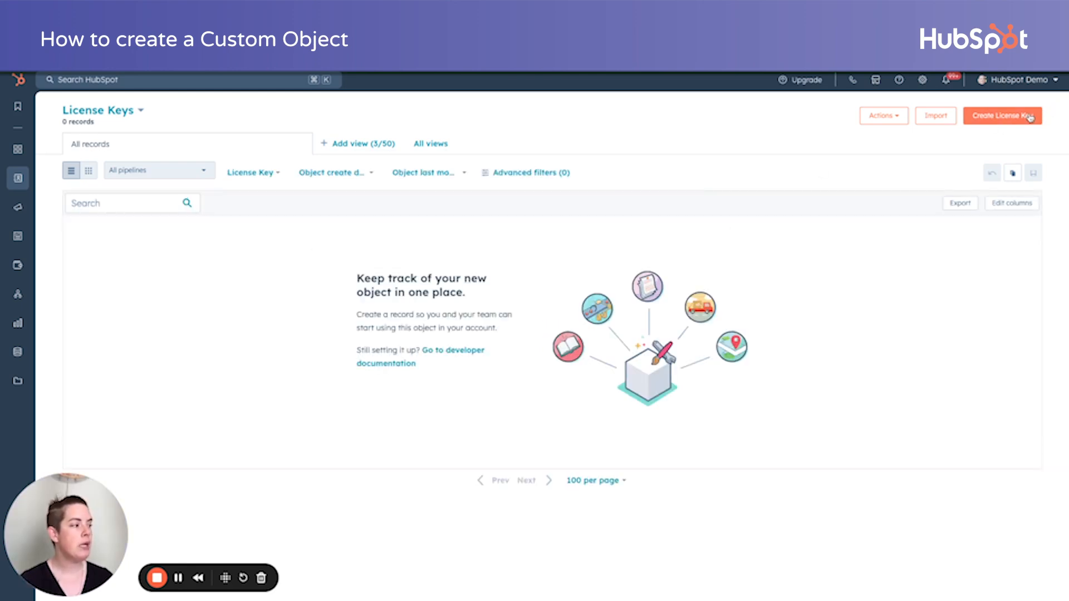
pyautogui.click(1002, 115)
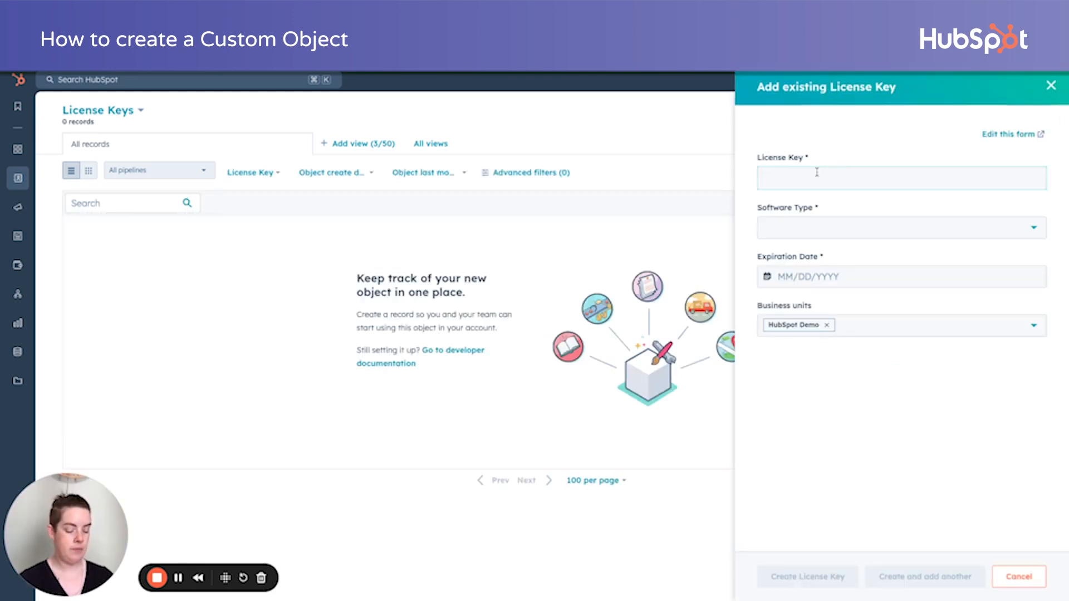
pyautogui.write('lkjsdfalkksd')
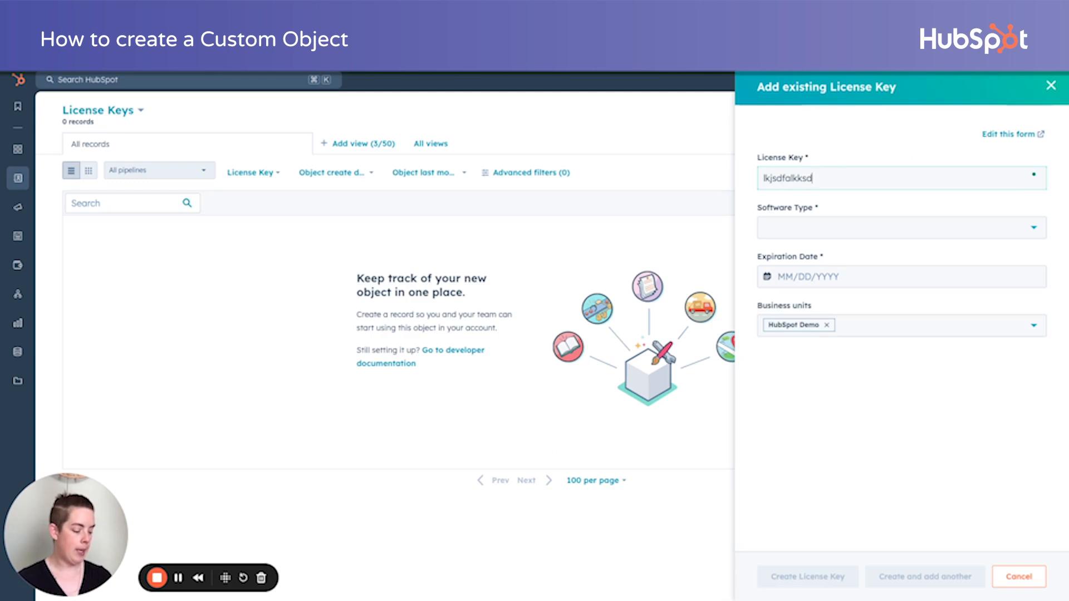
pyautogui.click(900, 227)
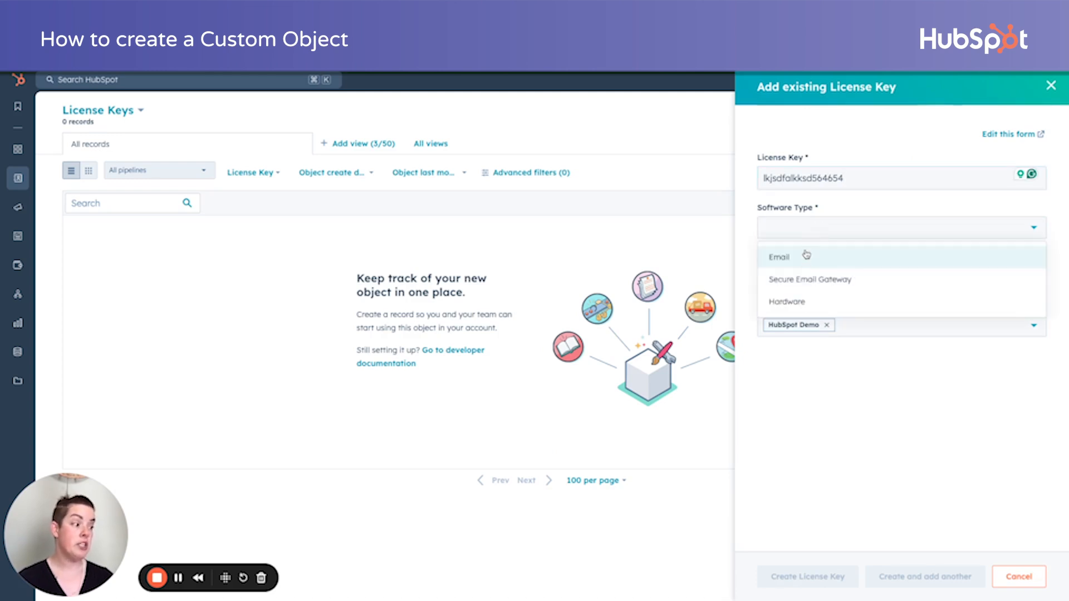
pyautogui.click(778, 257)
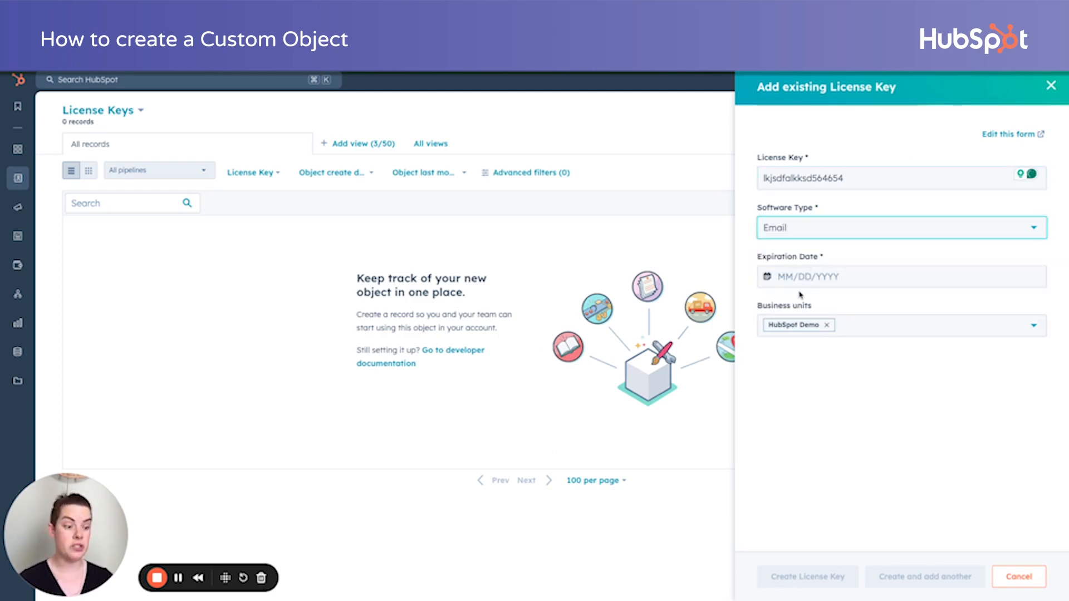
# Set the expiration date to 06/27/2025 and create the record.
pyautogui.click(887, 276)
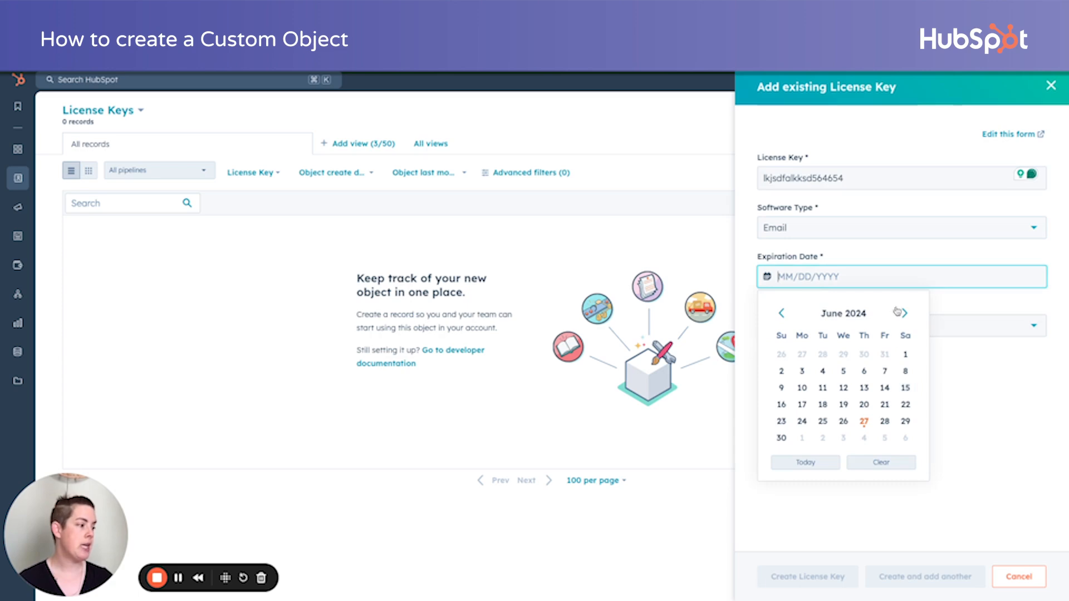
pyautogui.click(863, 421)
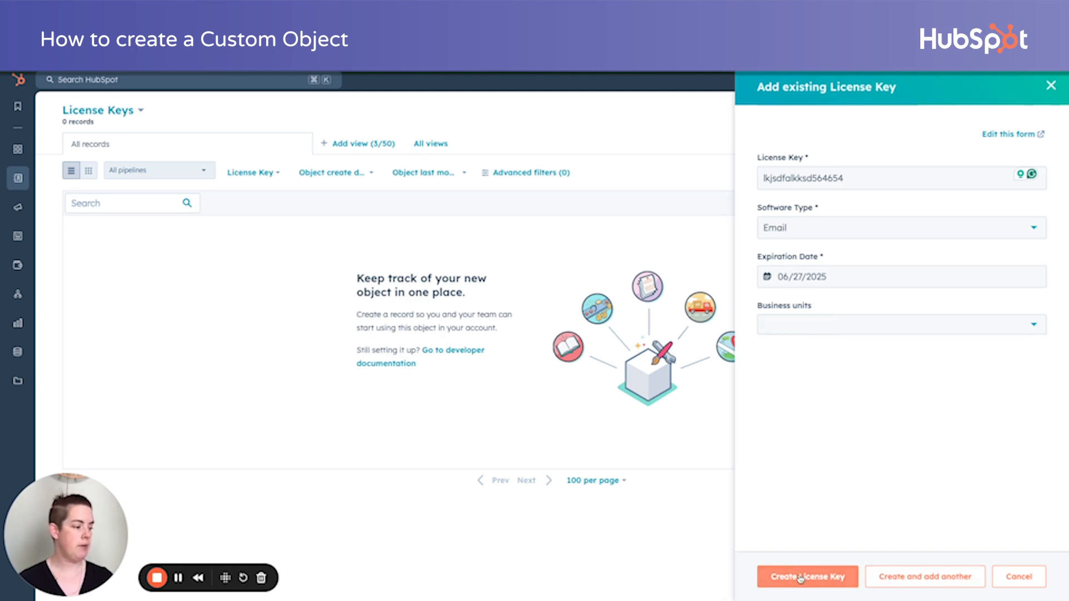
pyautogui.click(807, 576)
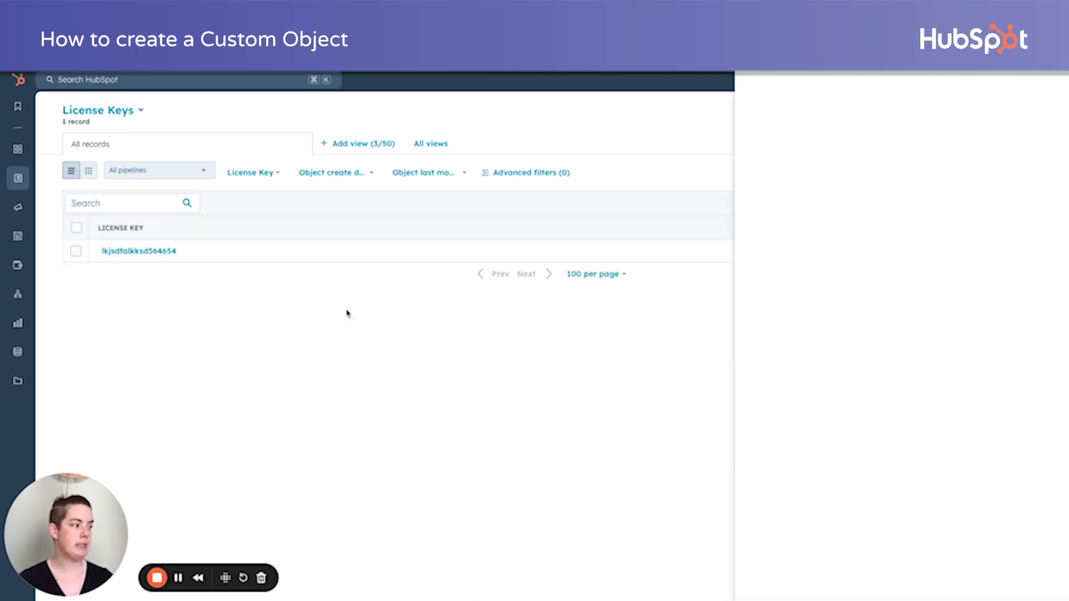
# Review the new license key record and its Activities history, then head to account settings.
pyautogui.click(138, 250)
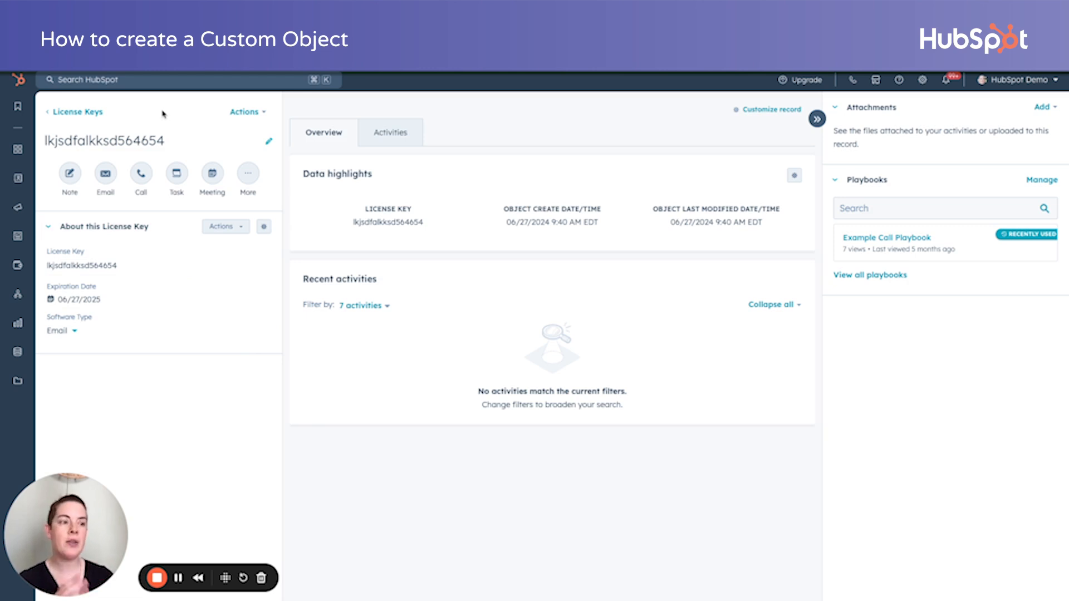
pyautogui.moveTo(140, 457)
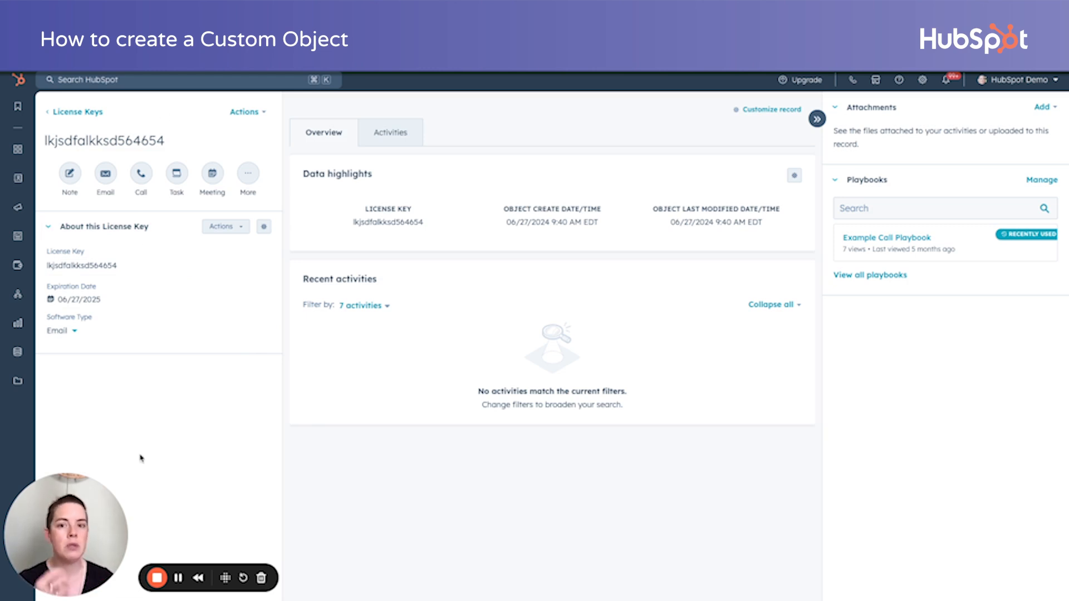
pyautogui.moveTo(214, 245)
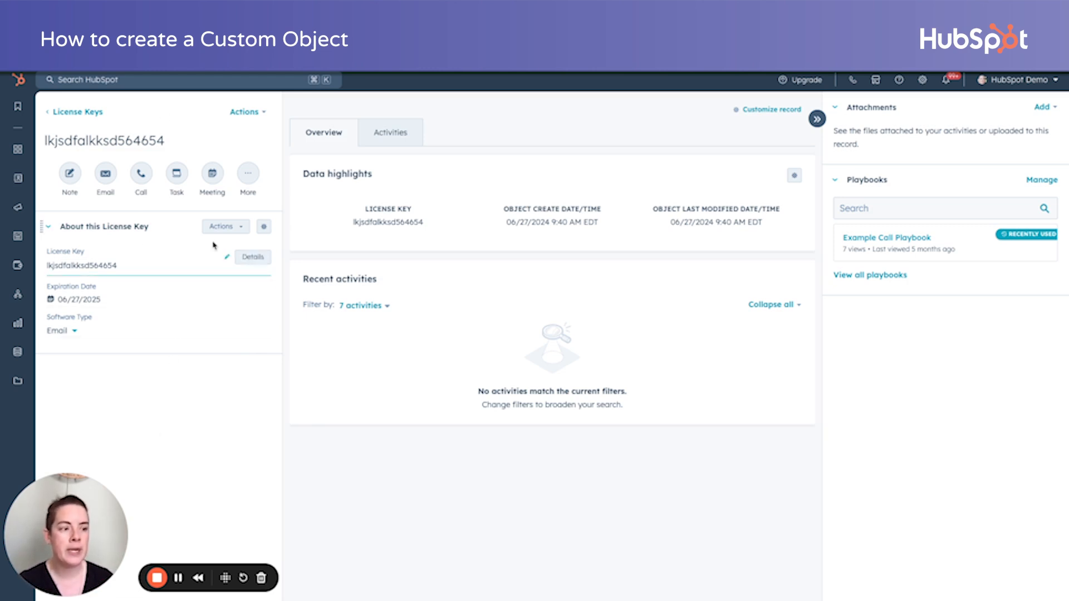
pyautogui.click(221, 226)
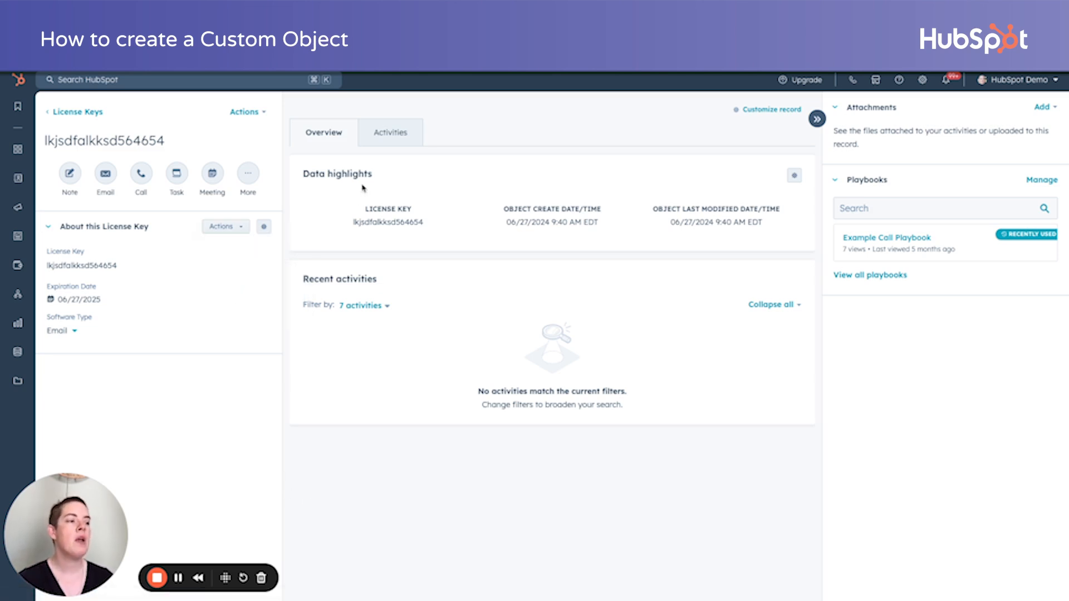
pyautogui.click(389, 132)
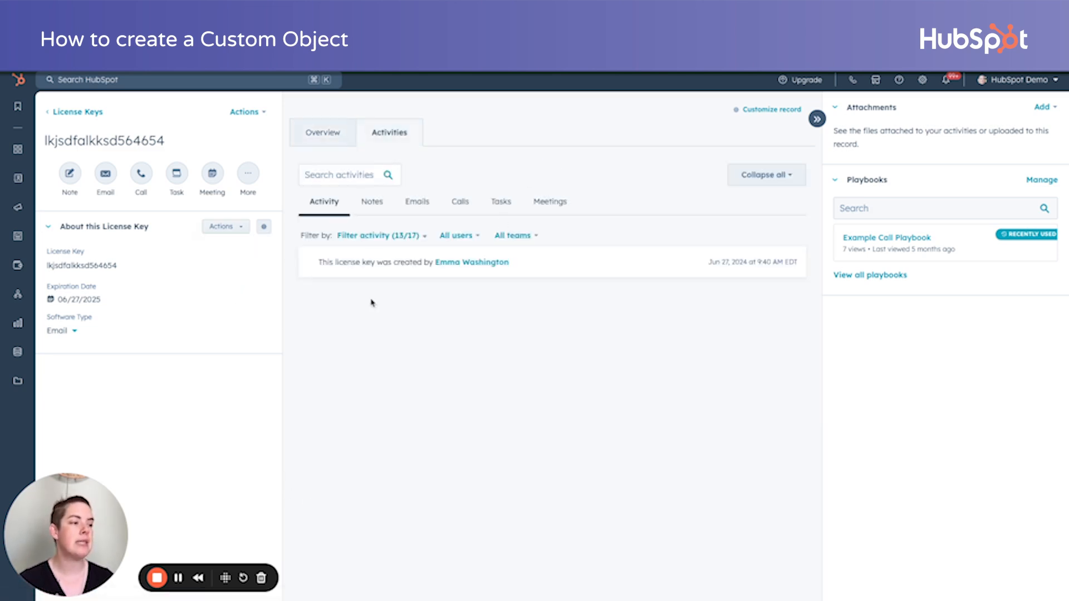
pyautogui.moveTo(750, 308)
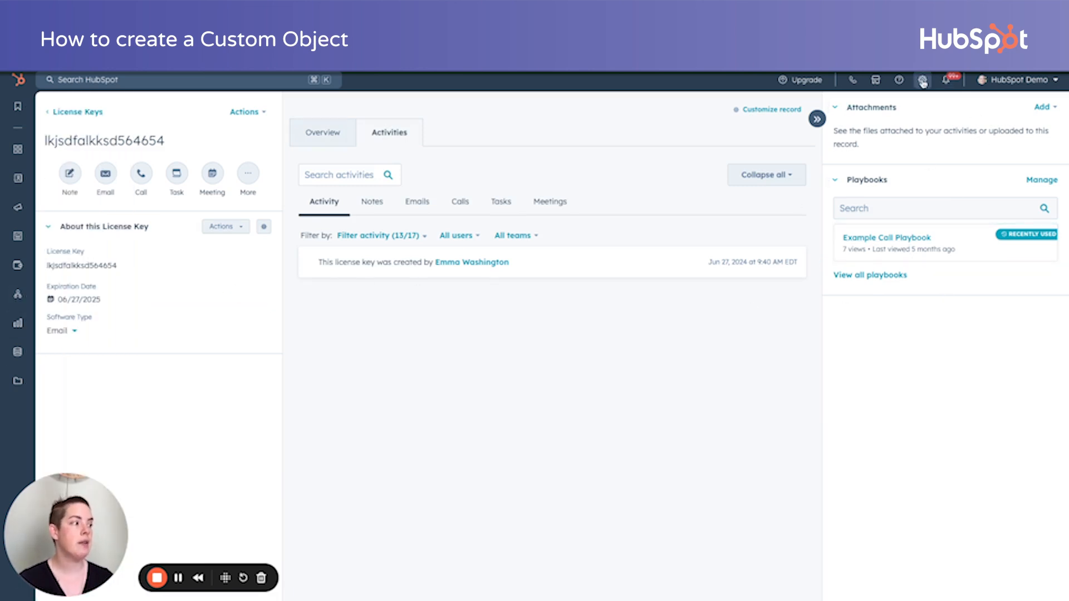
pyautogui.click(922, 80)
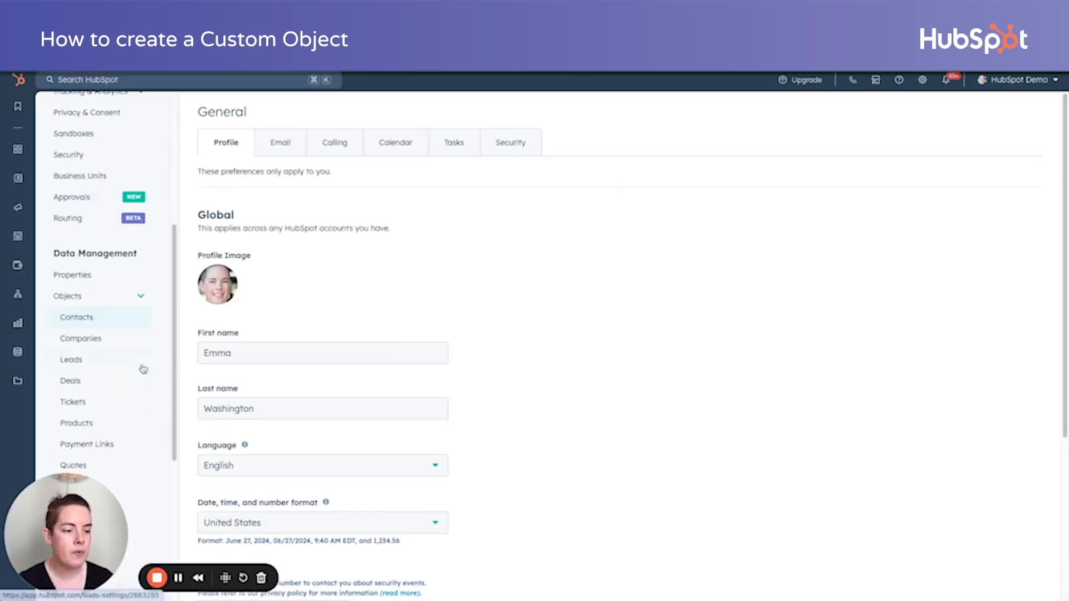
# Reach the Custom Objects settings and start a new association for License Keys.
pyautogui.scroll(-3)
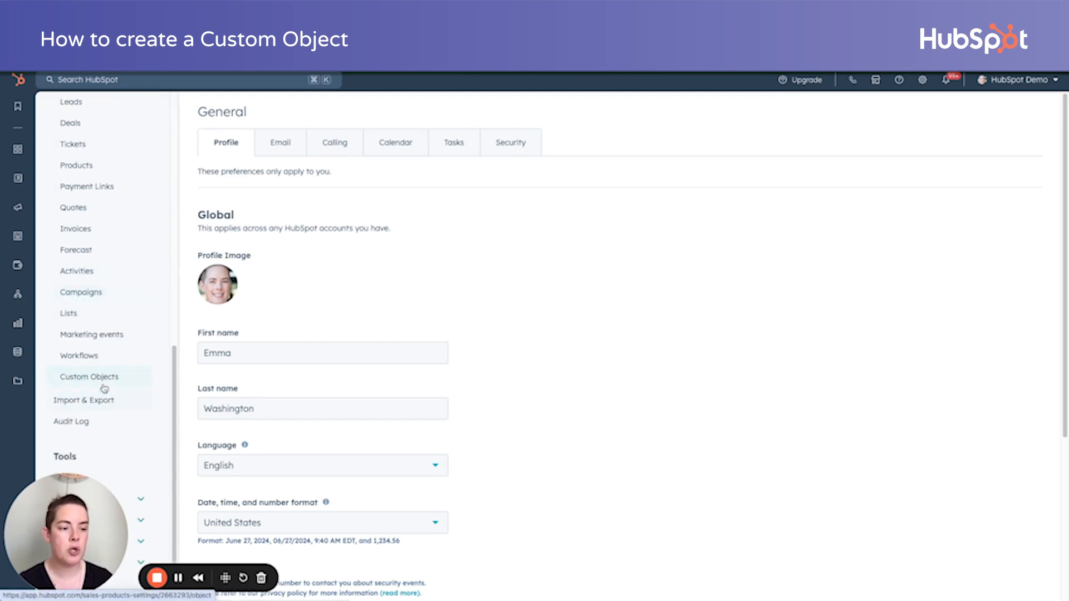
pyautogui.click(89, 376)
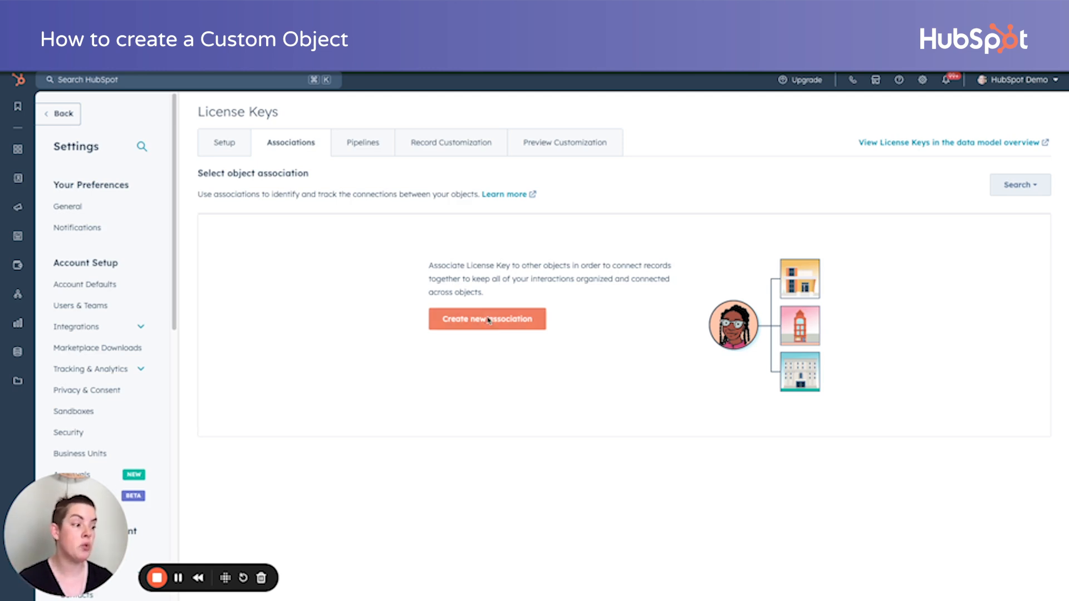
pyautogui.click(487, 319)
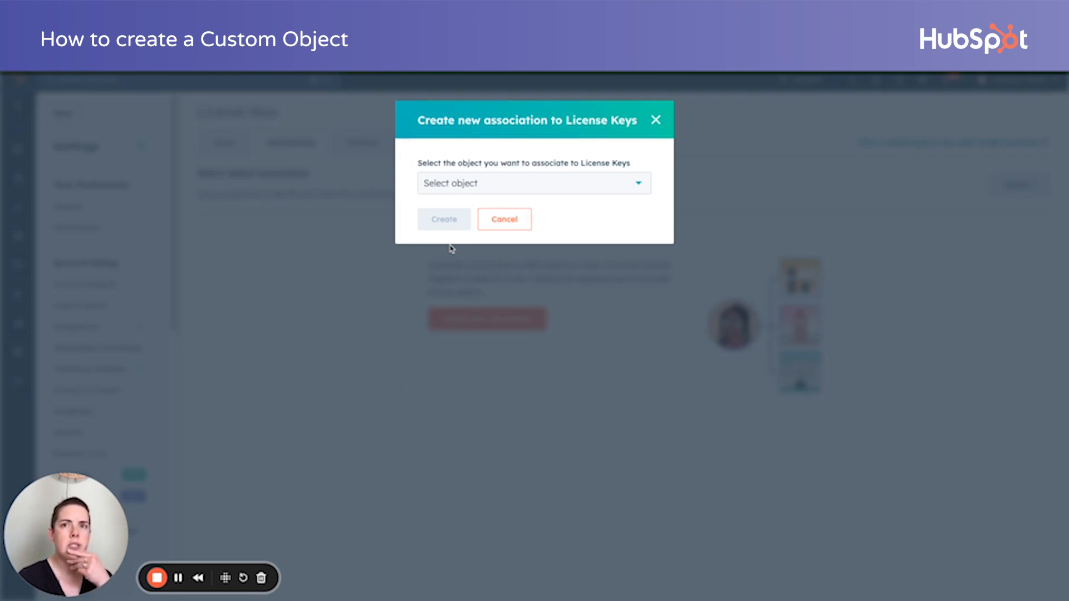
# Create a many-to-many License Keys-to-Companies association.
pyautogui.click(532, 183)
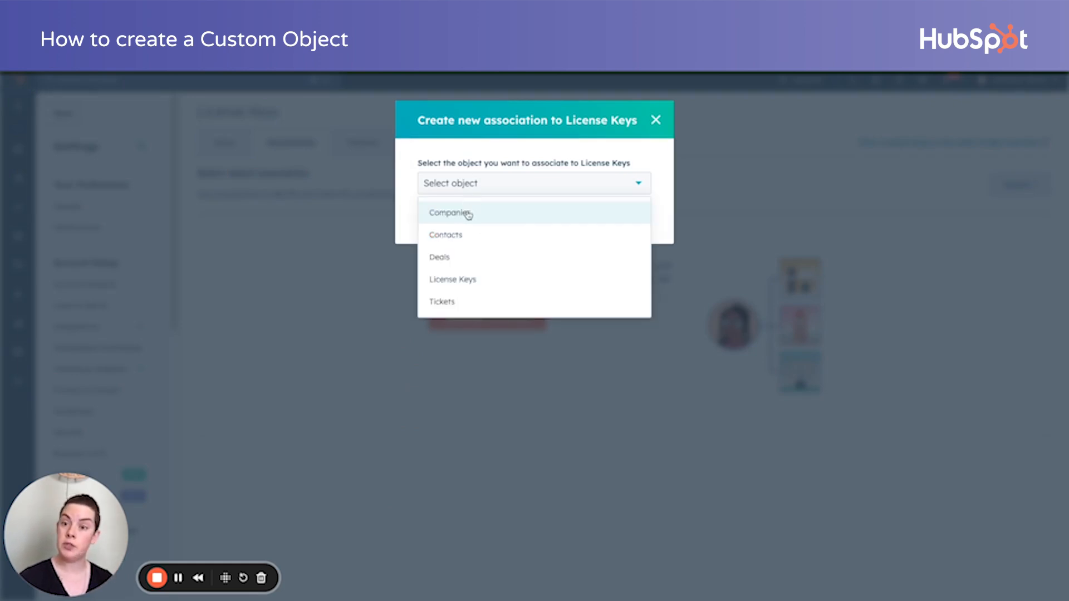
pyautogui.click(448, 211)
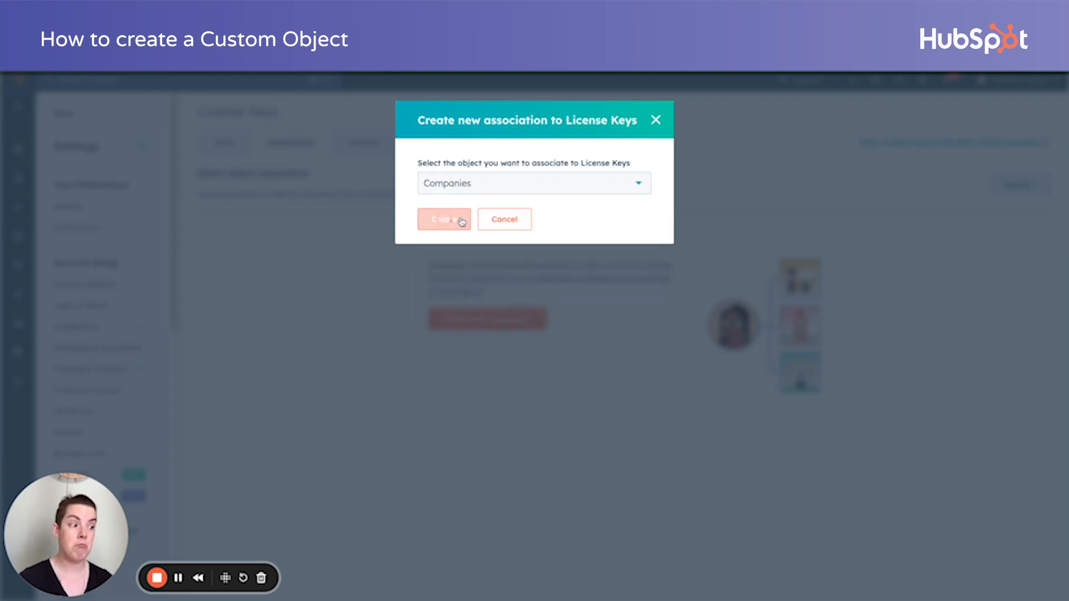
pyautogui.click(443, 220)
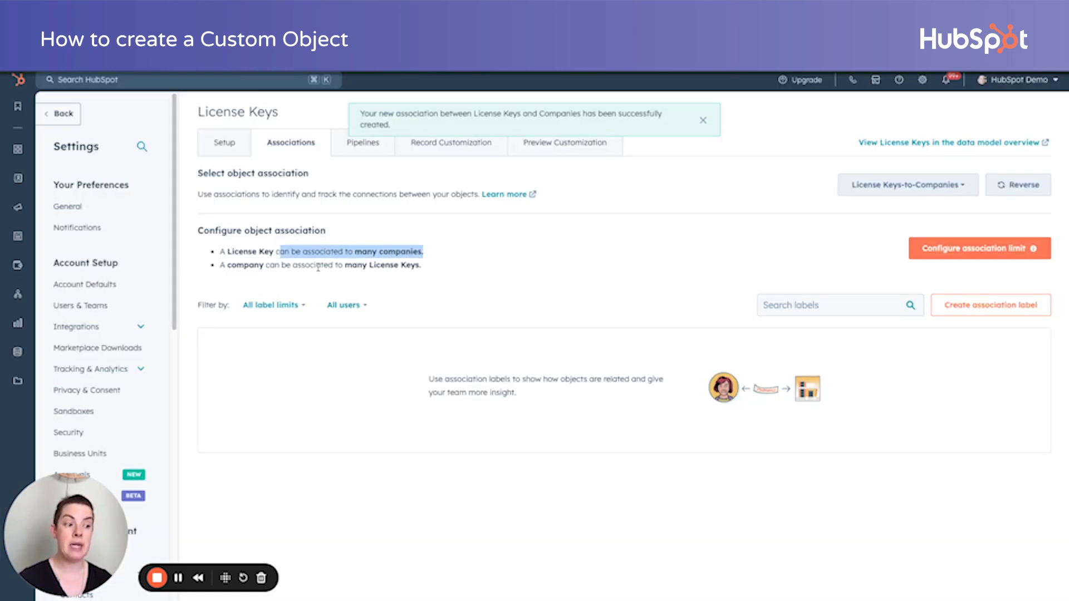
# Choose Enable other associations to begin adding another linked object.
pyautogui.click(702, 121)
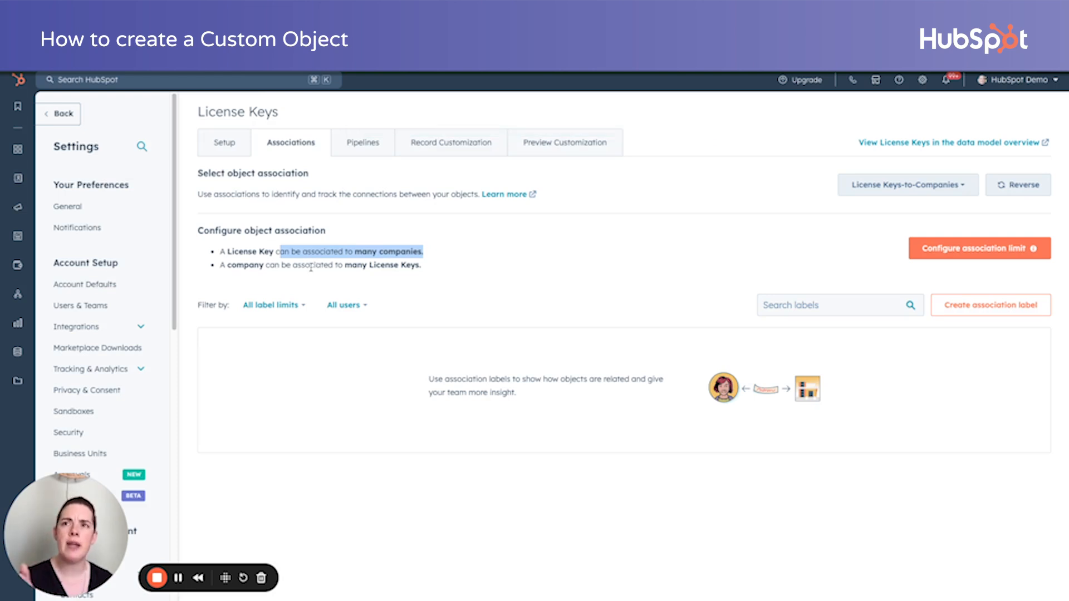
pyautogui.moveTo(575, 248)
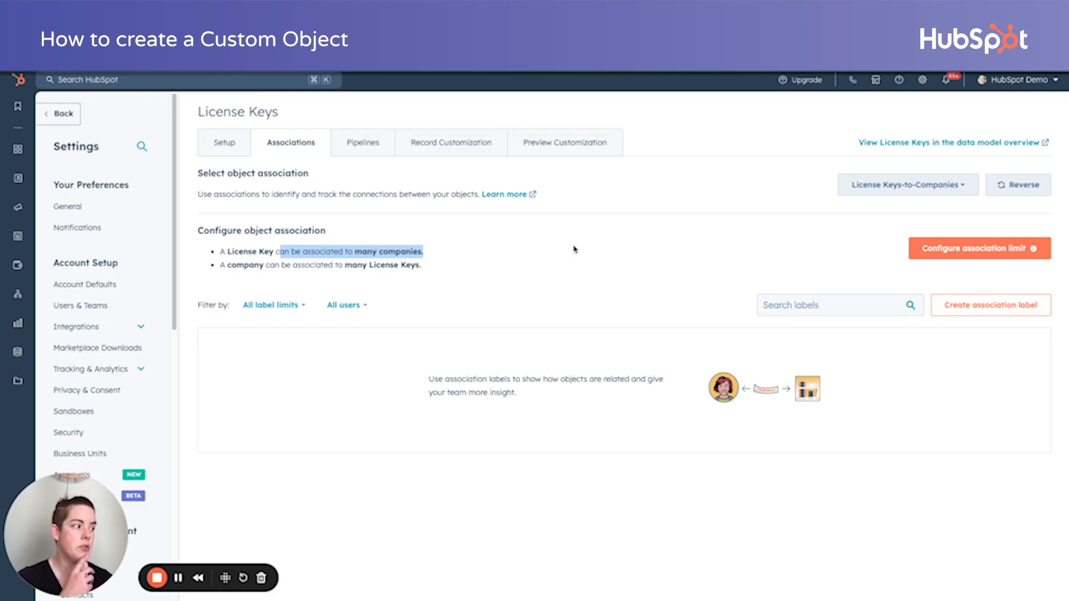
pyautogui.click(906, 184)
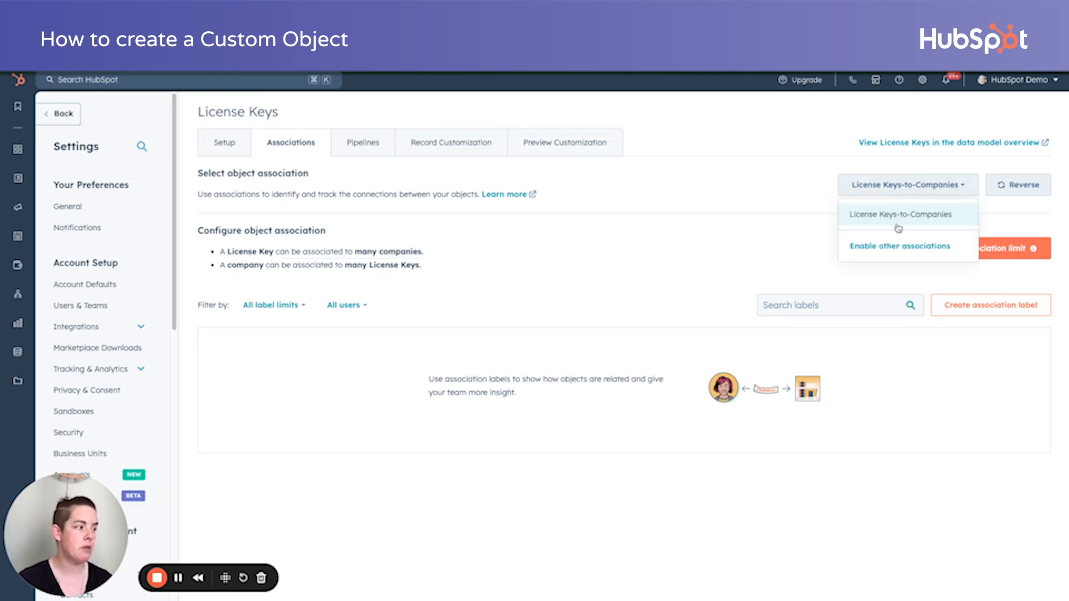
pyautogui.click(898, 246)
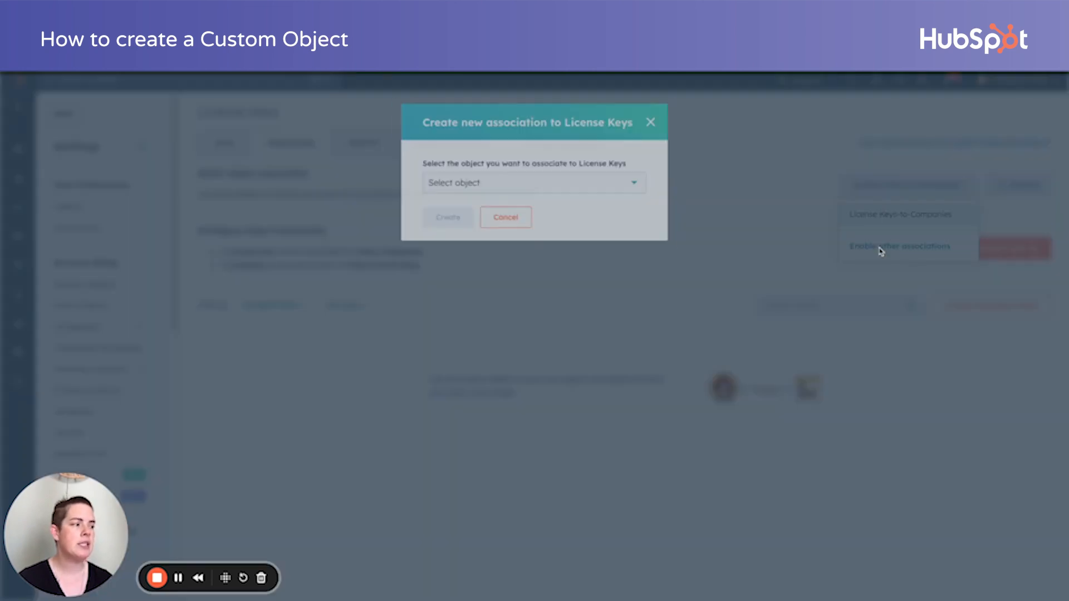
# Create the License Keys-to-Contacts association.
pyautogui.click(533, 182)
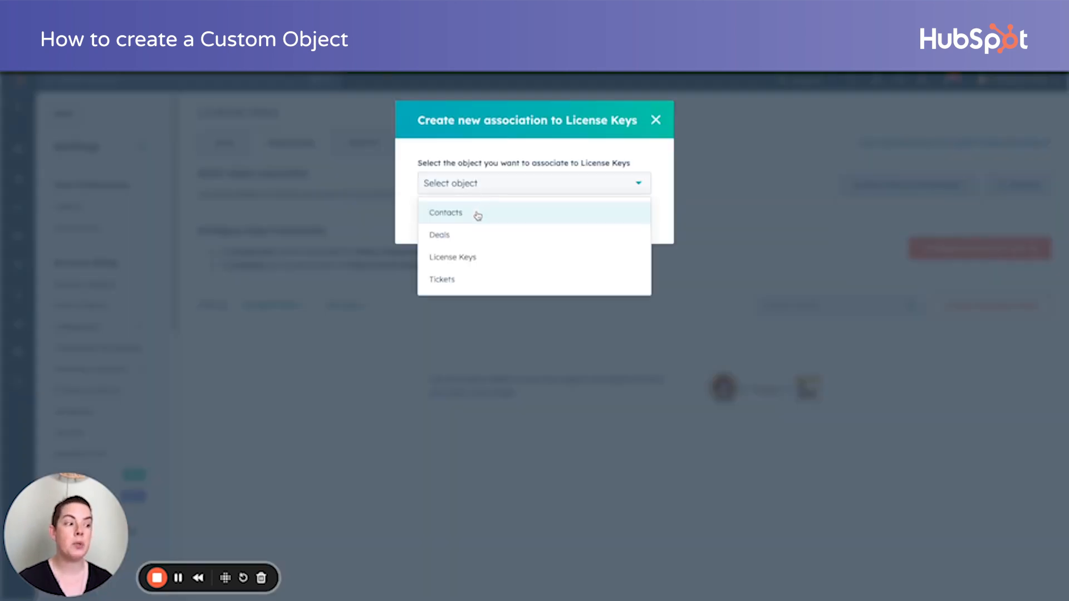
pyautogui.click(445, 213)
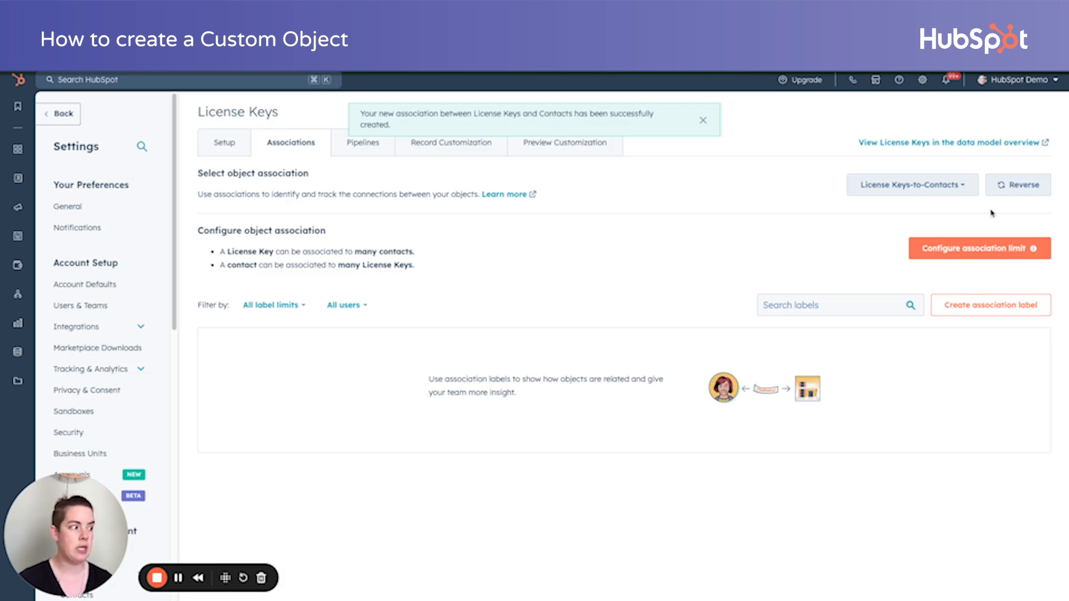
pyautogui.click(912, 185)
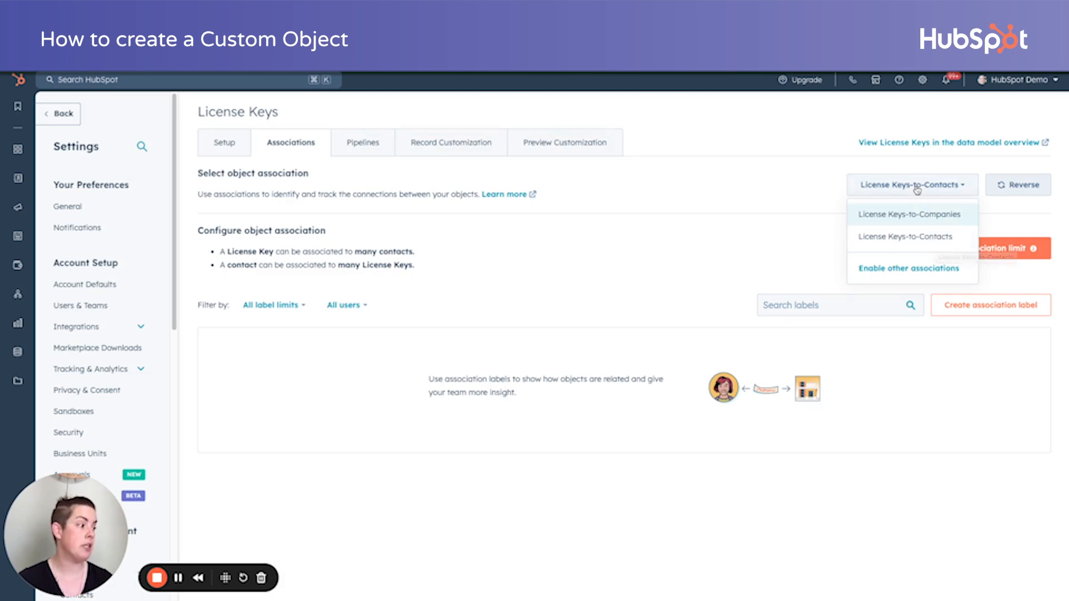
# Enable another association and select Deals as the associated object.
pyautogui.click(909, 267)
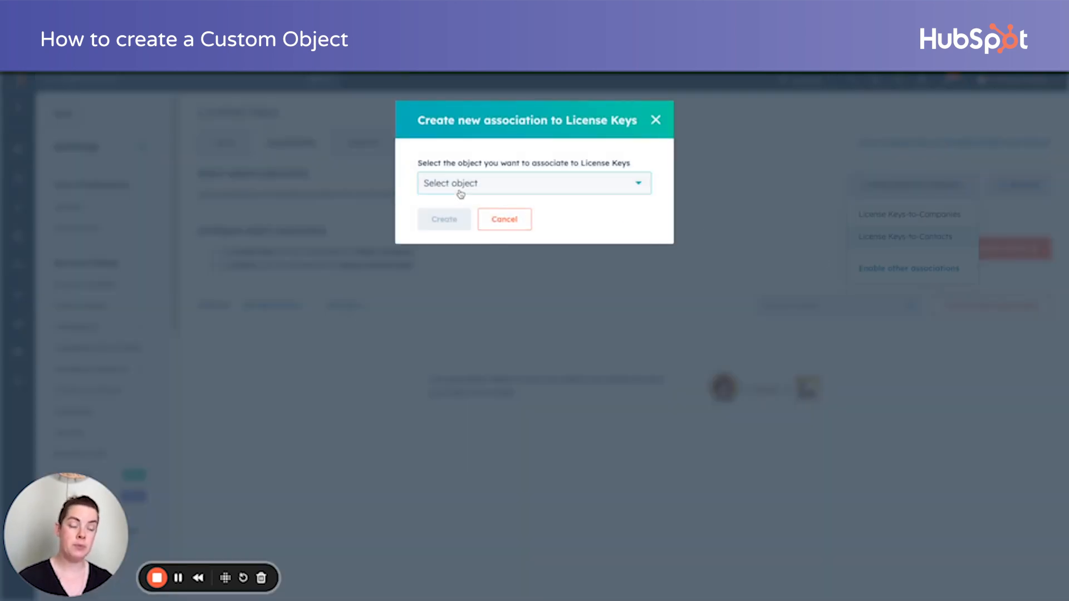
pyautogui.click(533, 182)
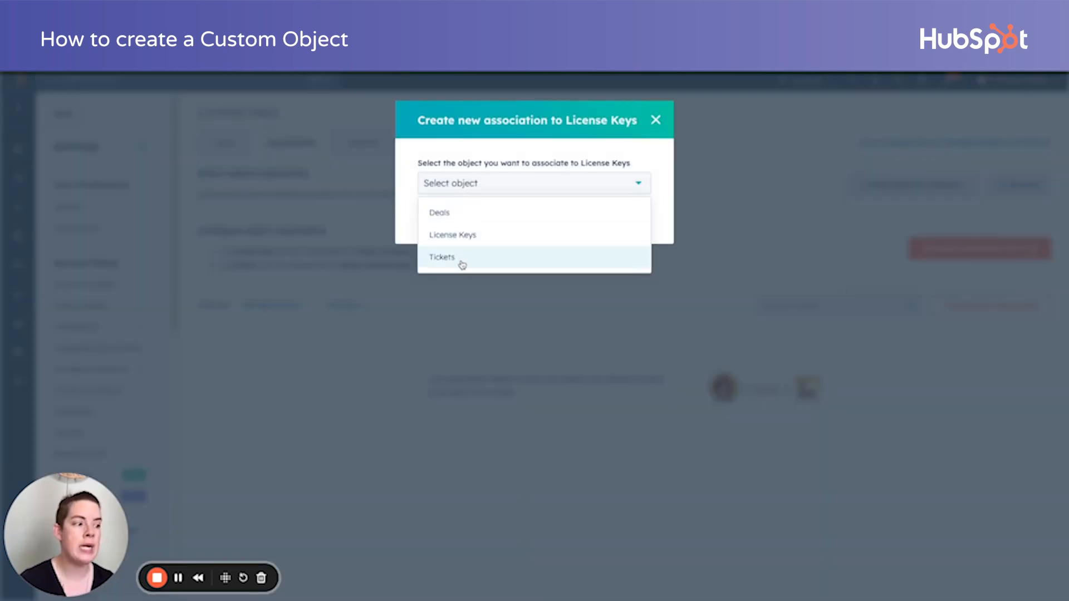
pyautogui.click(439, 212)
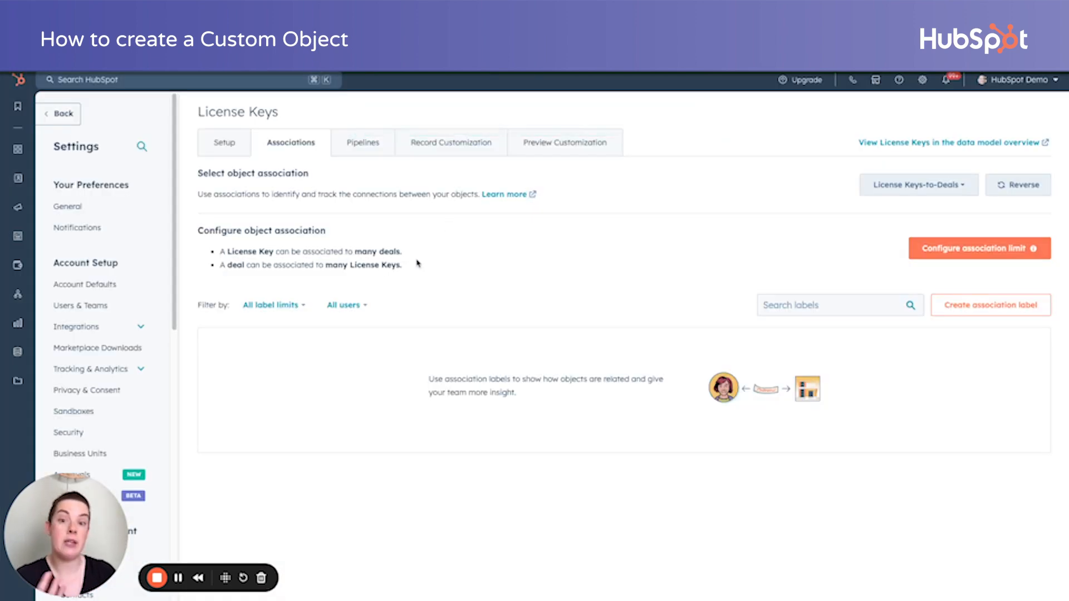
pyautogui.moveTo(579, 242)
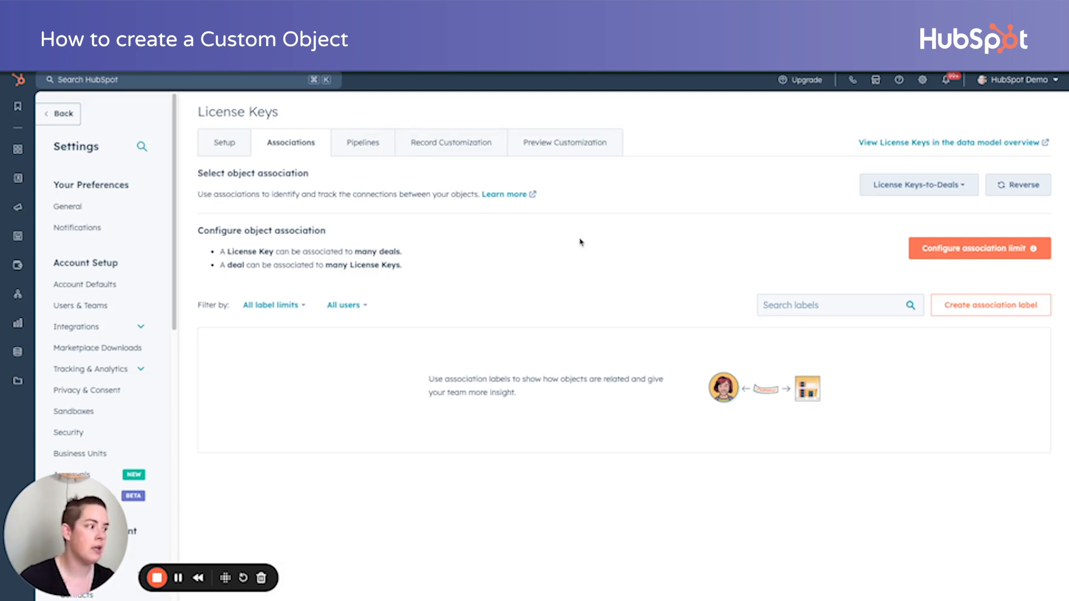
# Create the License Keys-to-Tickets association via Enable other associations.
pyautogui.click(916, 185)
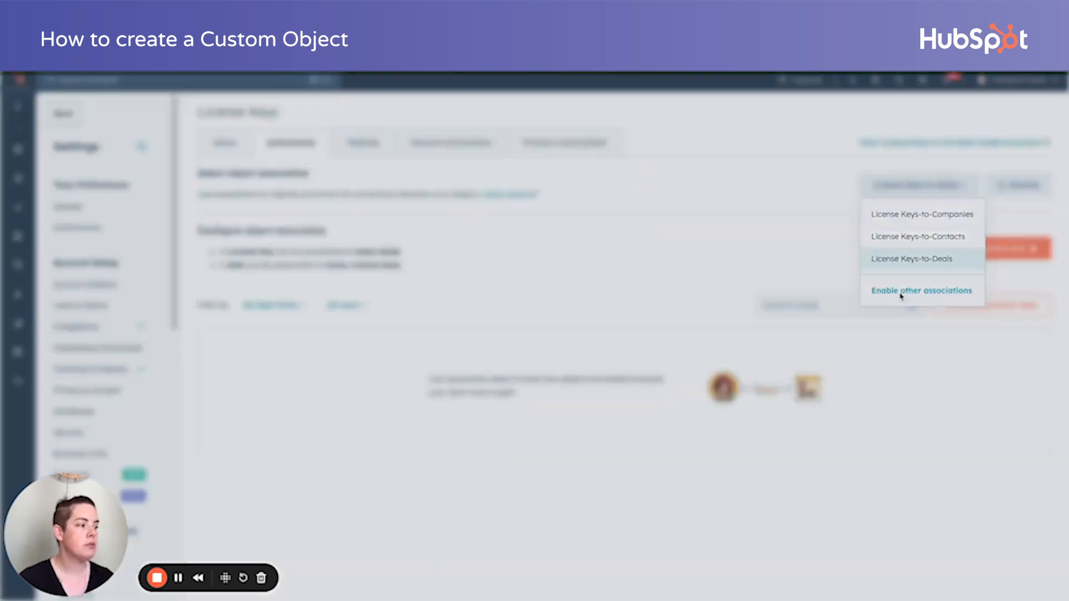
pyautogui.click(921, 290)
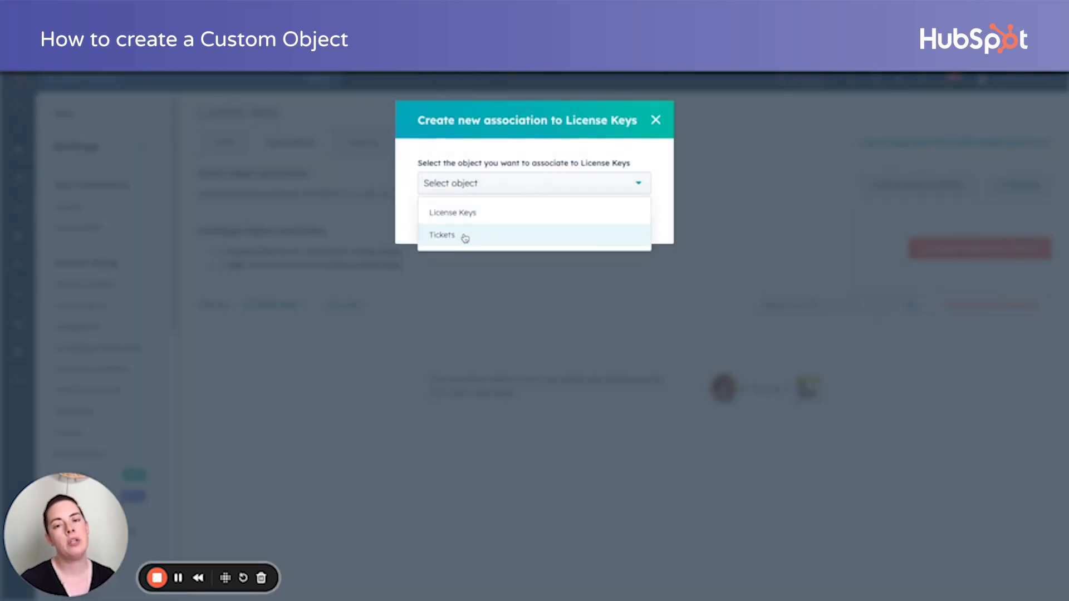
pyautogui.moveTo(456, 241)
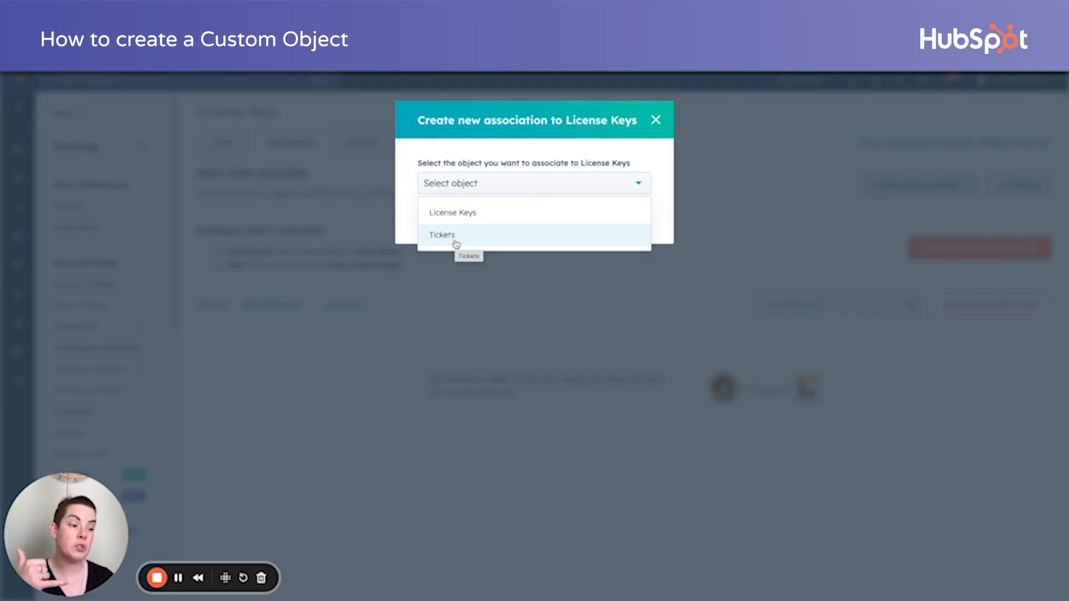
pyautogui.click(442, 235)
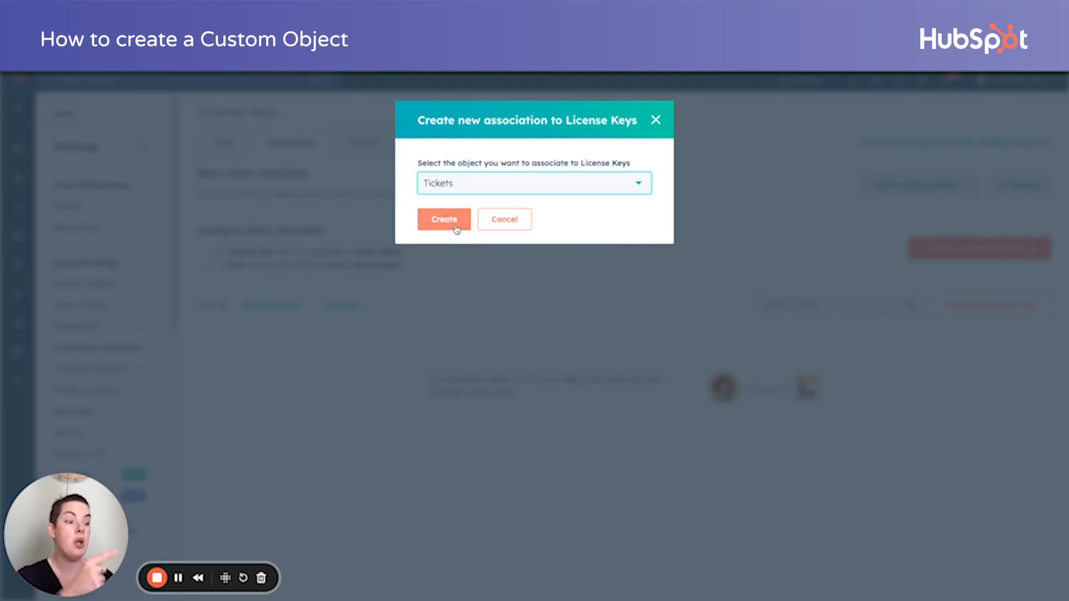
pyautogui.click(444, 220)
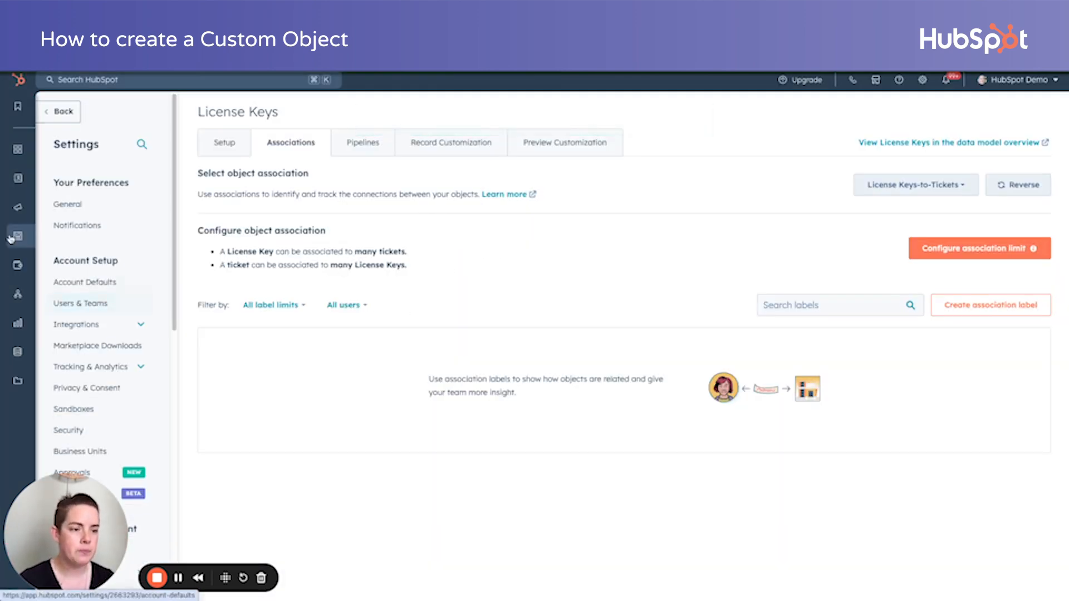
# Open the sample license key record and start adding contacts to it.
pyautogui.click(32, 178)
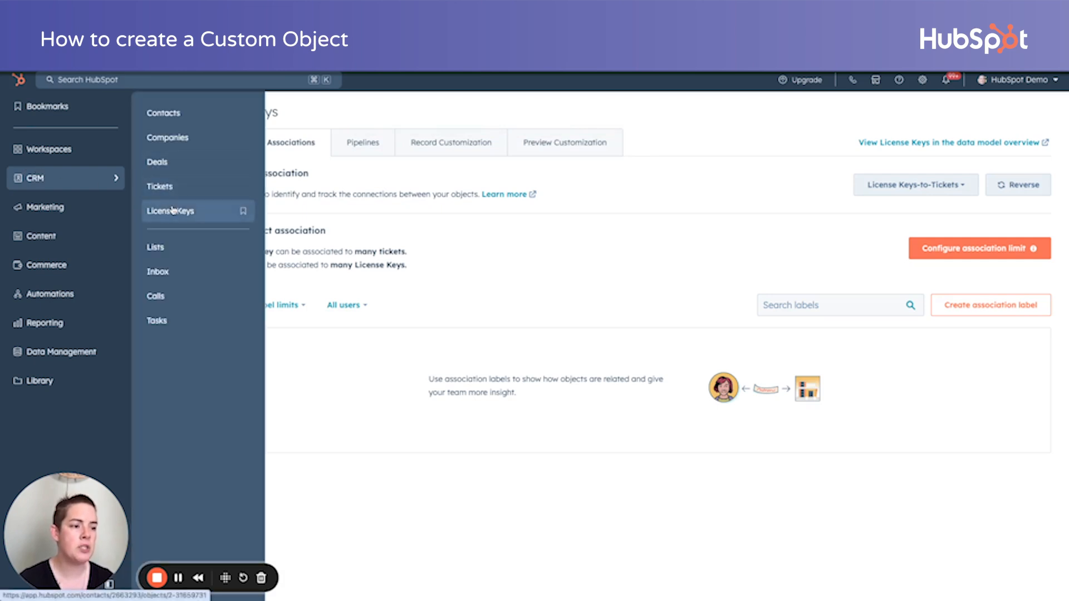
pyautogui.click(170, 211)
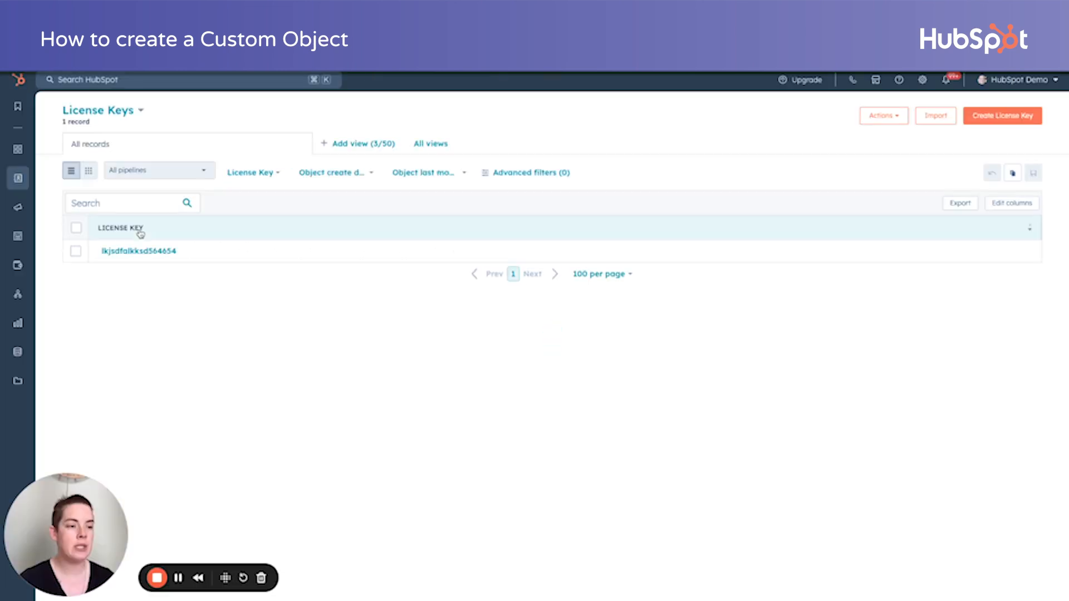
pyautogui.moveTo(138, 251)
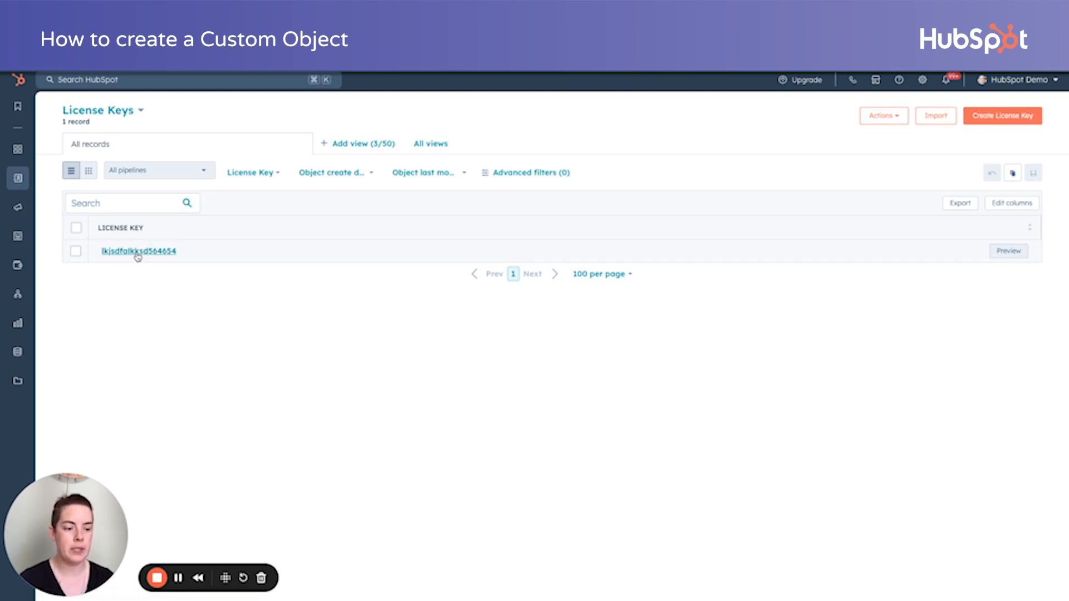
pyautogui.click(138, 250)
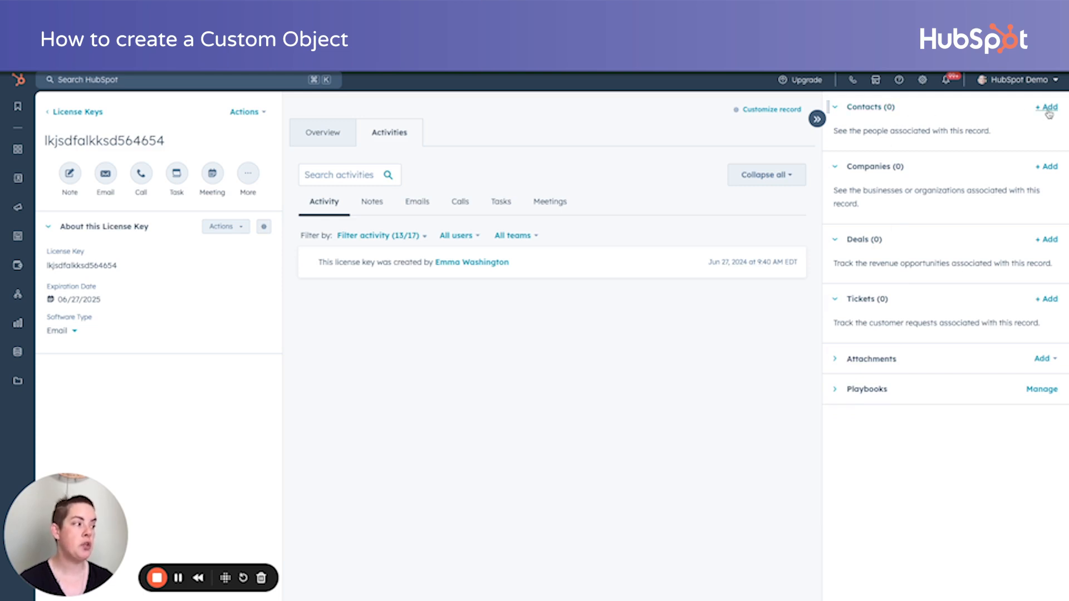
pyautogui.click(1048, 107)
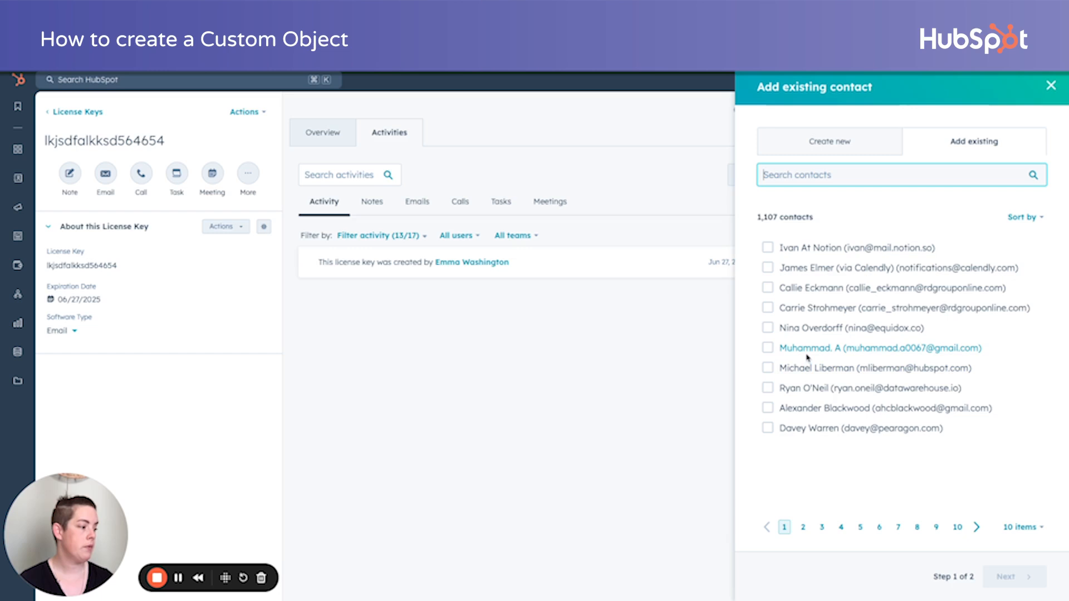
pyautogui.click(956, 527)
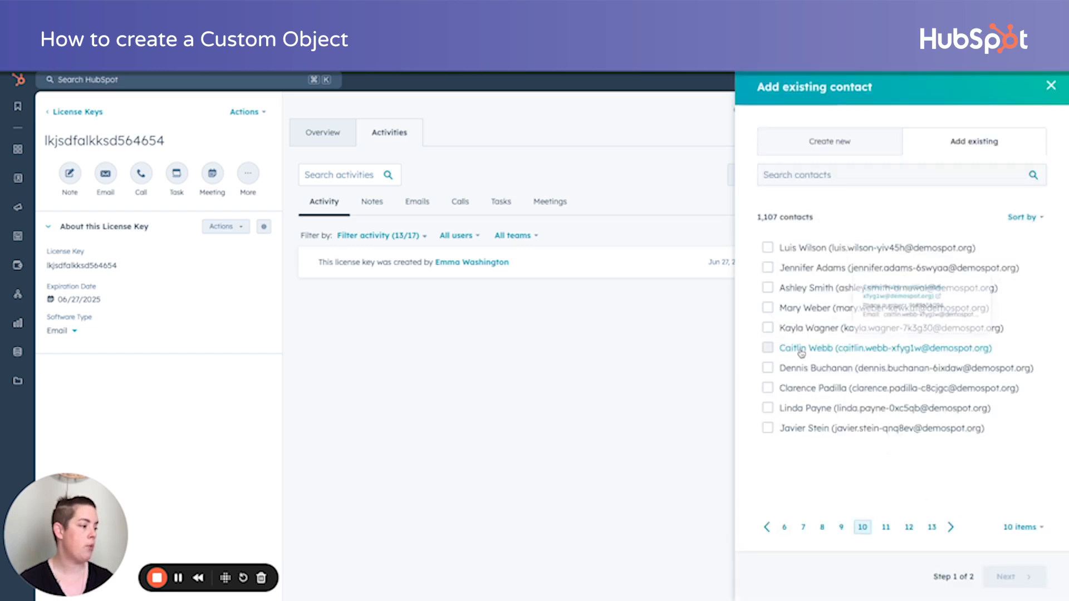
pyautogui.click(767, 347)
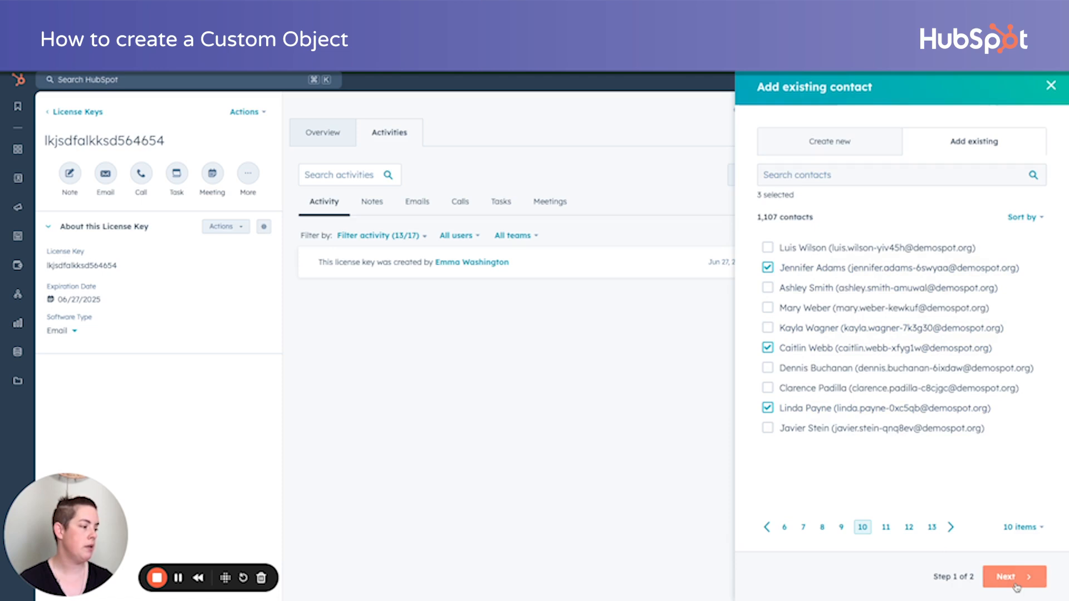
pyautogui.click(1013, 576)
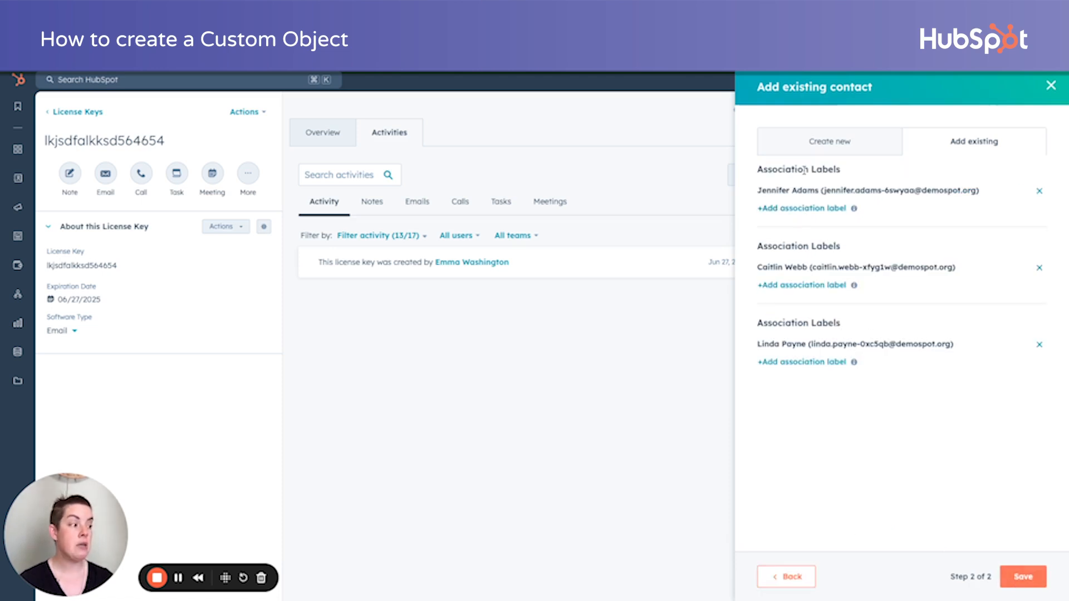
pyautogui.moveTo(823, 213)
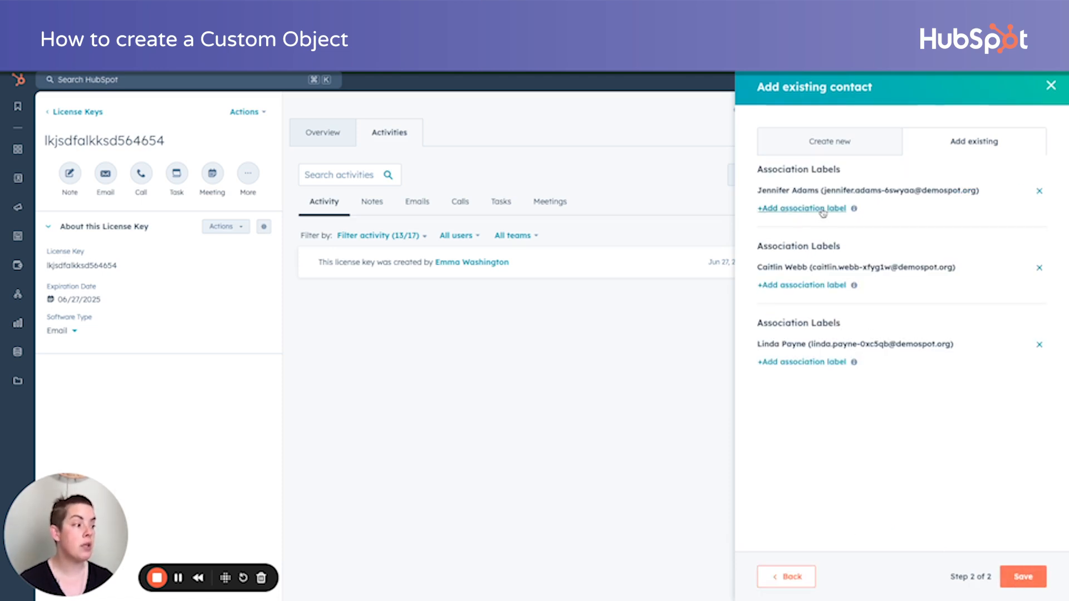
pyautogui.click(801, 208)
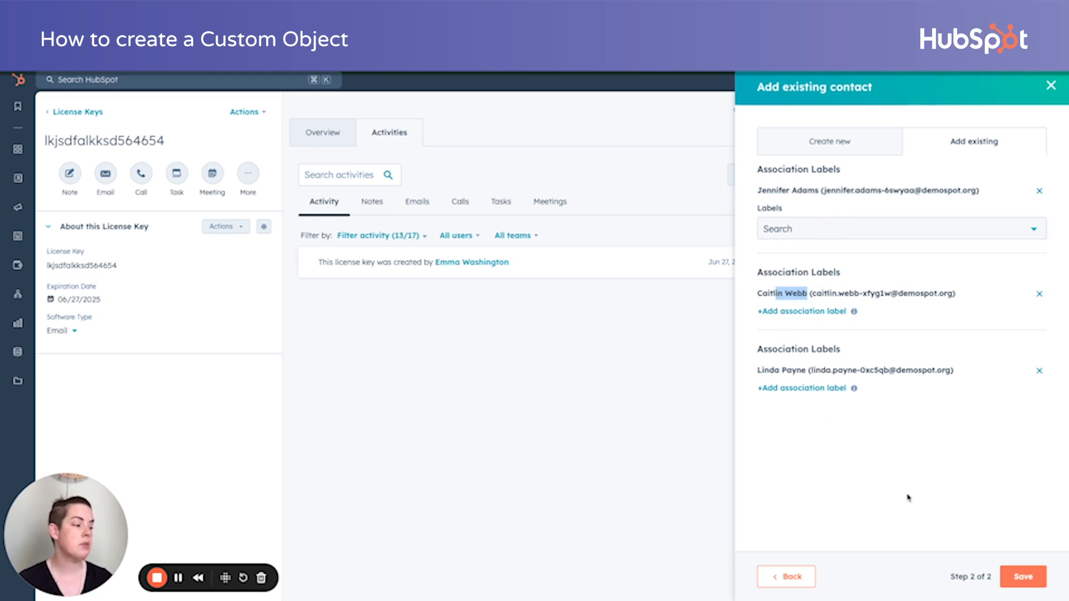
pyautogui.click(1023, 576)
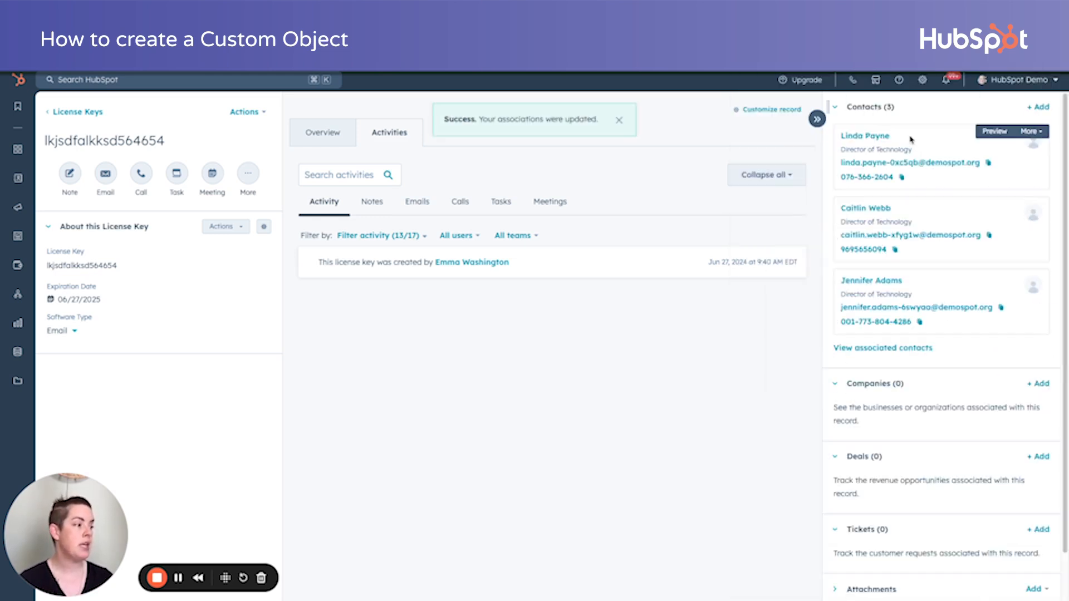
pyautogui.moveTo(727, 254)
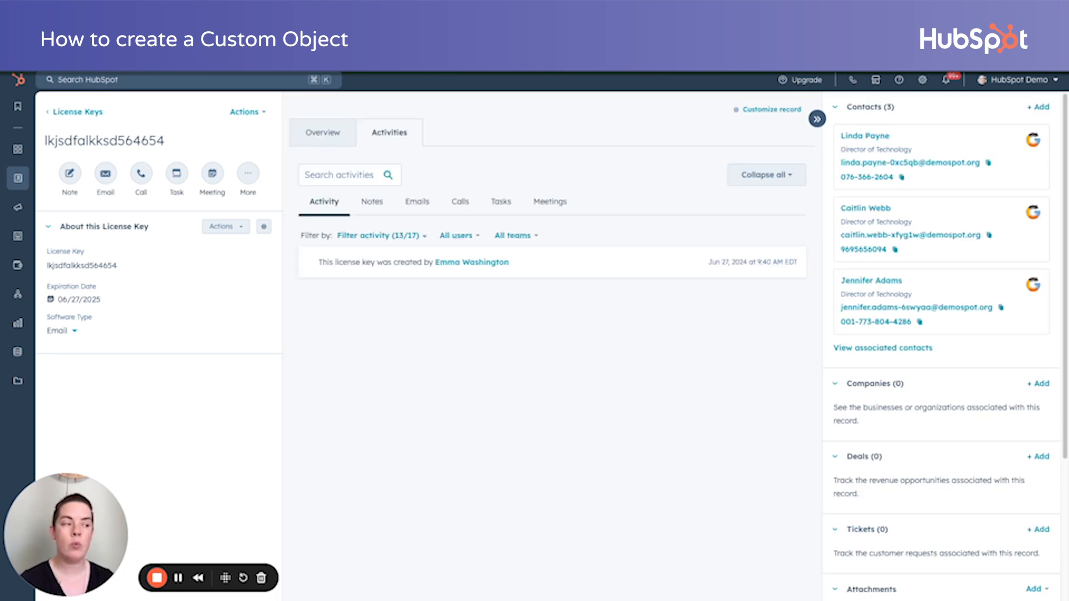
pyautogui.moveTo(886, 144)
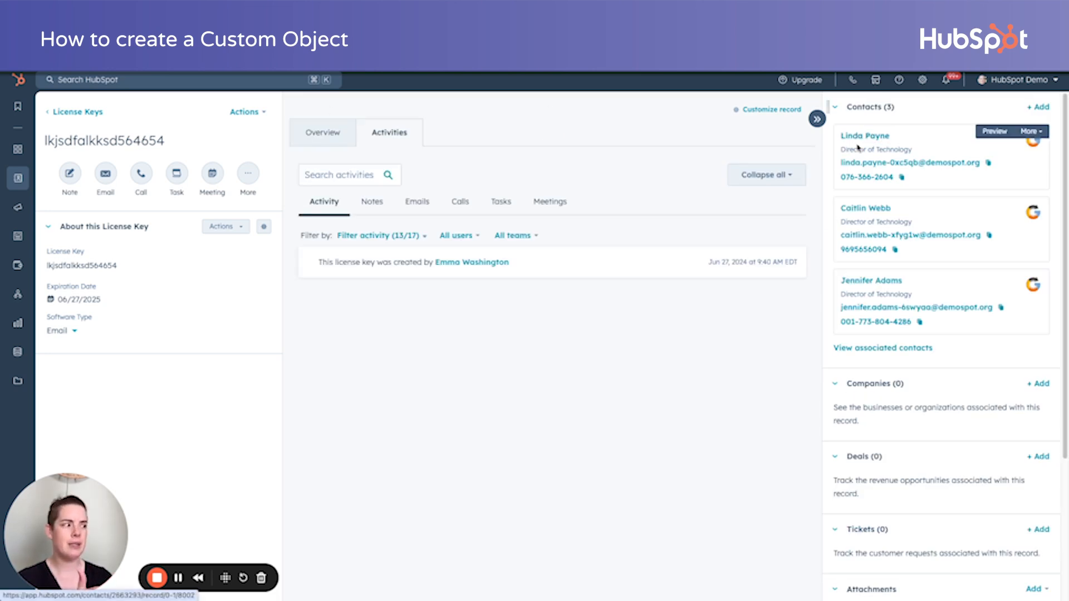
pyautogui.moveTo(885, 235)
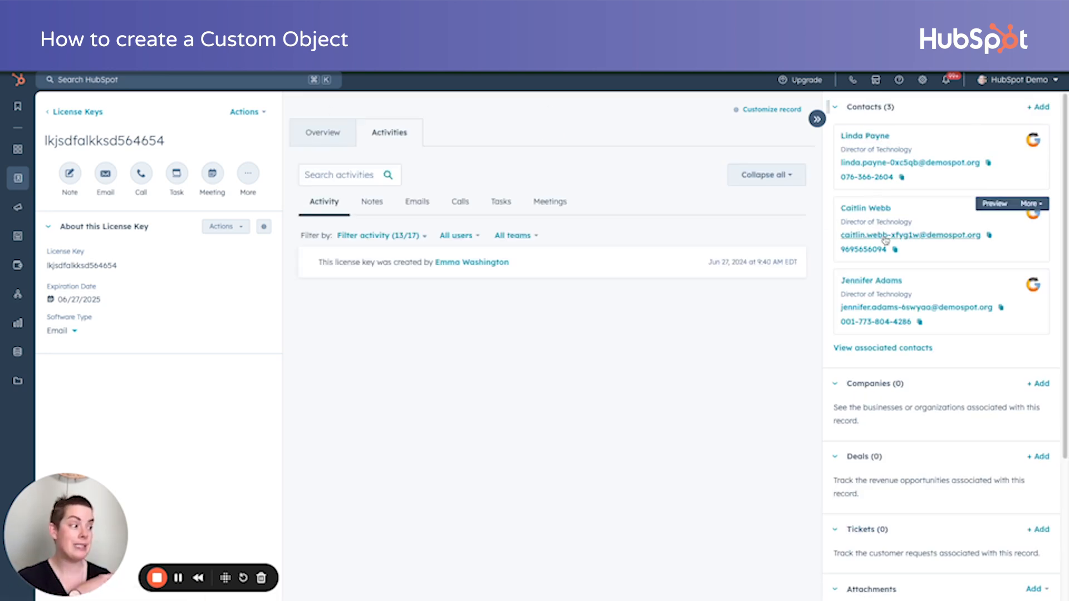
pyautogui.moveTo(871, 280)
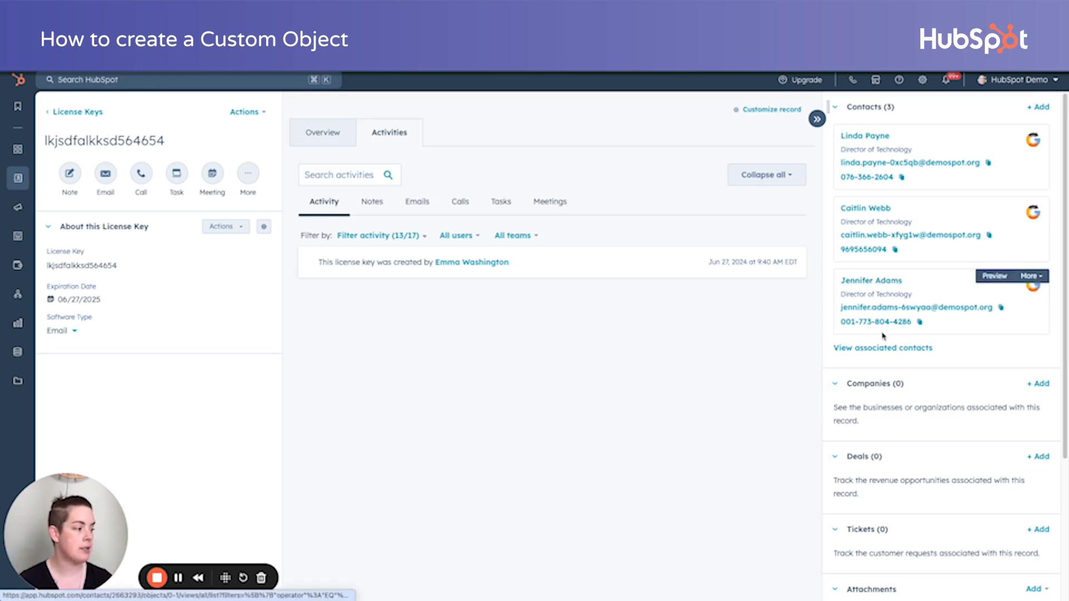
pyautogui.click(1036, 383)
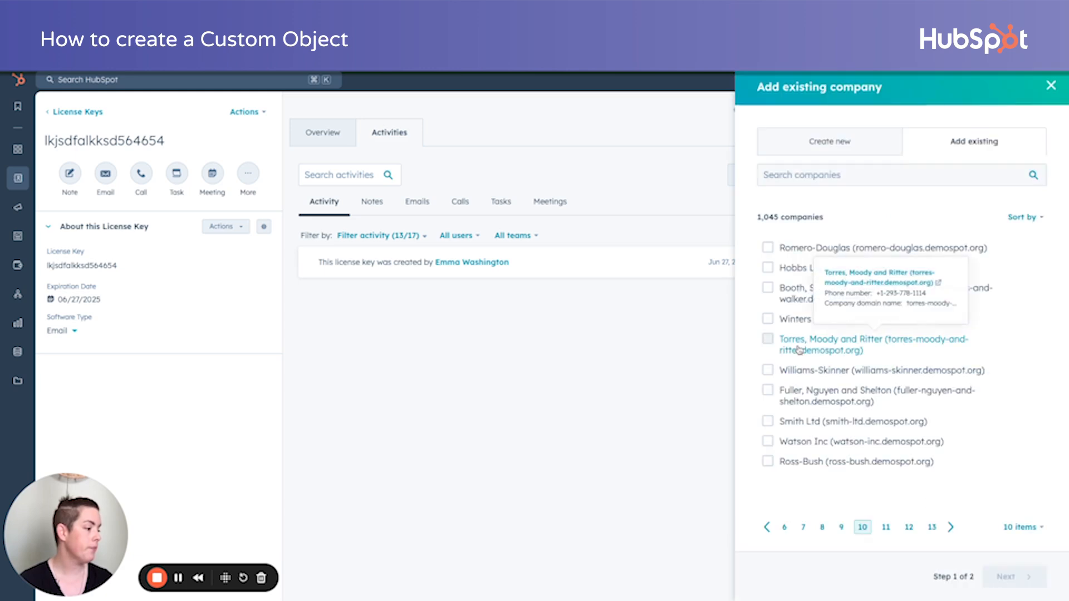
pyautogui.click(768, 339)
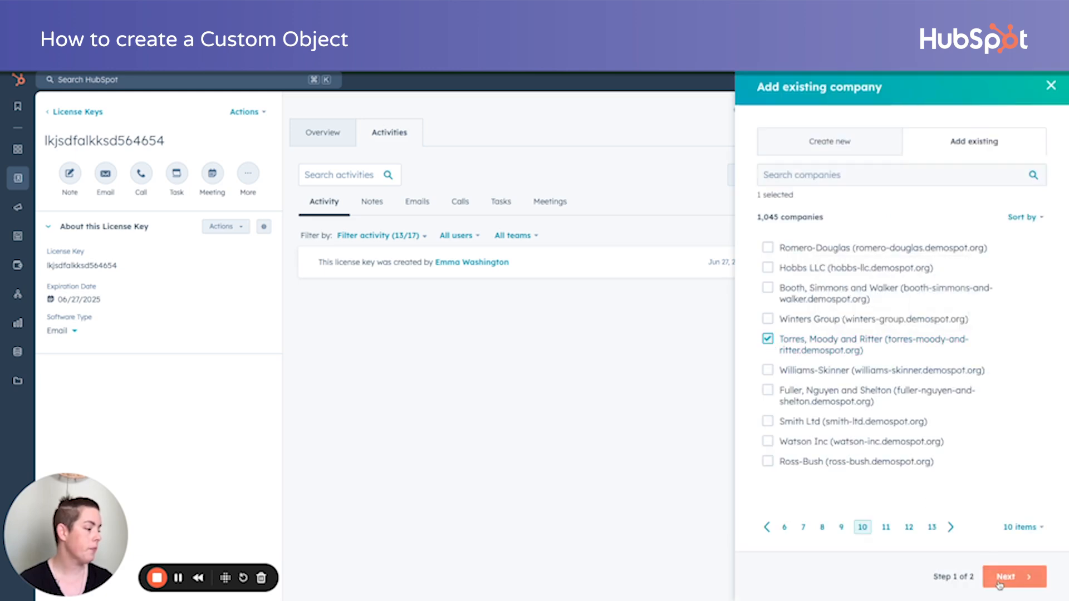
pyautogui.click(1013, 576)
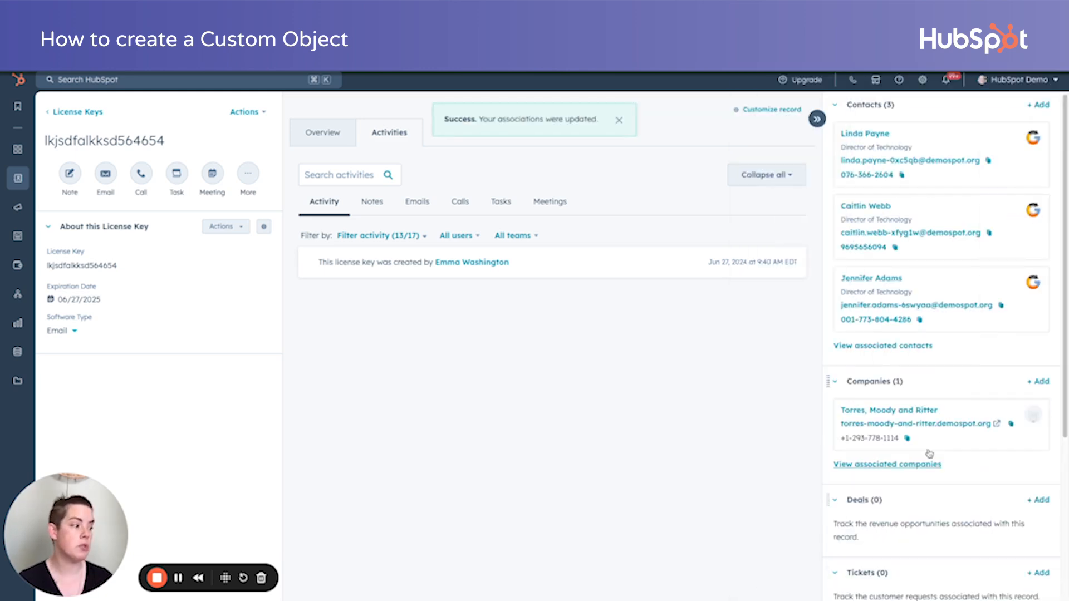
pyautogui.scroll(-3)
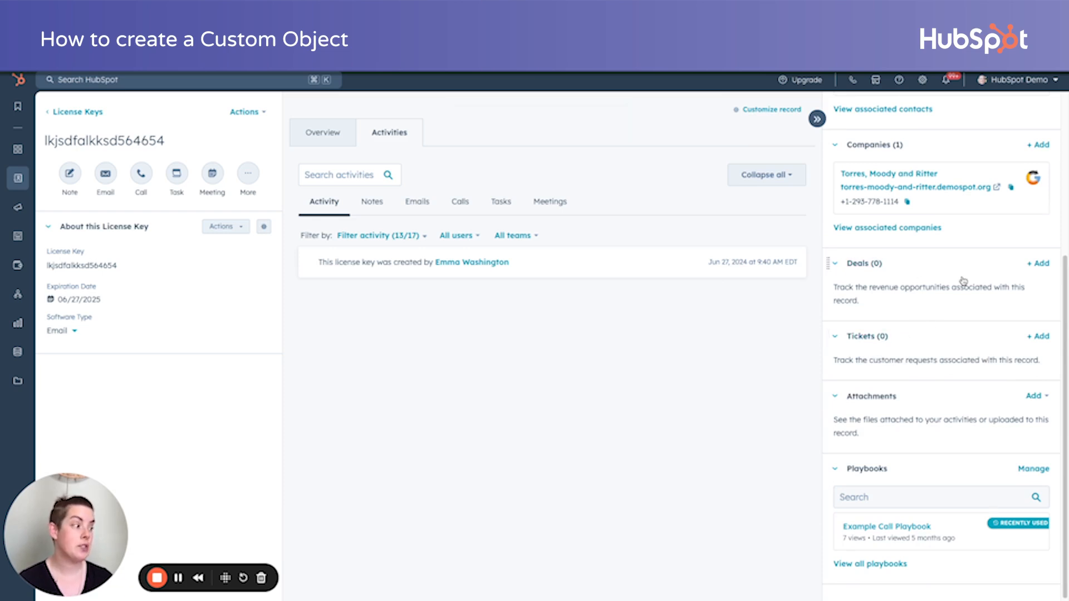
pyautogui.click(1036, 263)
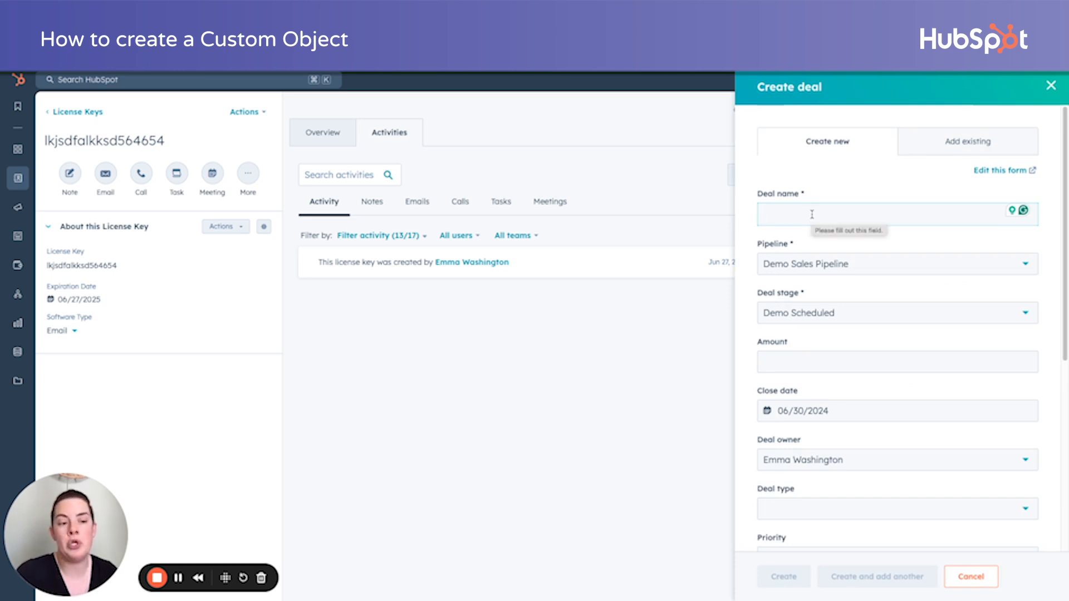
pyautogui.click(967, 141)
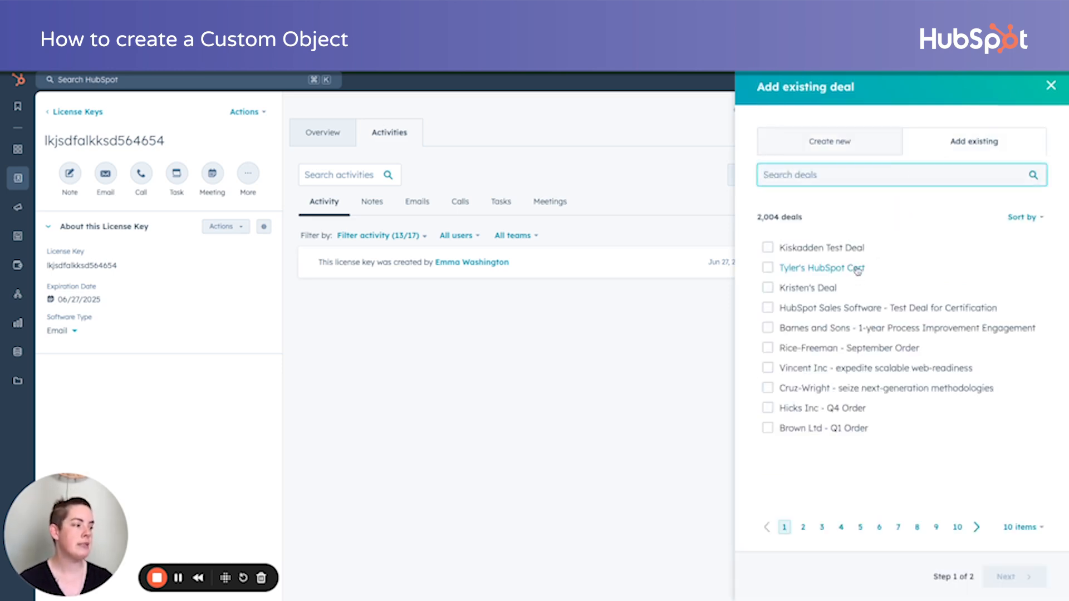
pyautogui.click(1051, 86)
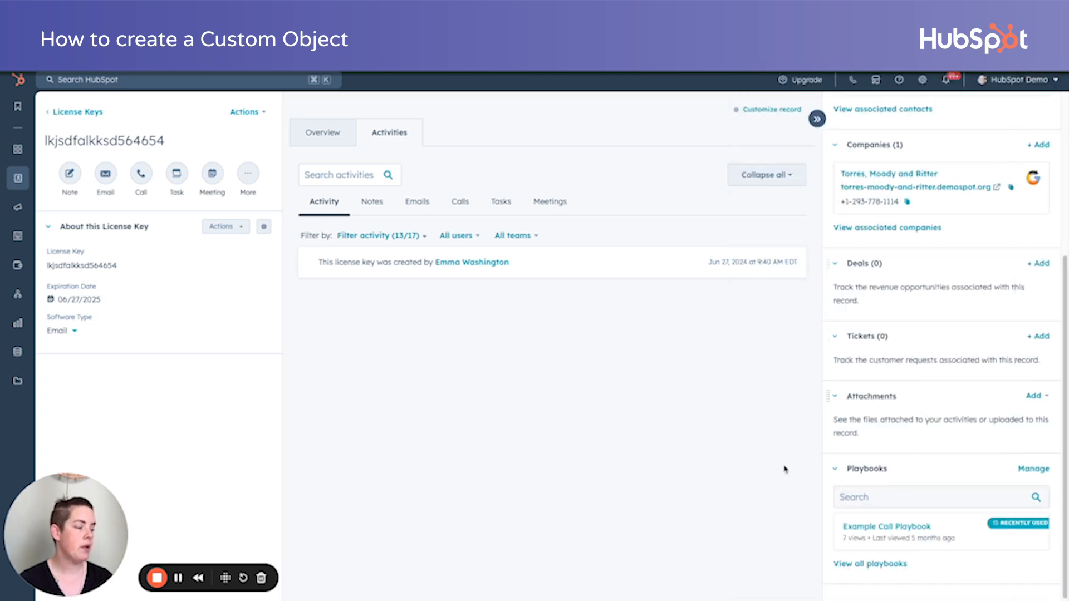
pyautogui.moveTo(438, 350)
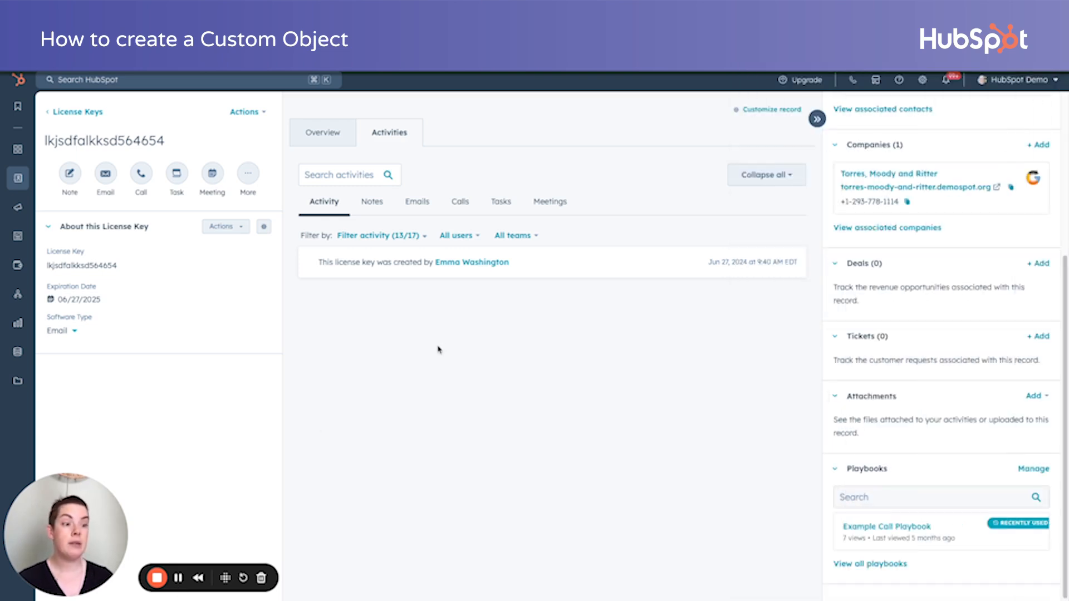
pyautogui.moveTo(141, 370)
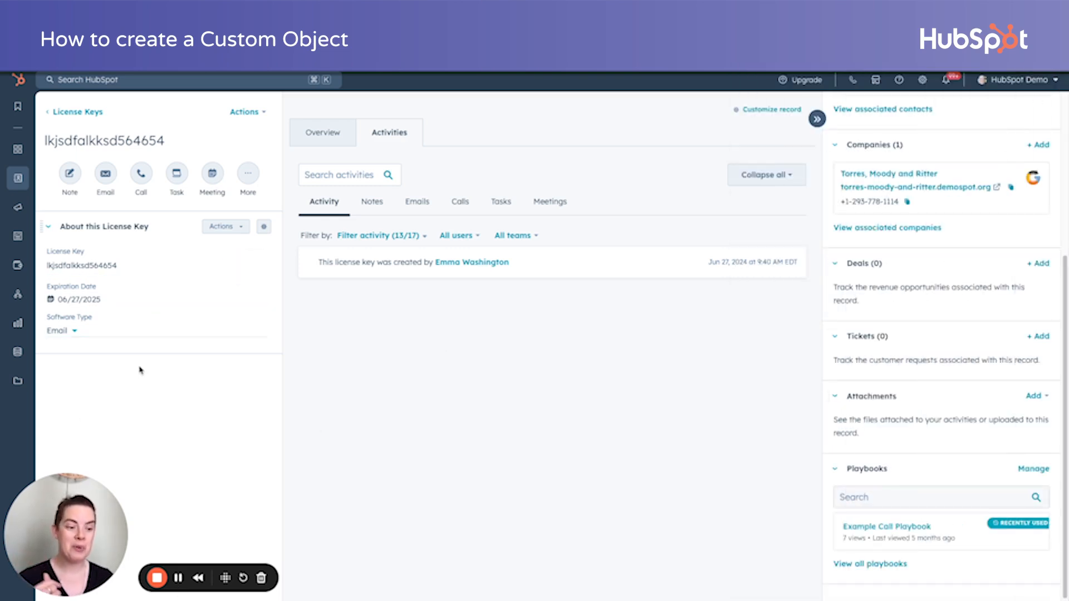
pyautogui.moveTo(181, 559)
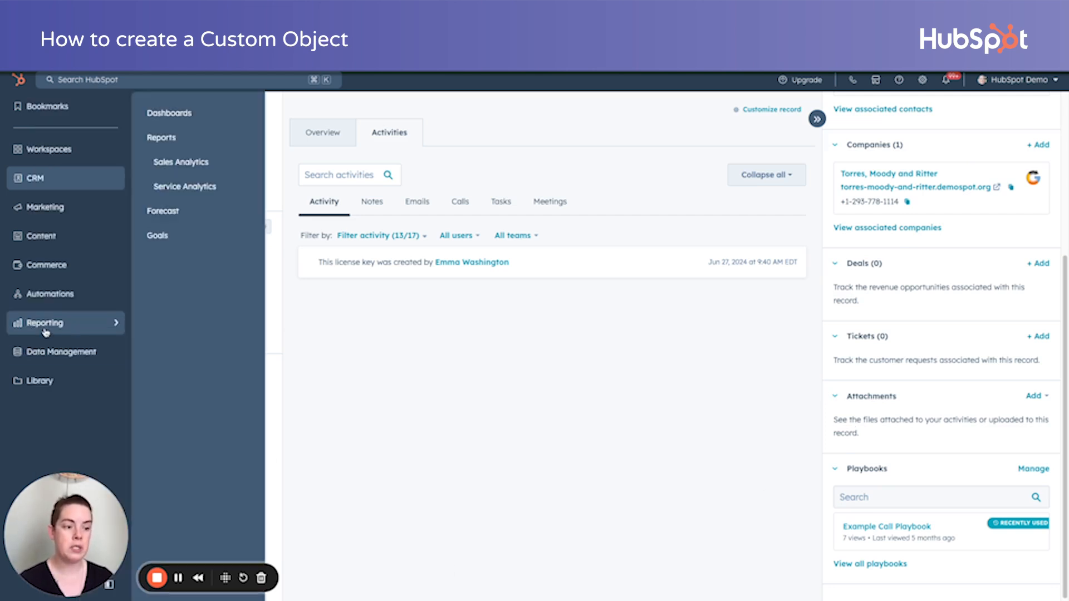
pyautogui.moveTo(198, 137)
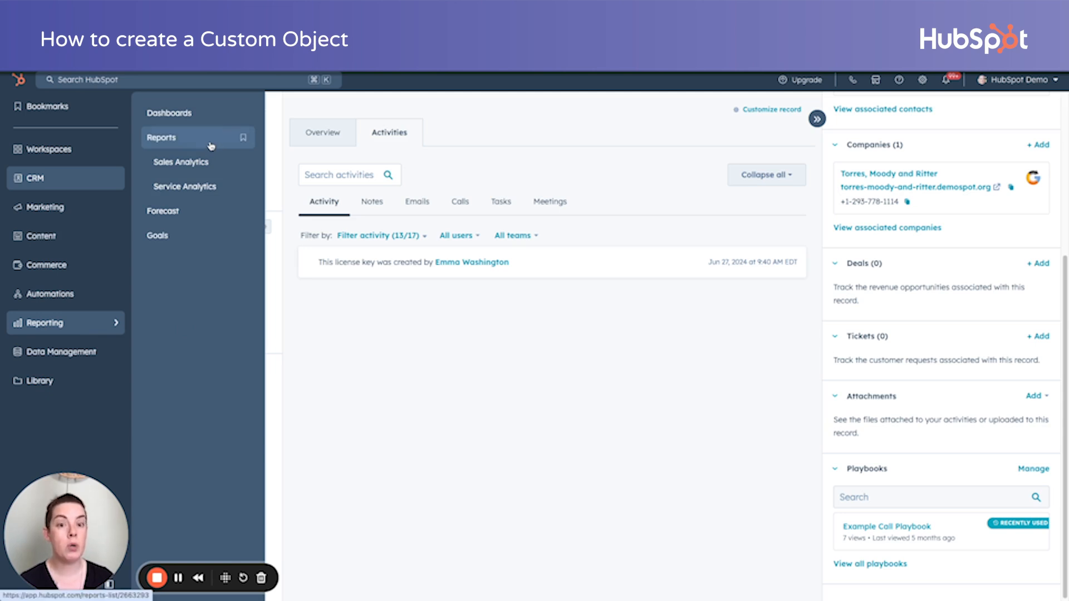
# From Reporting > Reports, start creating a new report.
pyautogui.click(162, 137)
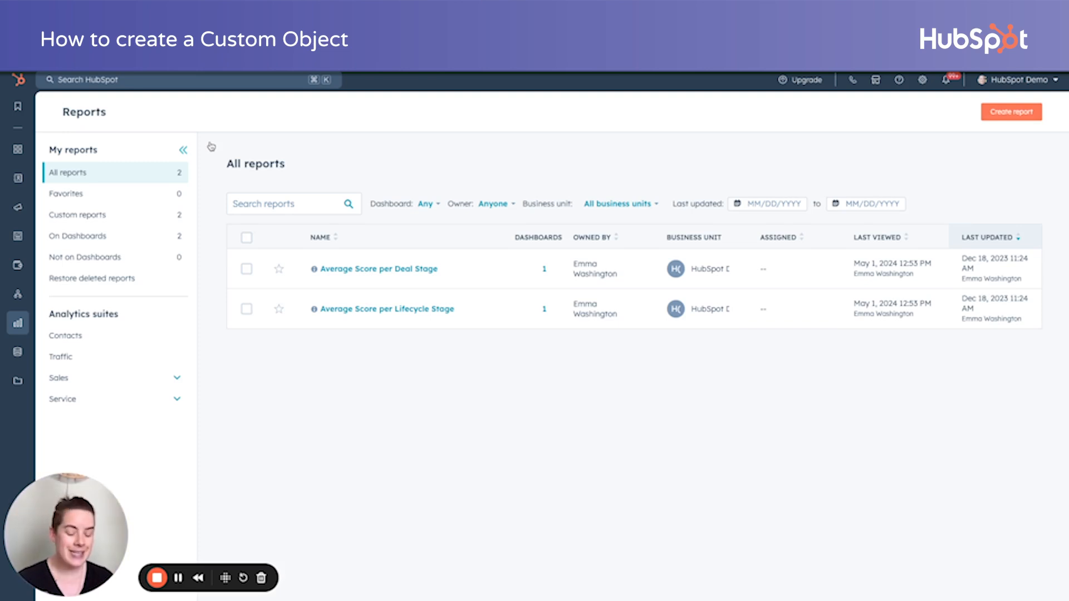
pyautogui.moveTo(974, 169)
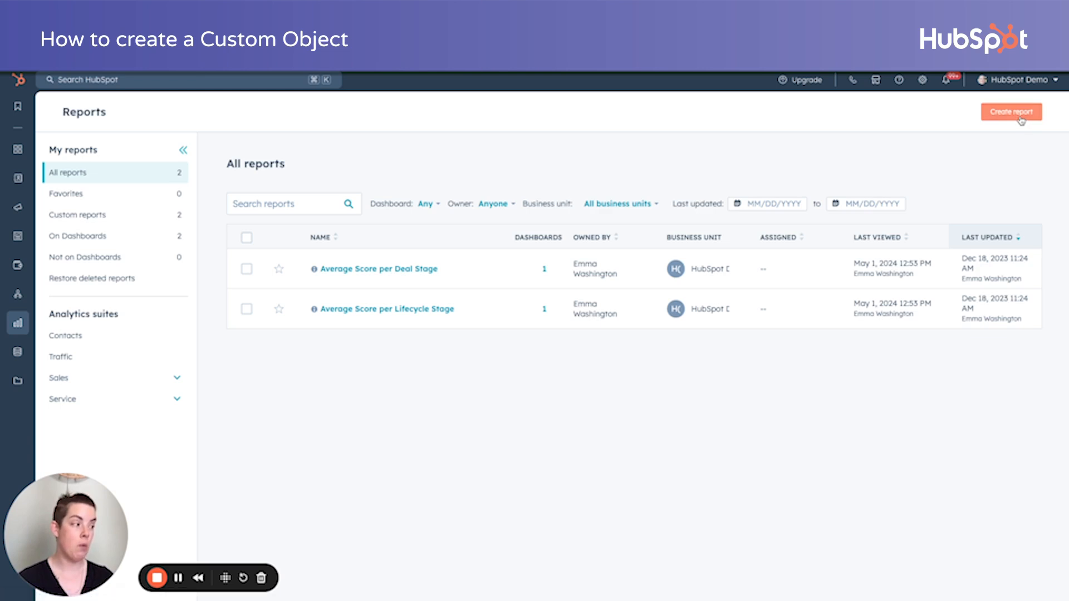
pyautogui.click(1011, 111)
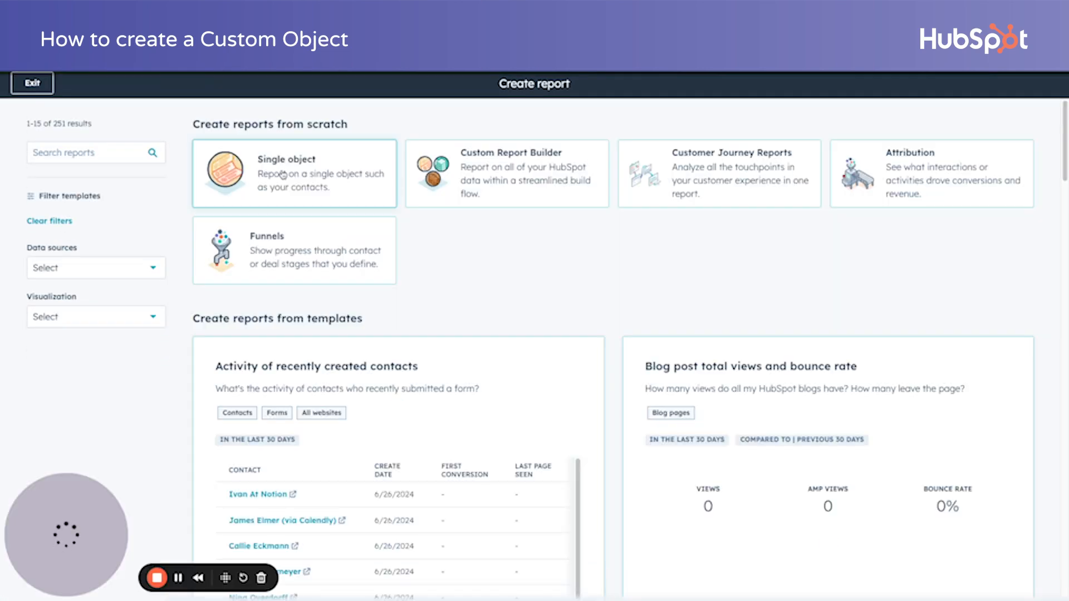
# Build a Single object report on License Keys and browse its properties to add.
pyautogui.click(293, 173)
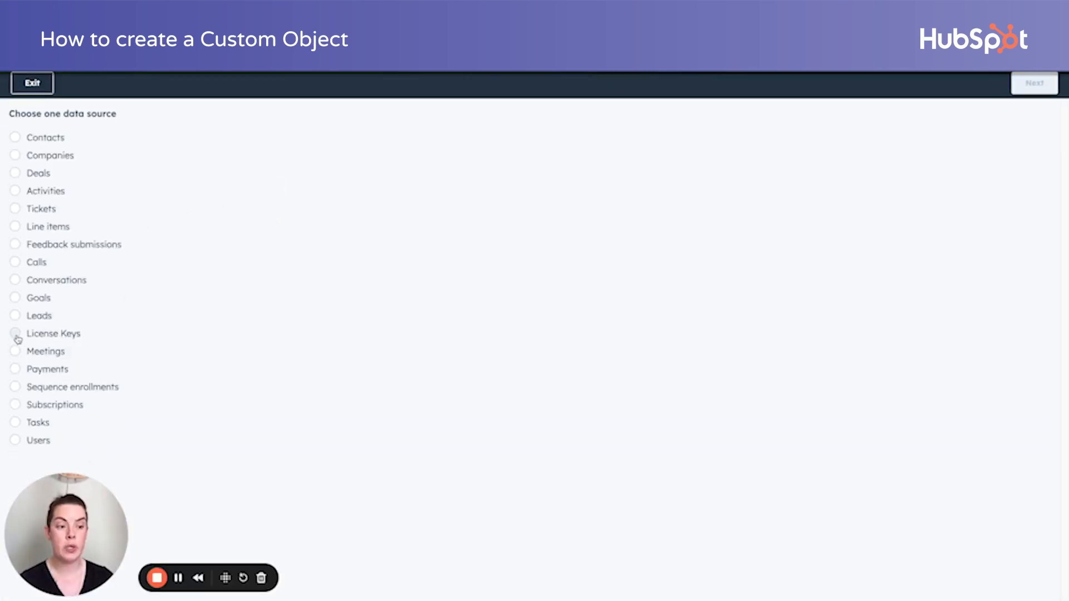
pyautogui.click(14, 332)
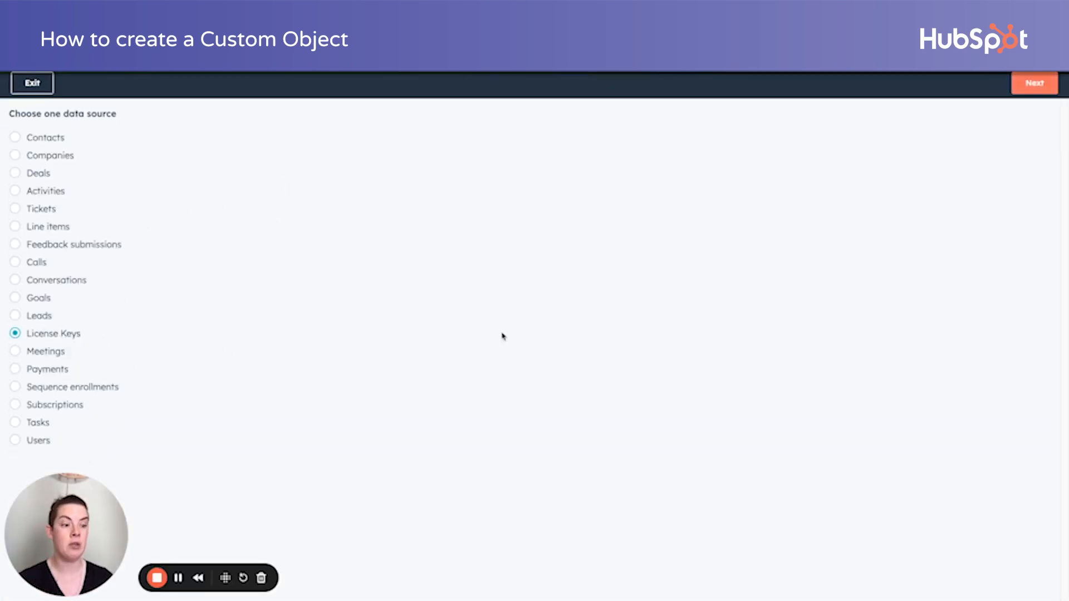
pyautogui.click(1033, 82)
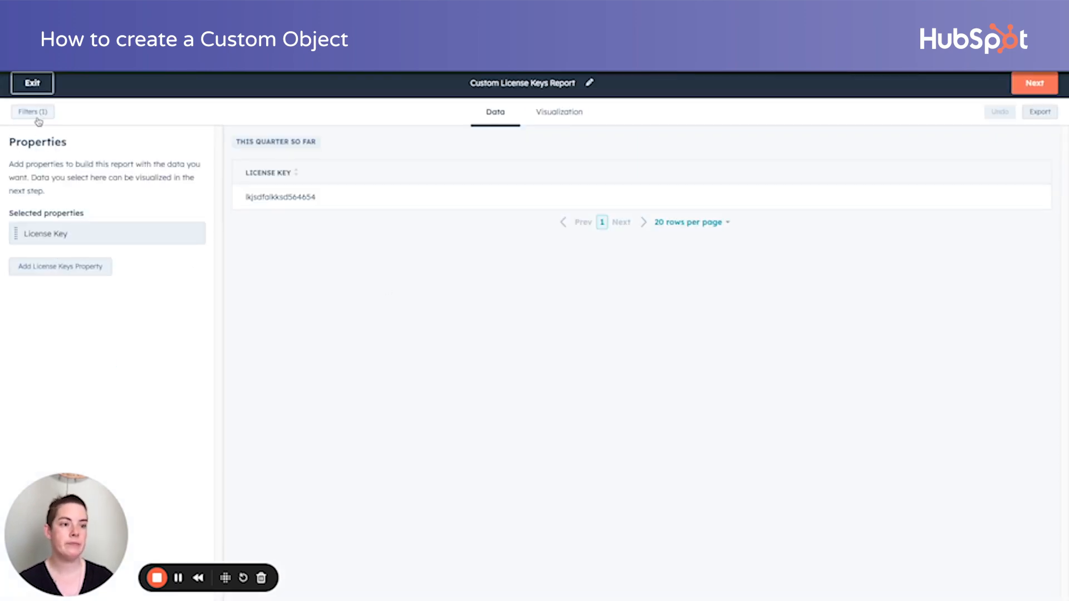
pyautogui.click(32, 111)
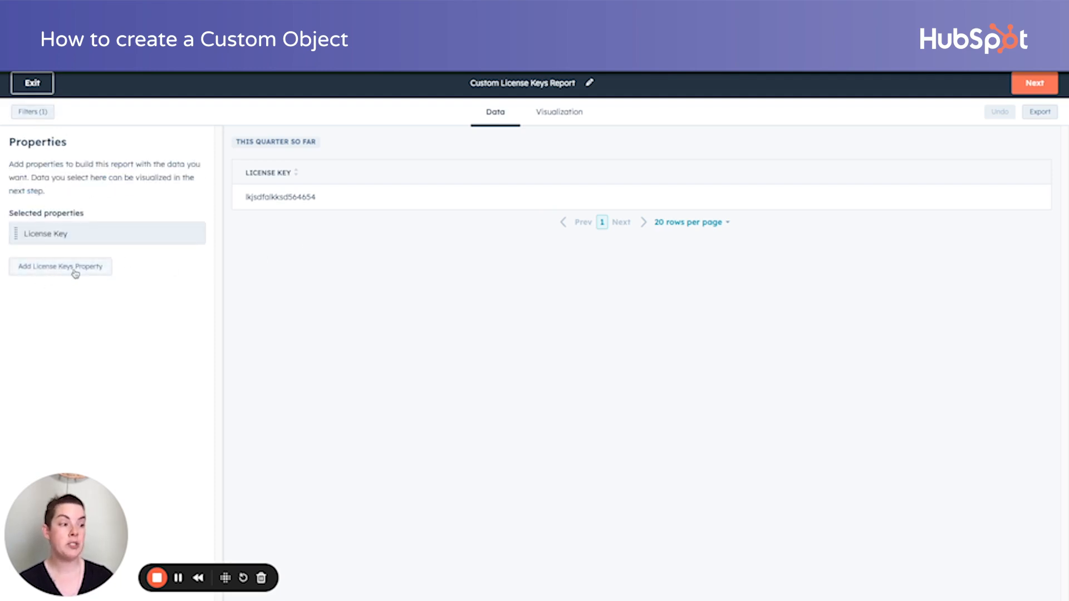
pyautogui.click(60, 266)
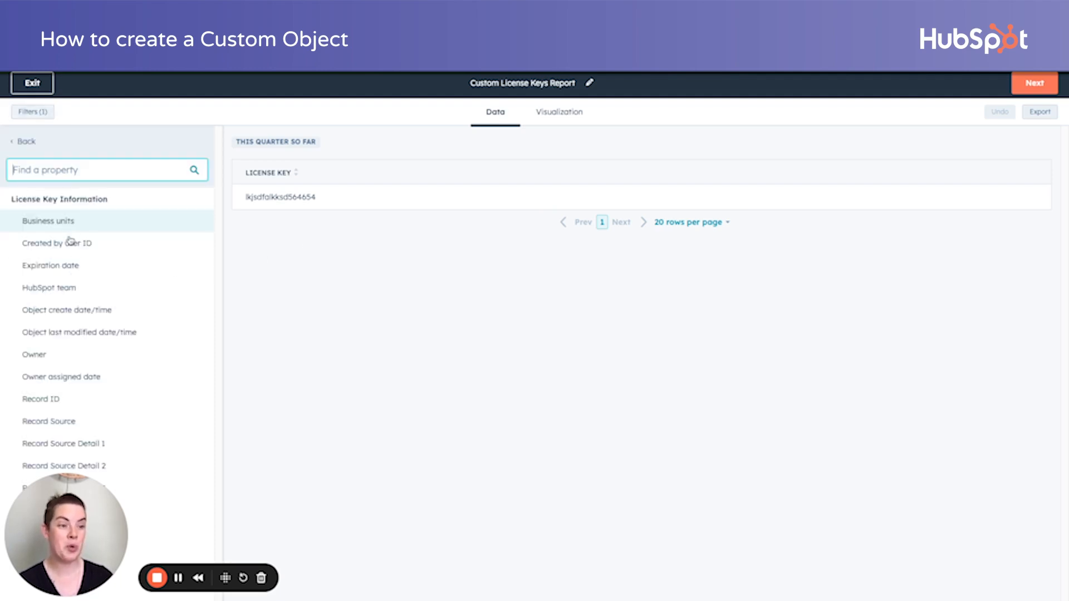
# Add Expiration date and show a column chart with Yearly frequency.
pyautogui.click(558, 112)
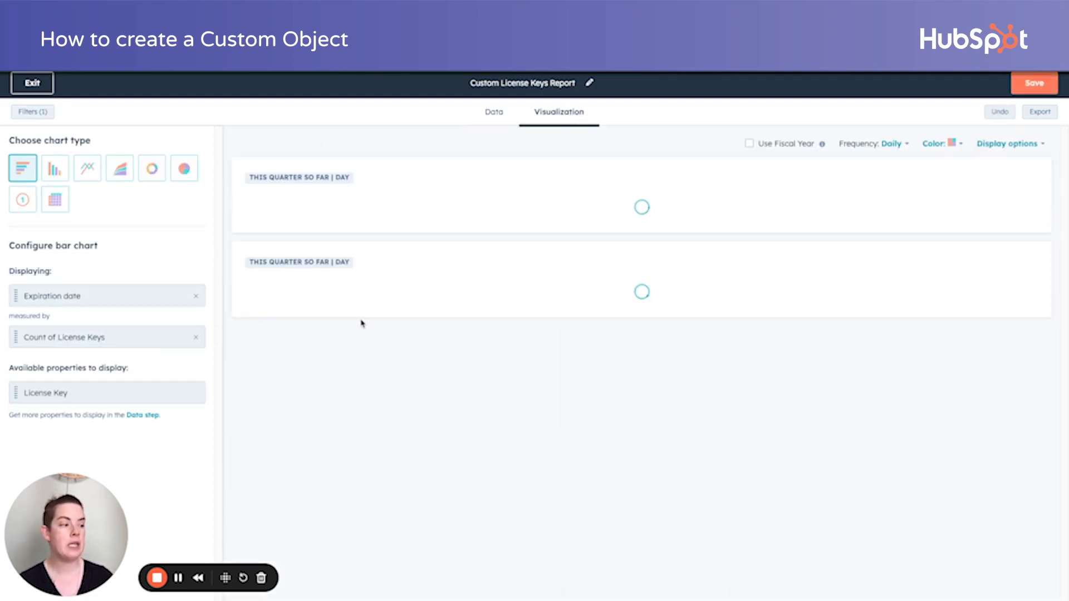
pyautogui.click(55, 168)
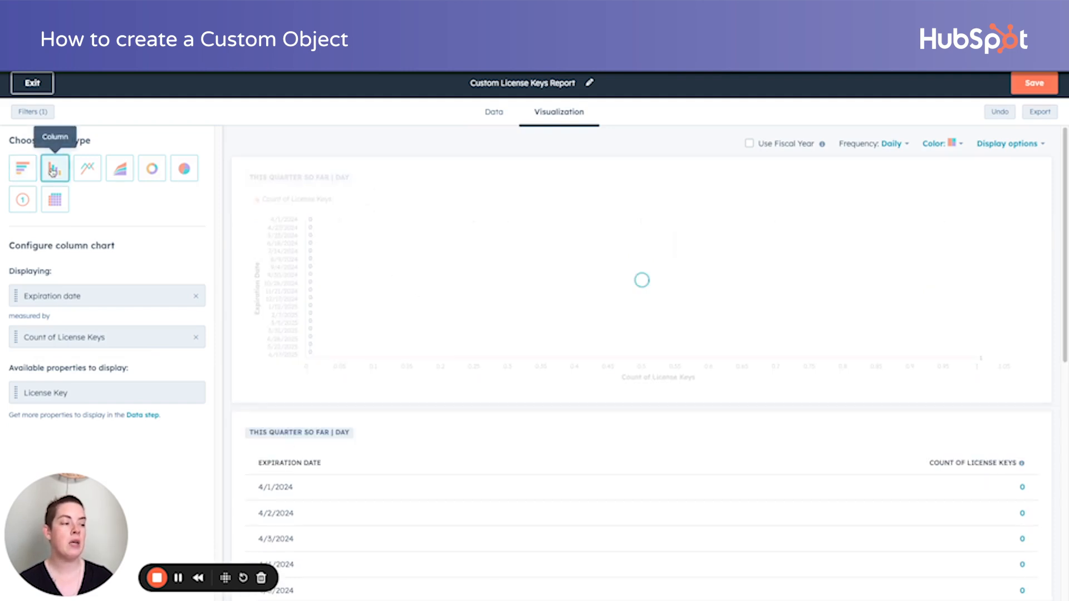
pyautogui.click(894, 143)
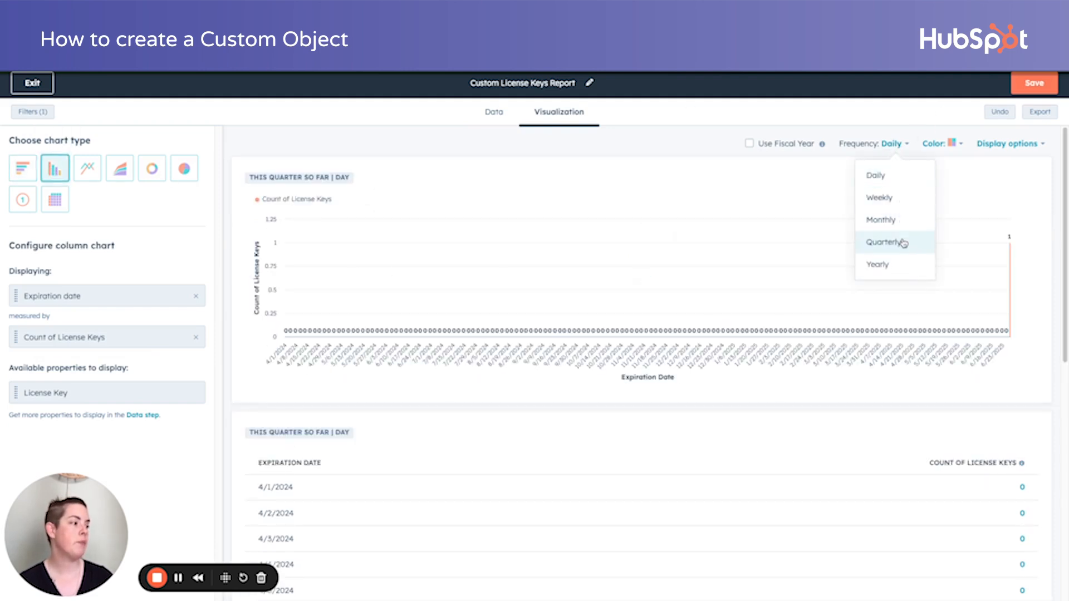
pyautogui.click(877, 265)
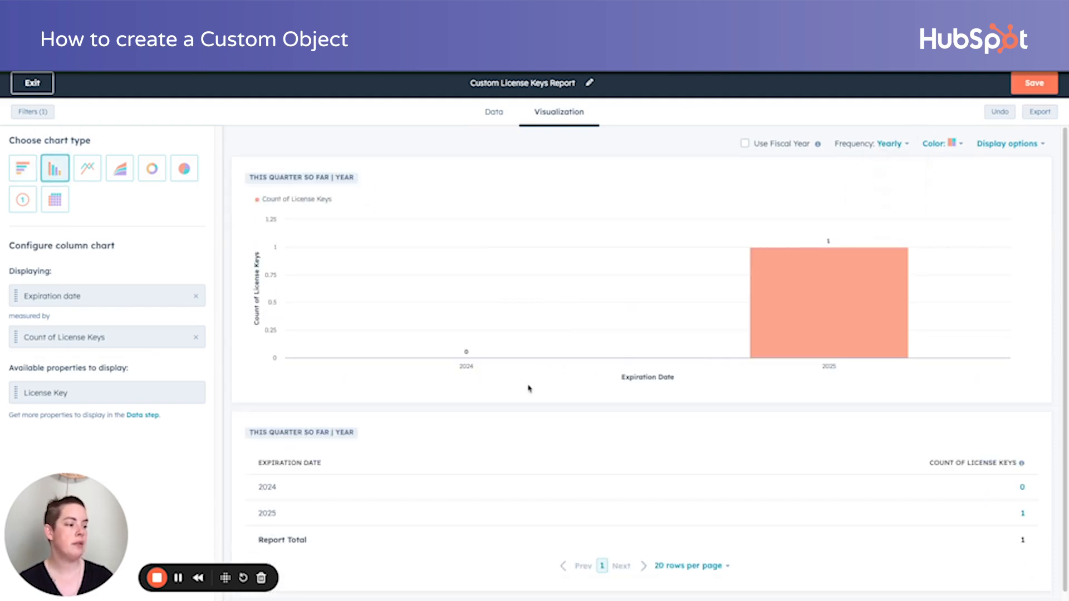
pyautogui.moveTo(475, 341)
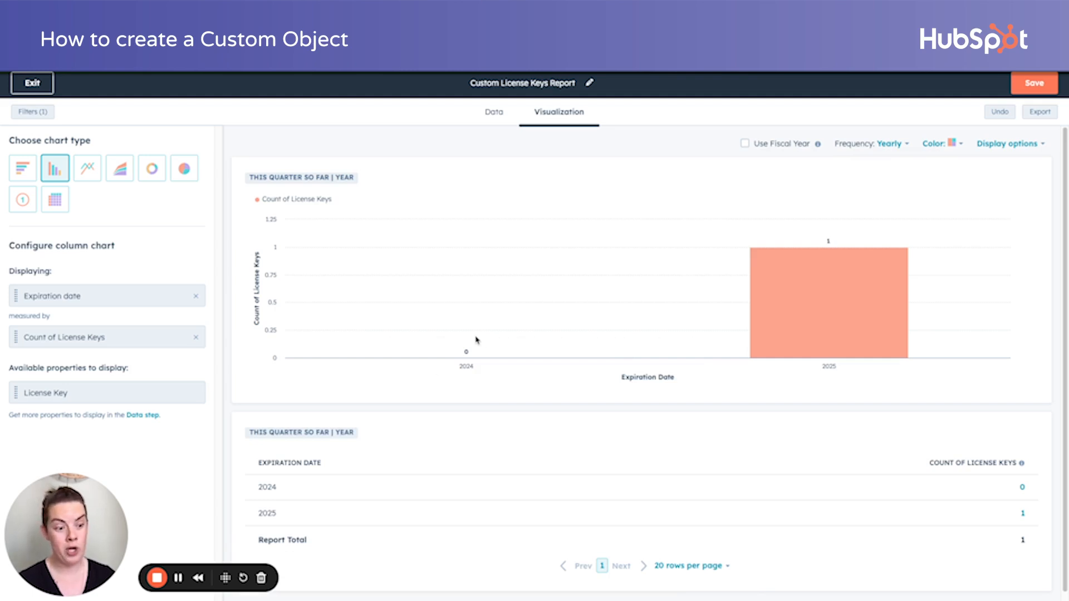
pyautogui.moveTo(883, 400)
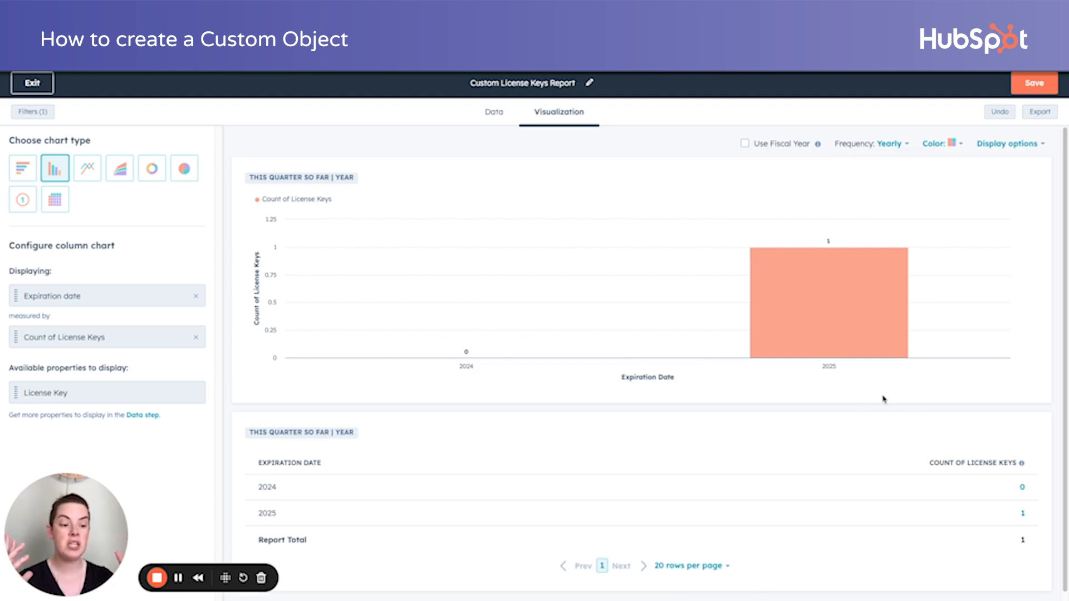
pyautogui.moveTo(47, 89)
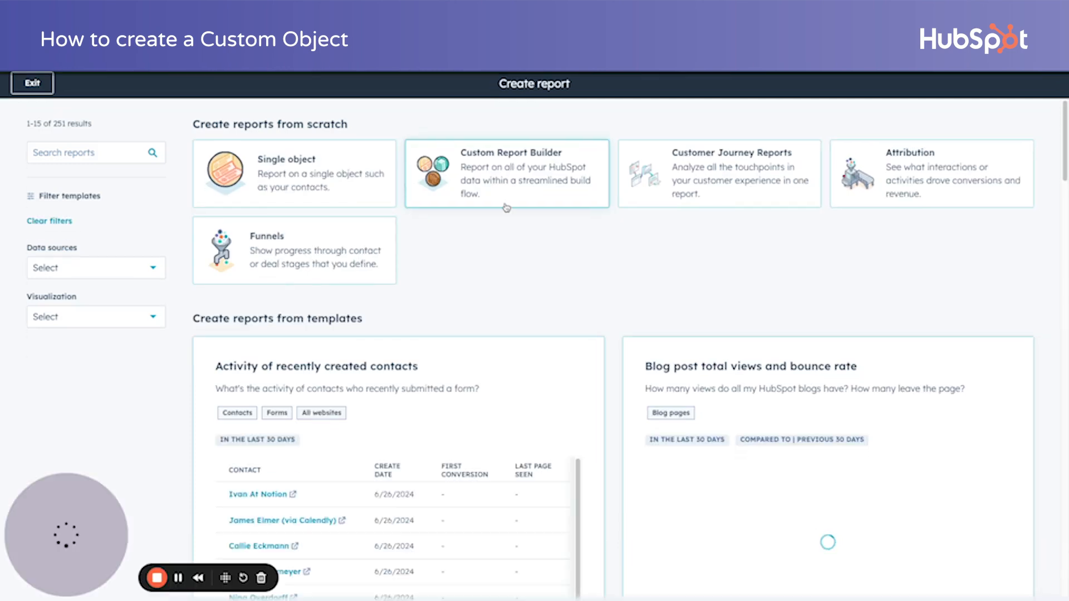
# Begin a Custom Report Builder report with License Keys as primary source and Contacts joined.
pyautogui.click(507, 174)
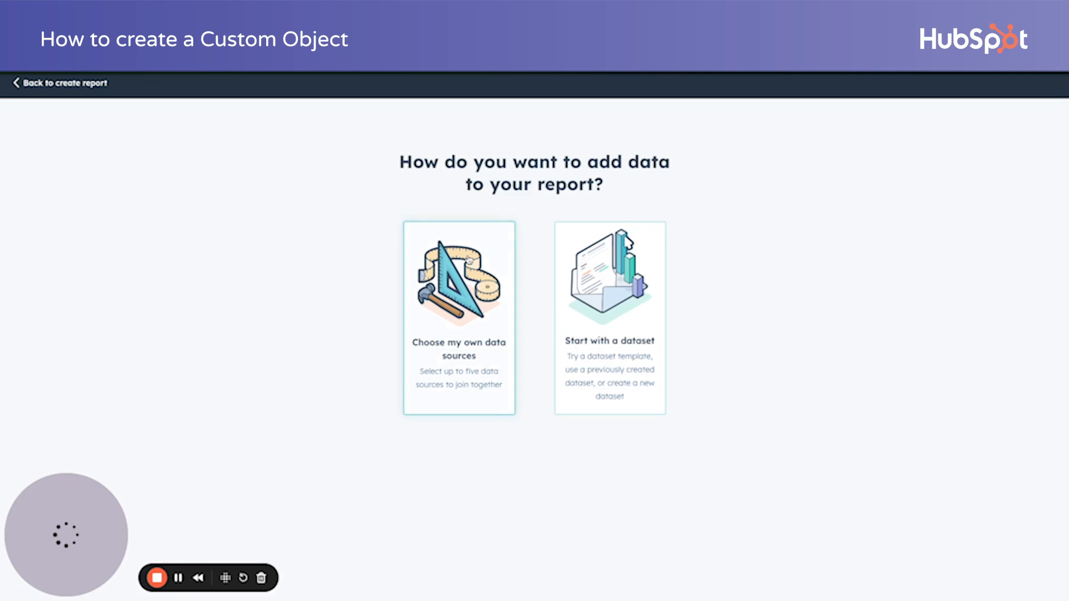
pyautogui.click(459, 318)
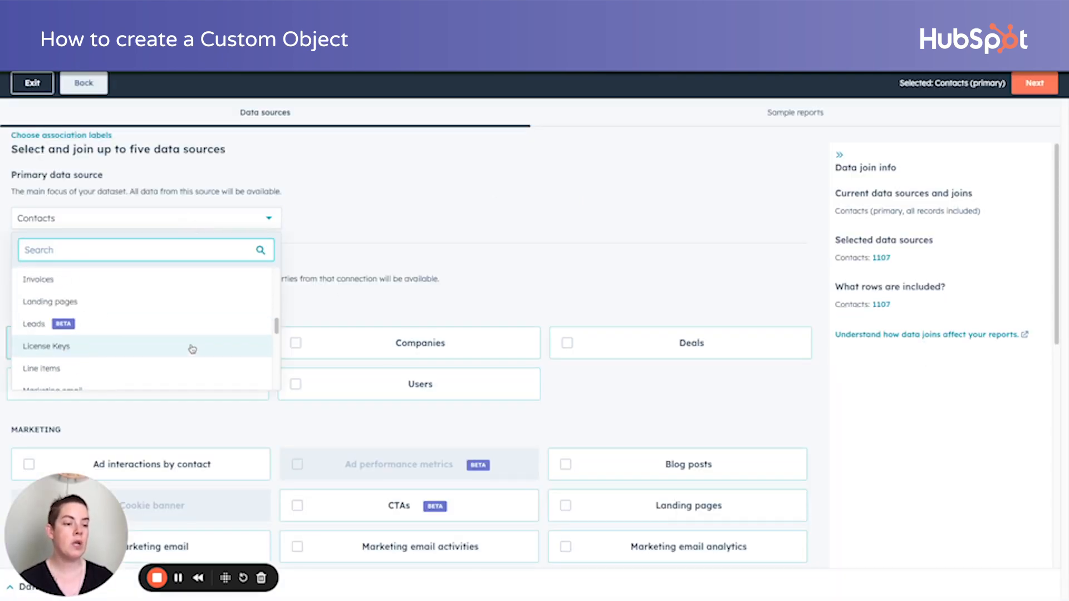
pyautogui.click(47, 345)
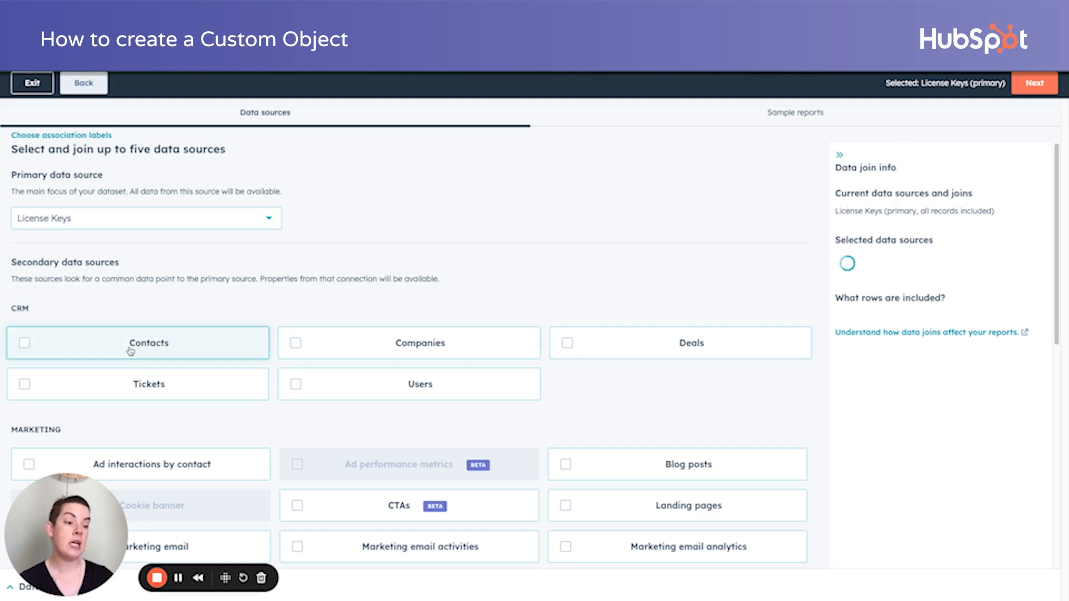
pyautogui.click(25, 342)
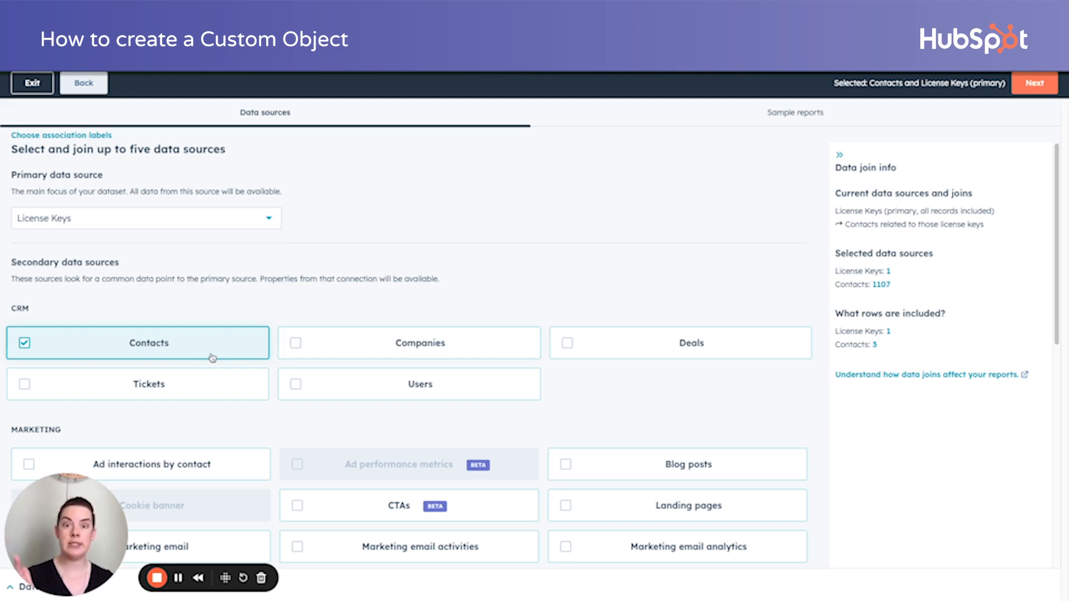
pyautogui.moveTo(210, 375)
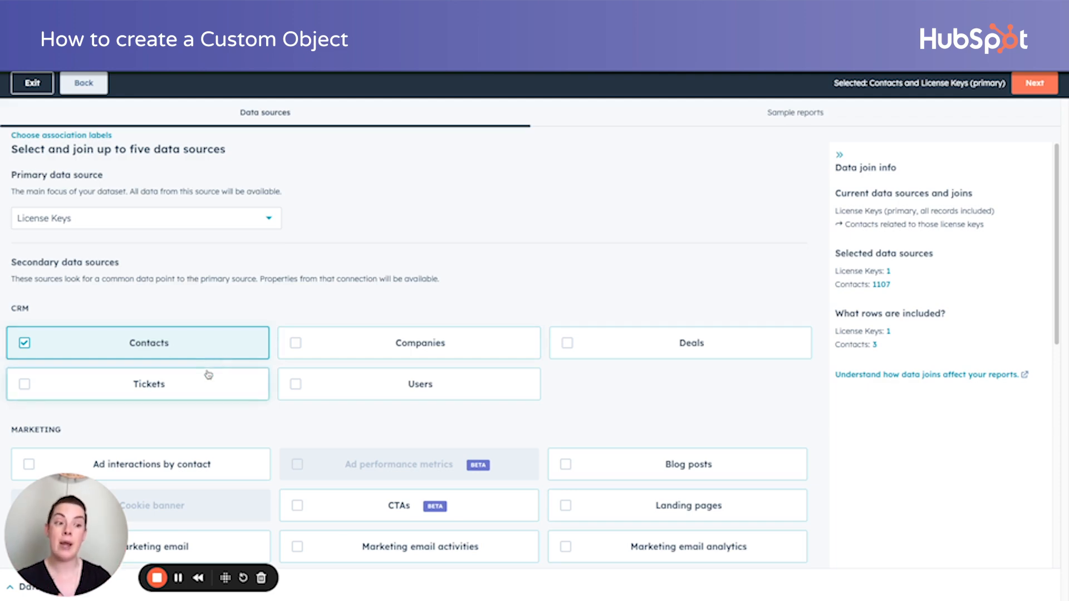